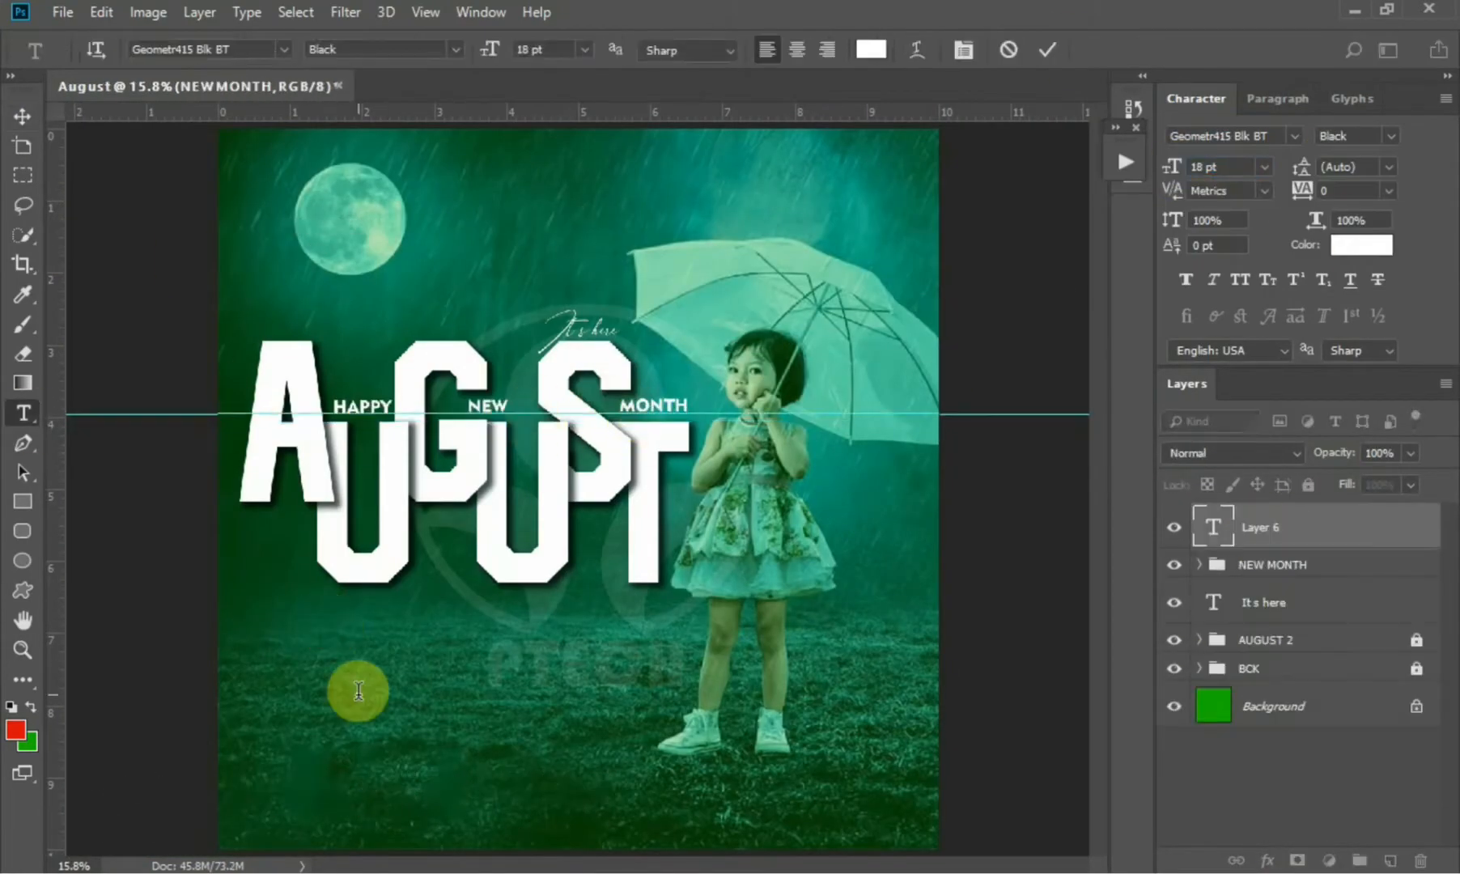
Close the finished 'Happy August New Month' poster document
left_click(62, 12)
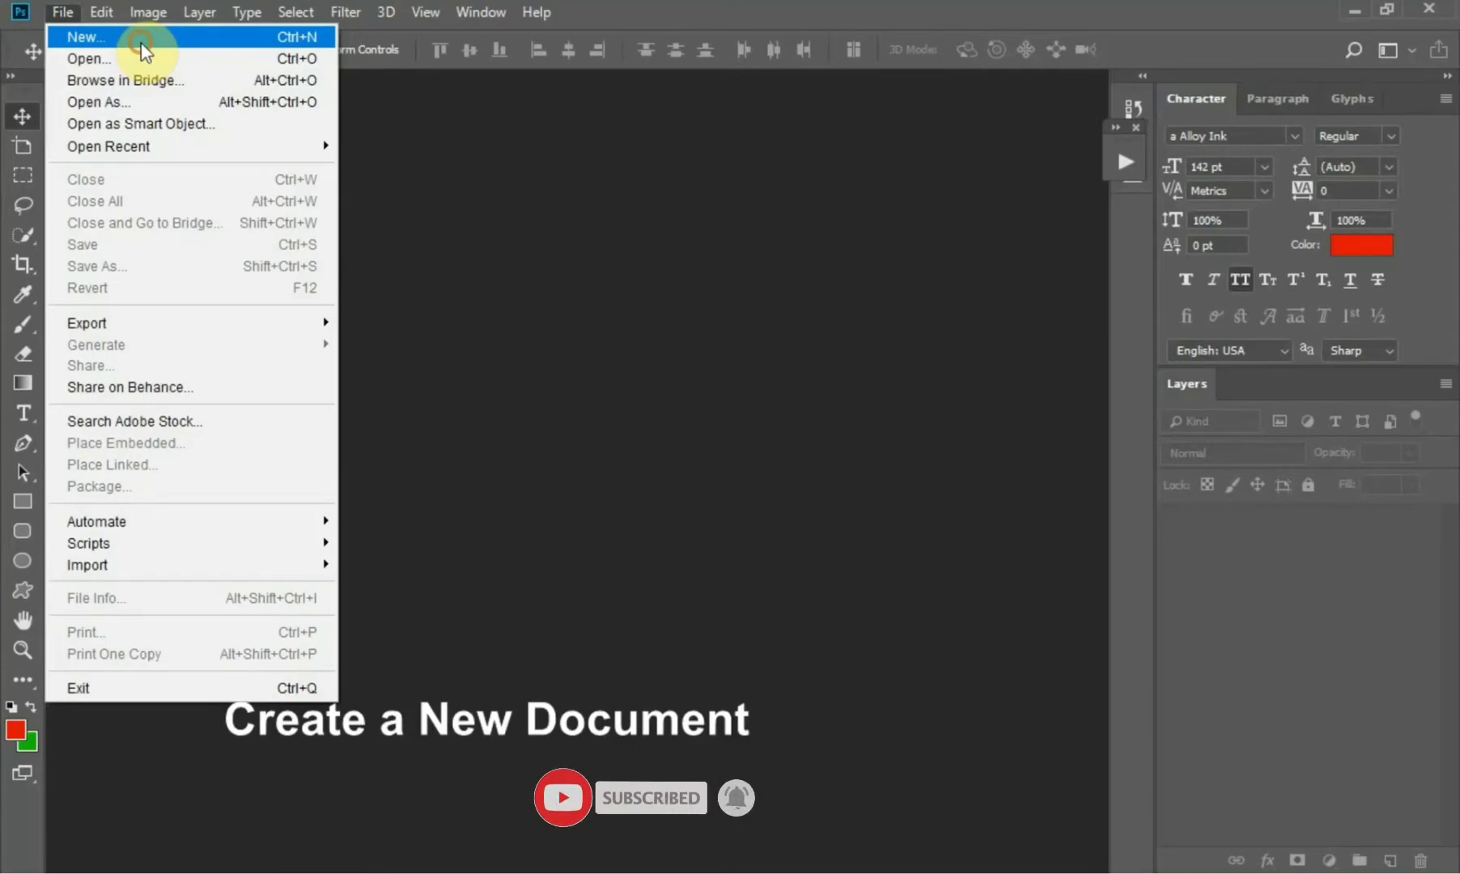
Create a 10×10 in, 400 ppi document named August with custom green 1ab600 background
left_click(84, 37)
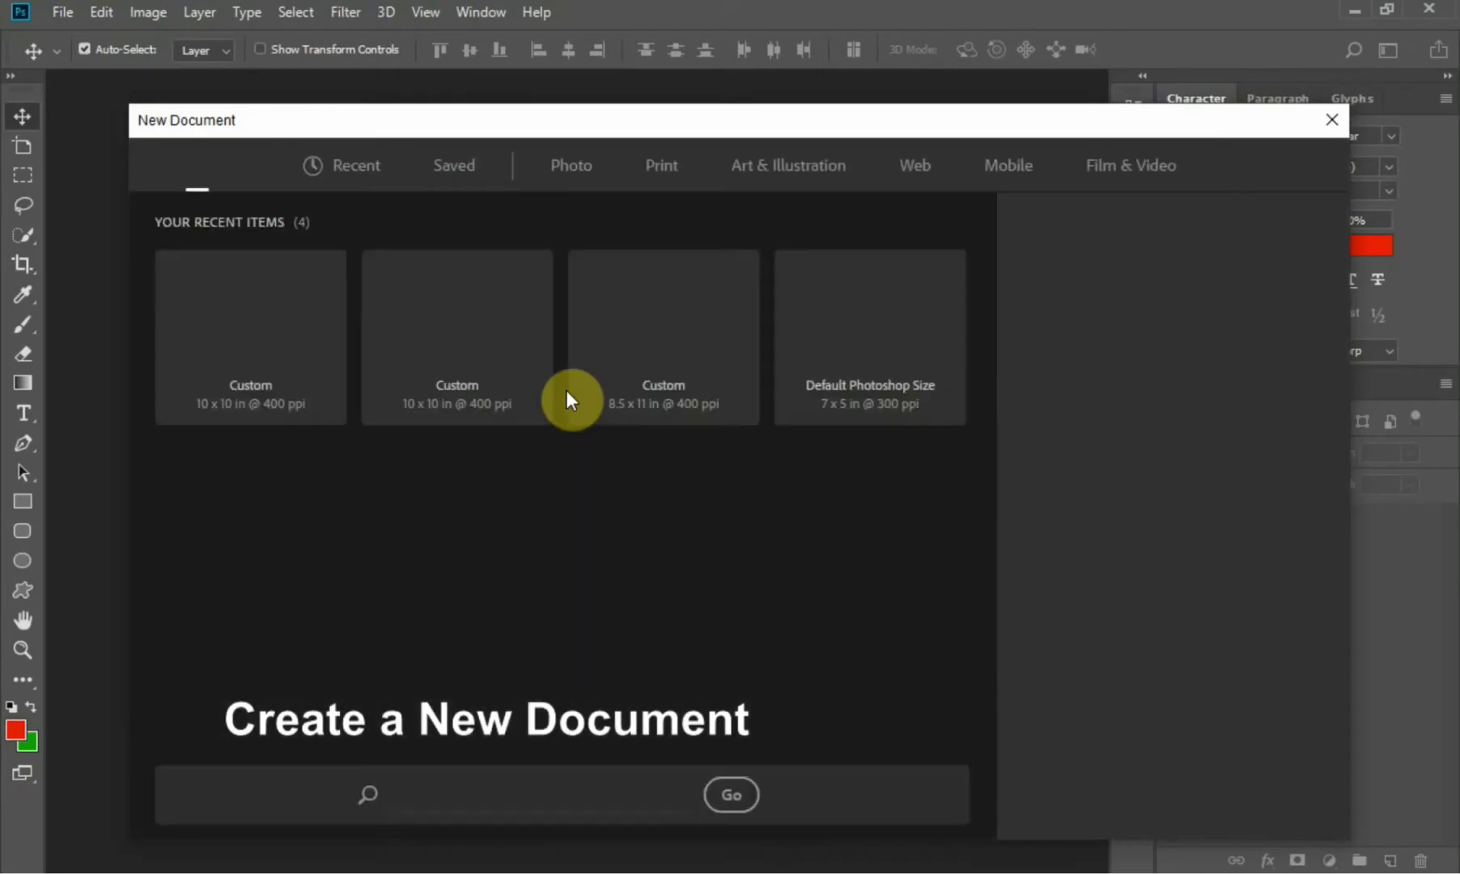
left_click(250, 335)
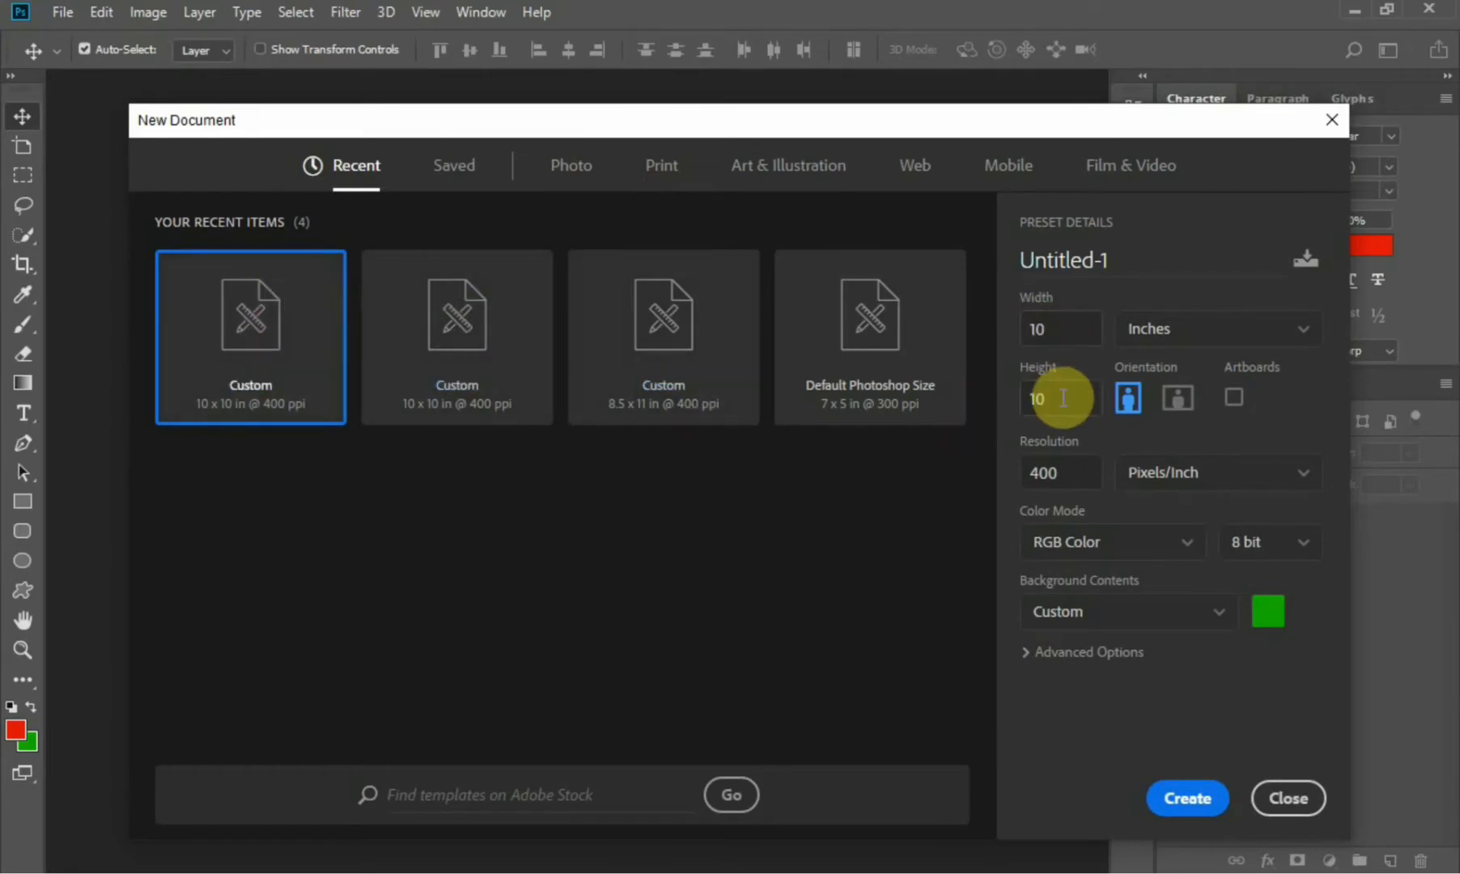
left_click(1211, 328)
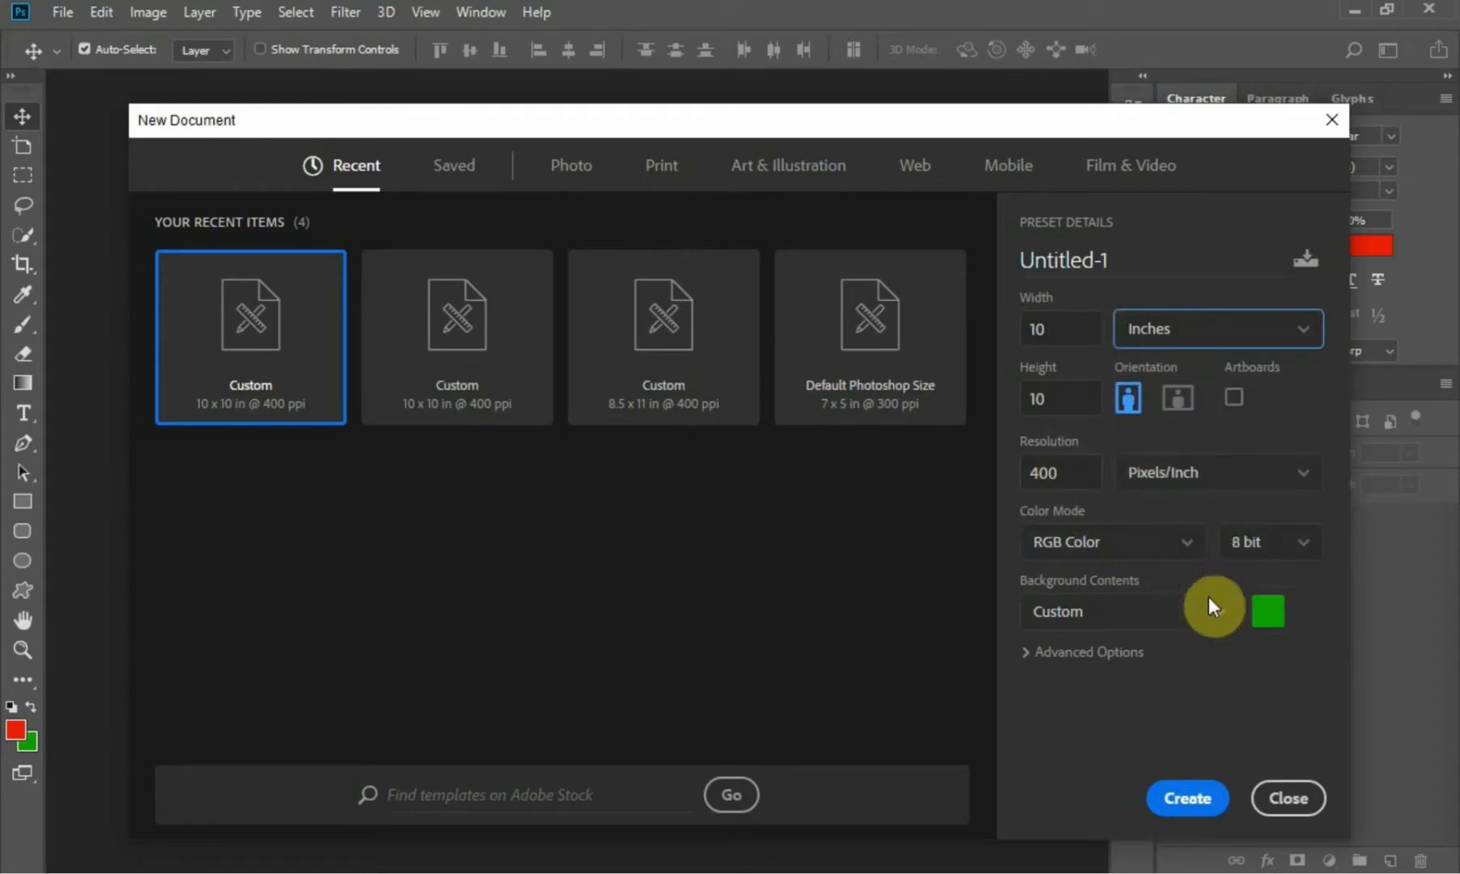
left_click(1113, 612)
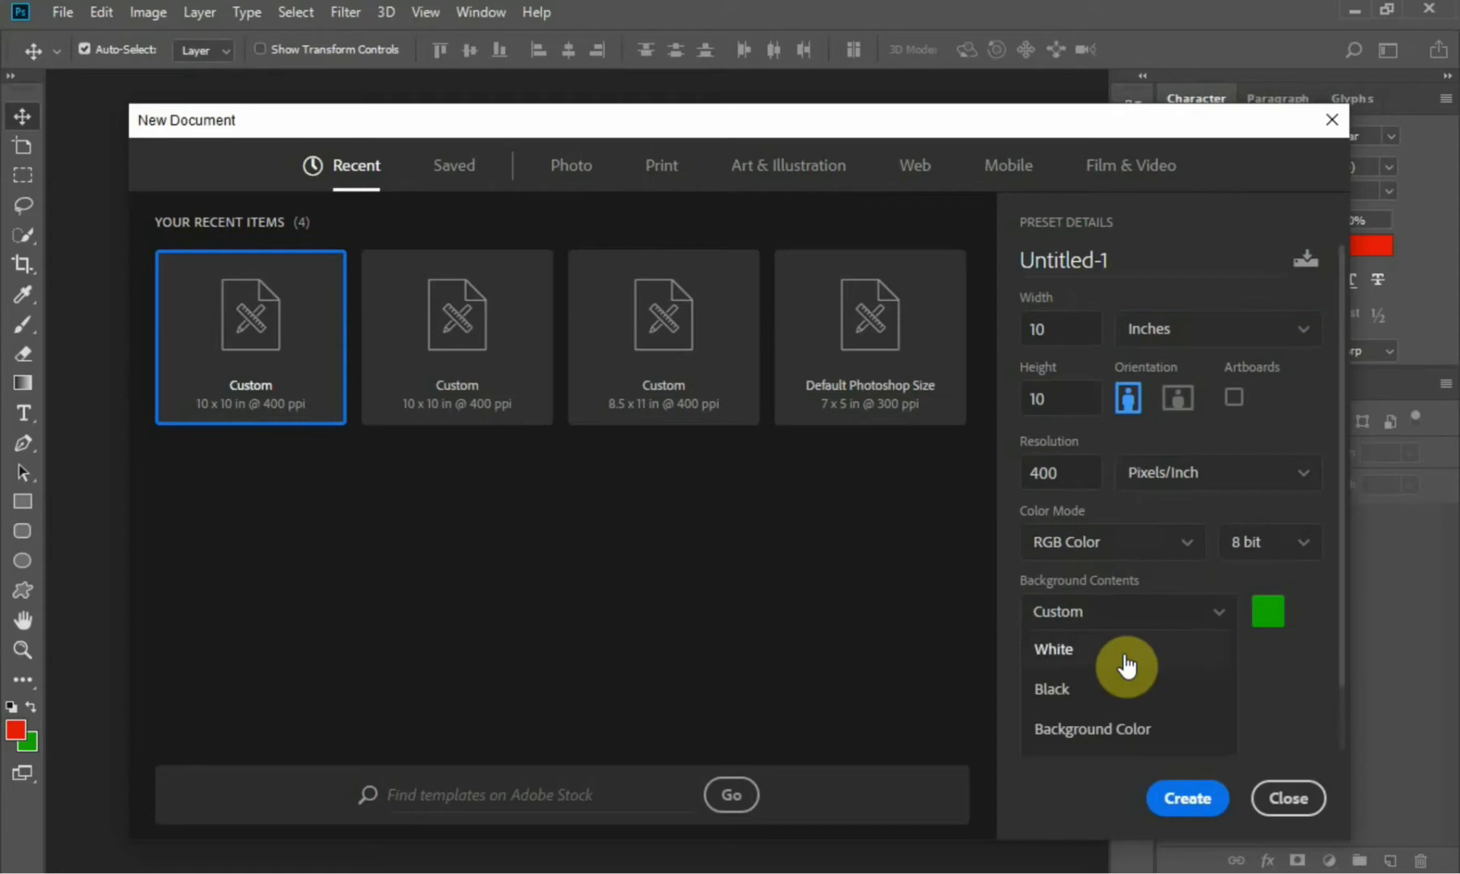
left_click(1052, 649)
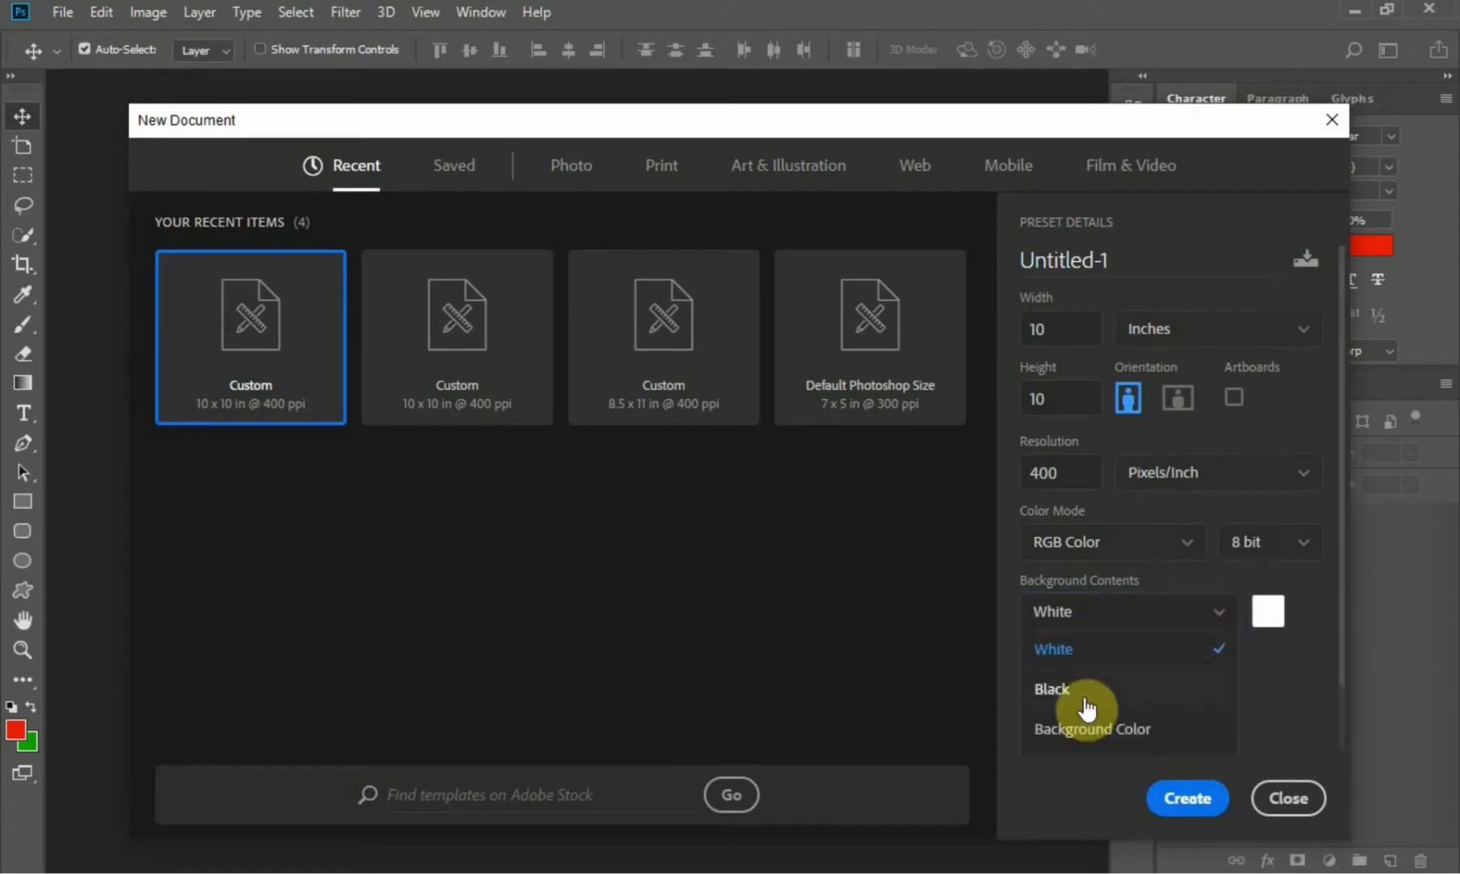
left_click(1091, 730)
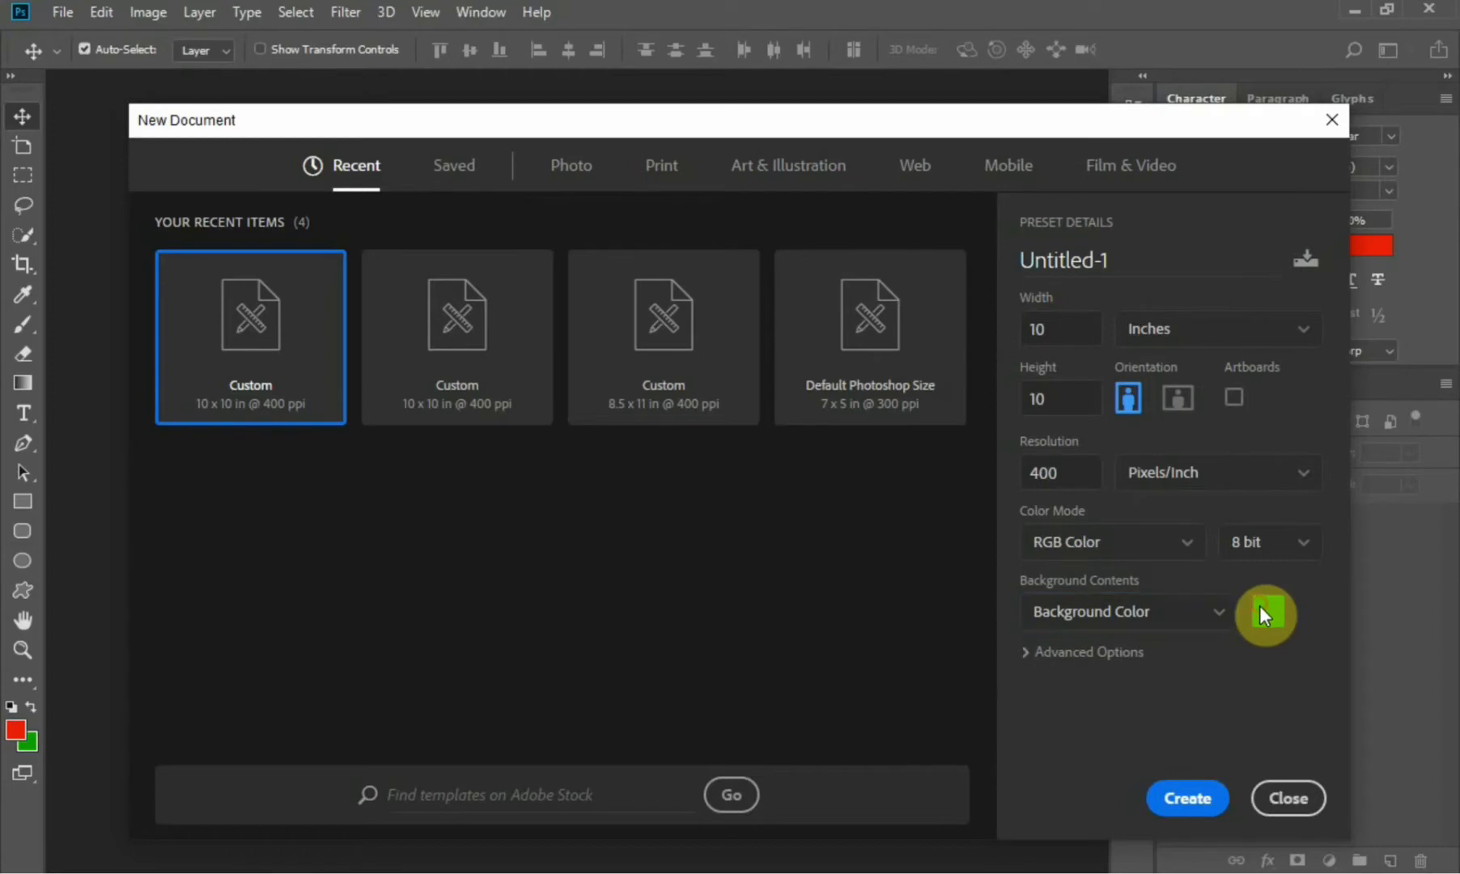
left_click(1263, 615)
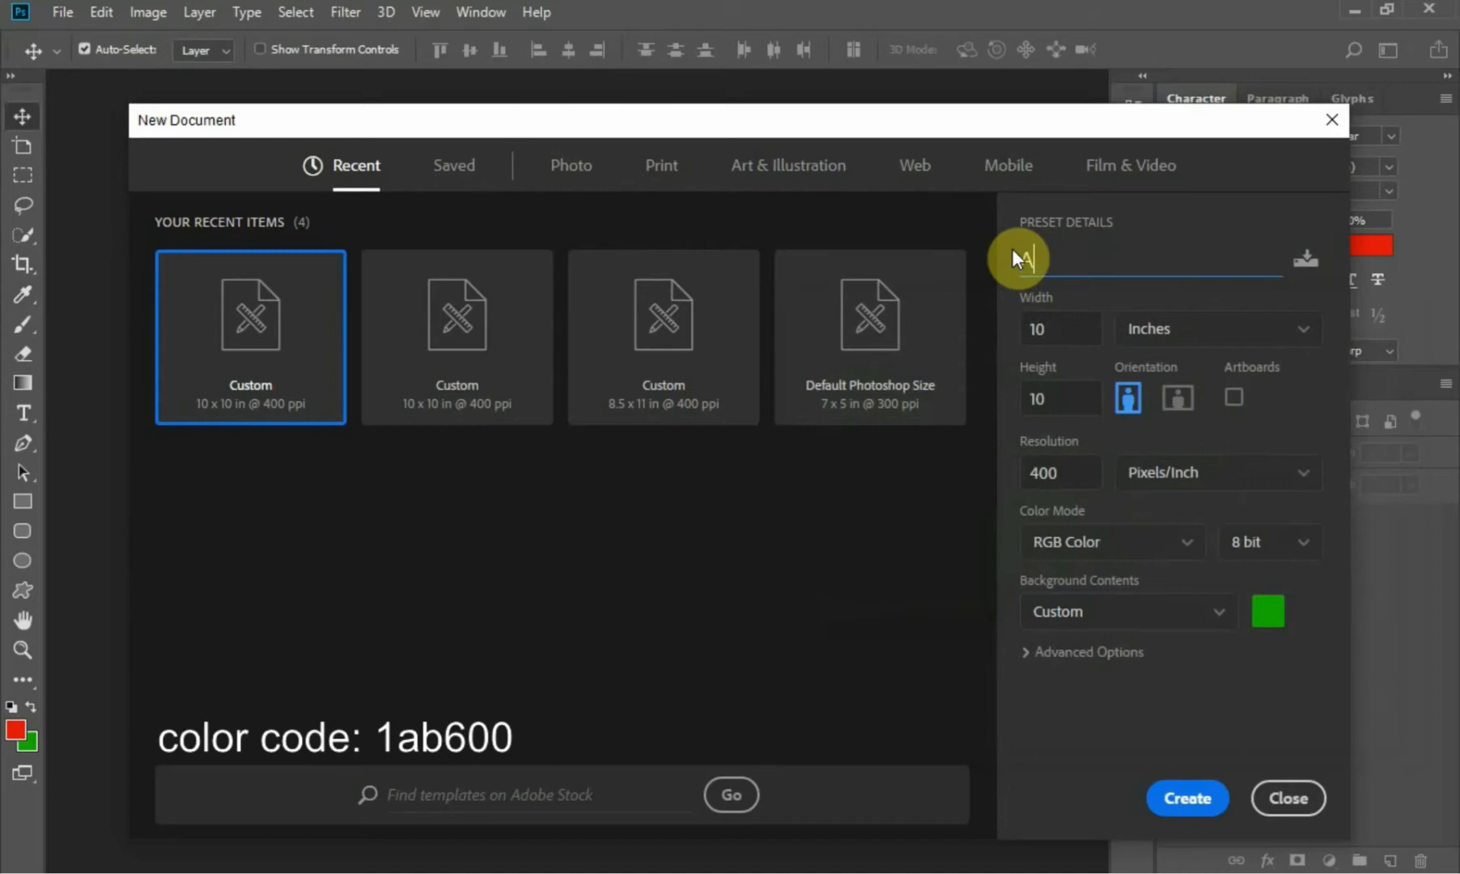
type("August")
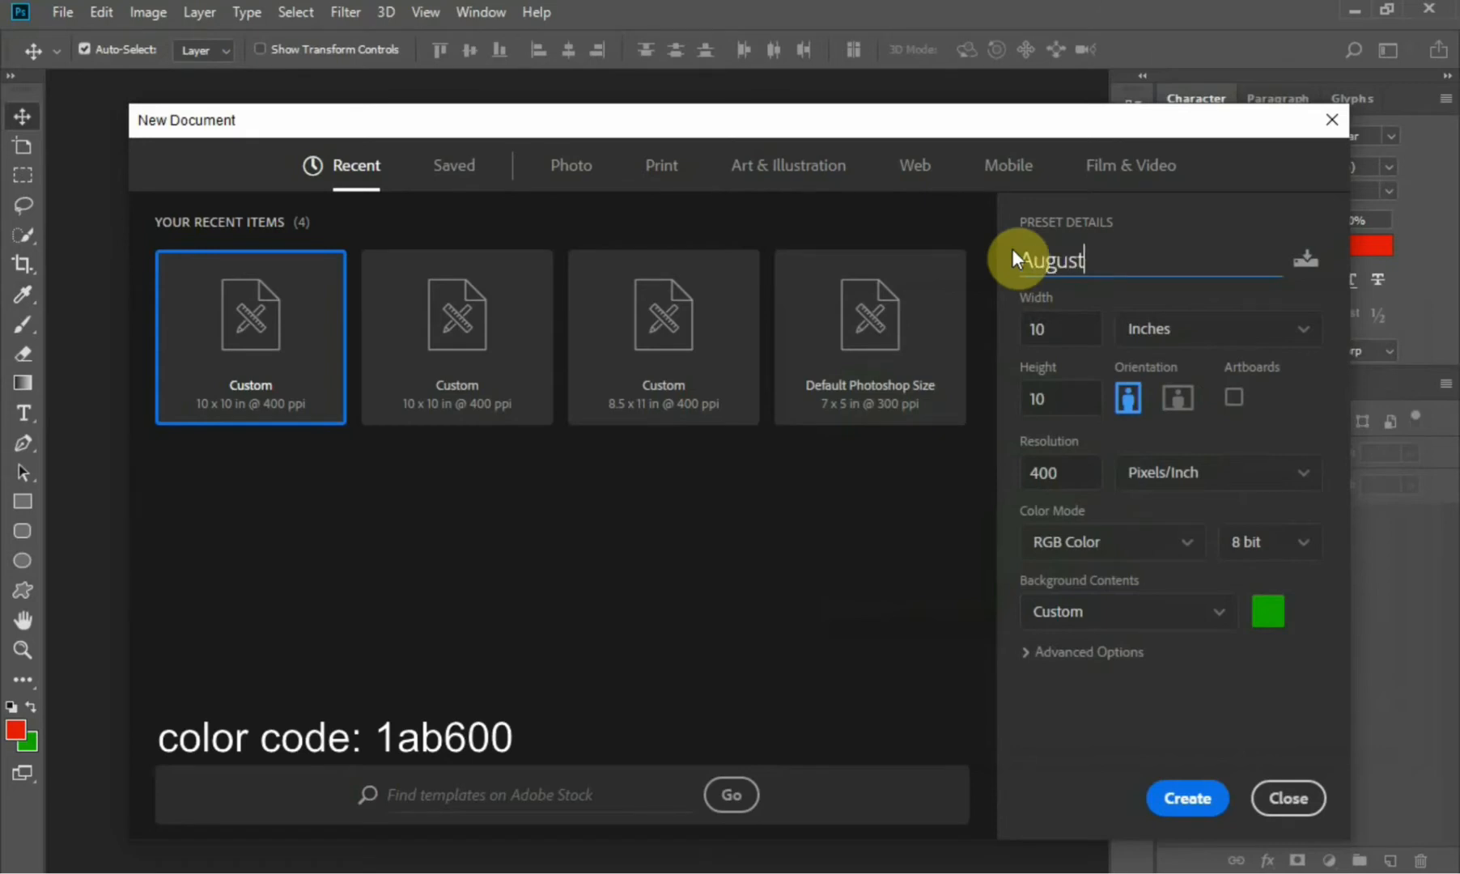
mouse_move(1186, 799)
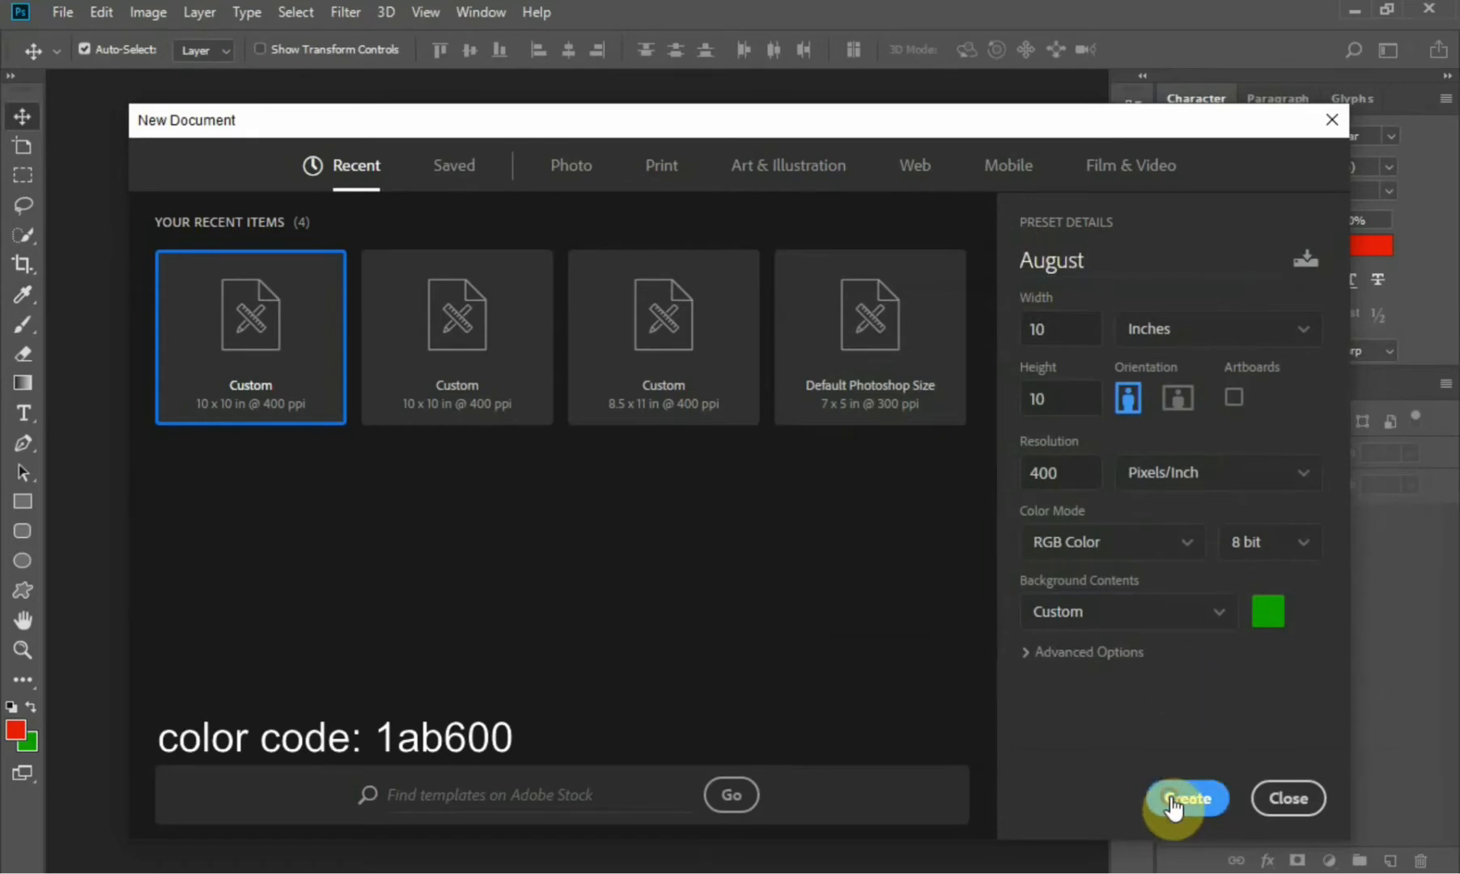
left_click(1186, 798)
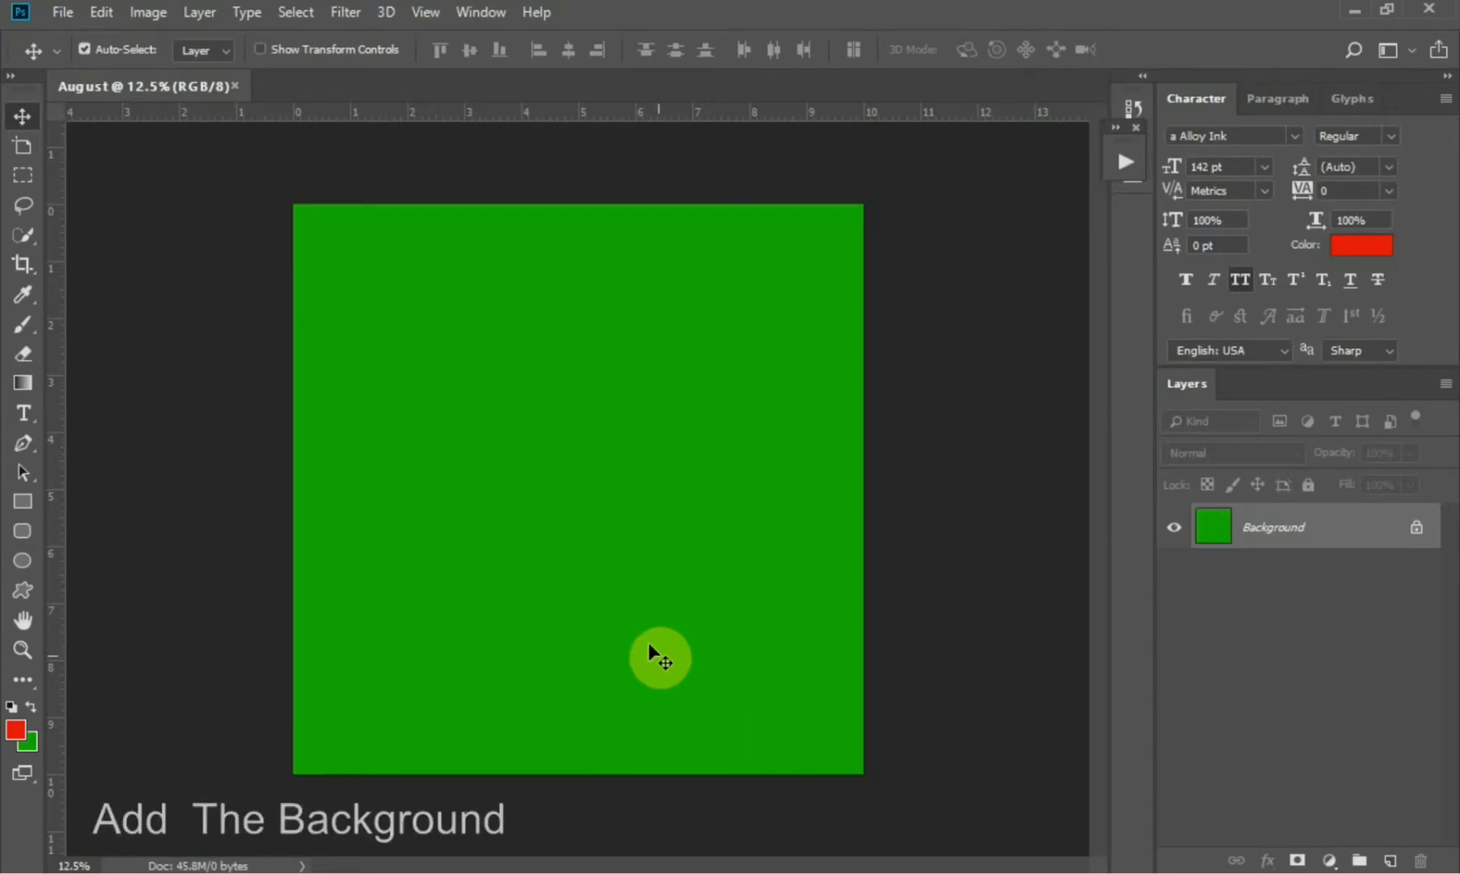
mouse_move(656, 628)
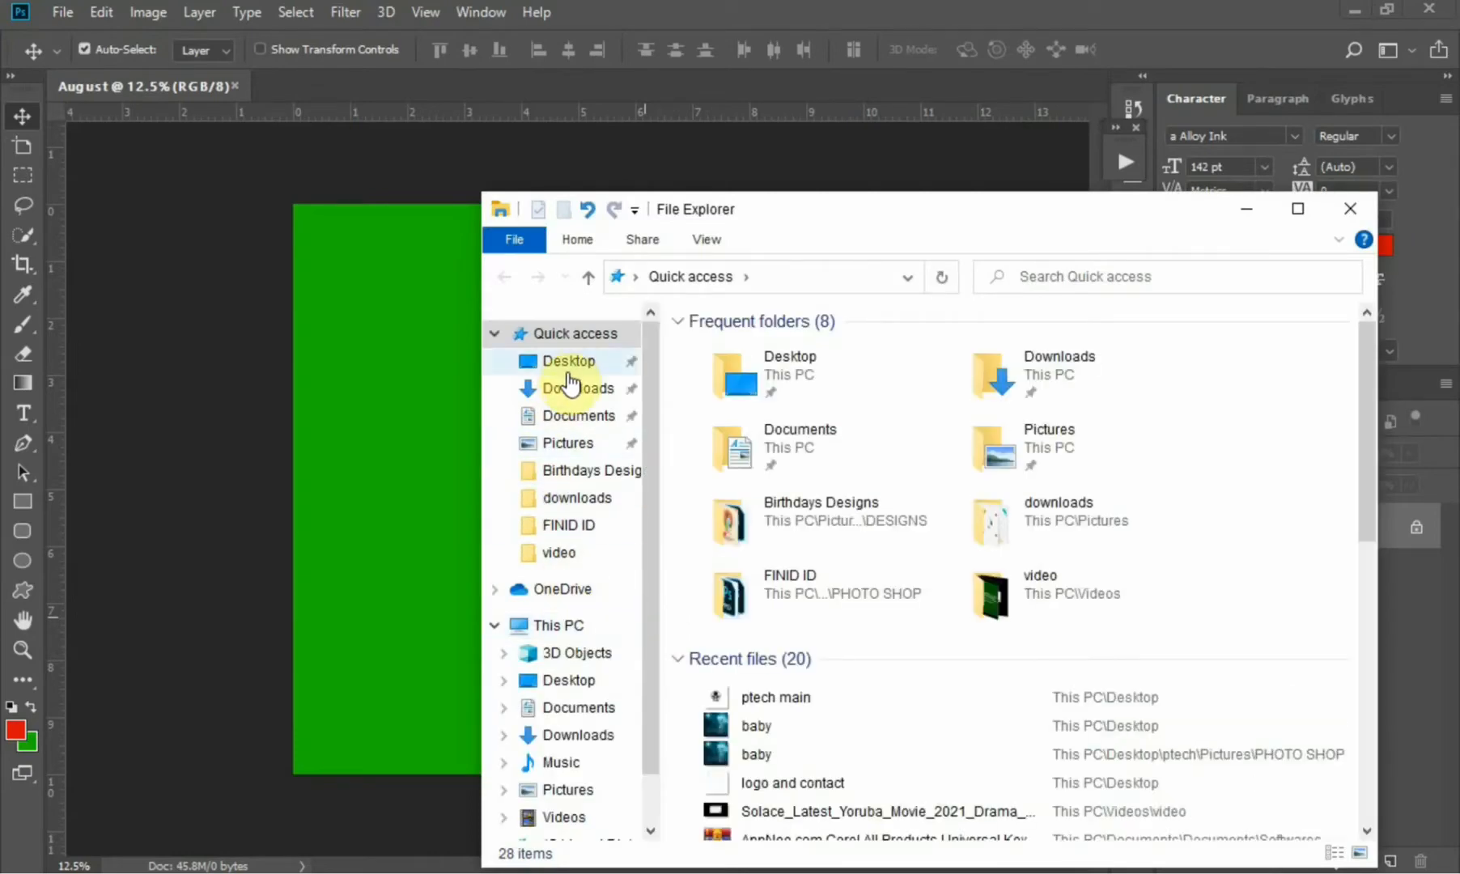
Place the baby photo from the Desktop and lower its layer opacity to 70%
left_click(568, 361)
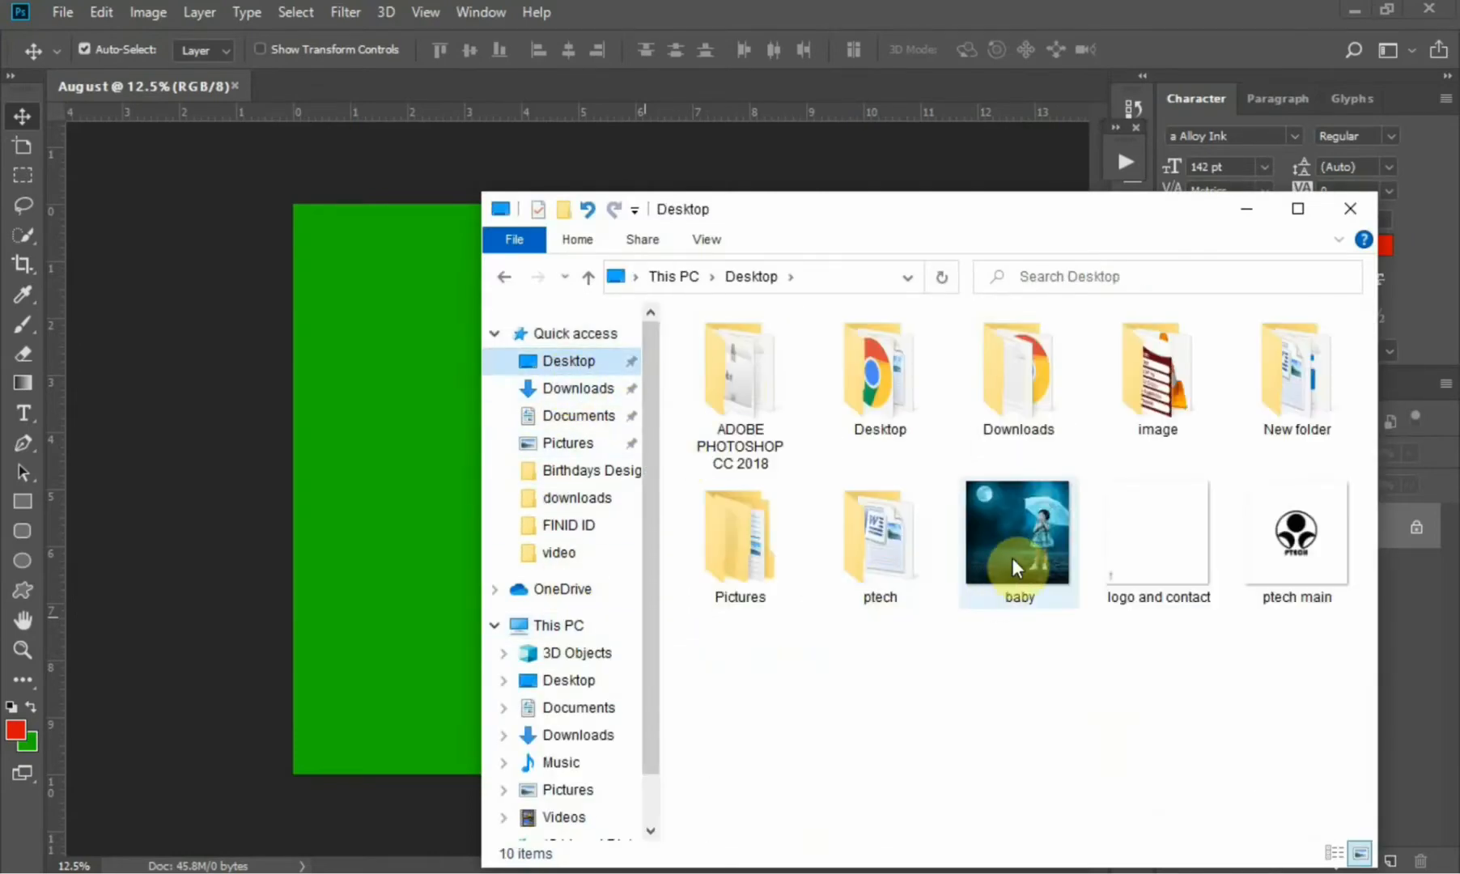
left_click(1019, 543)
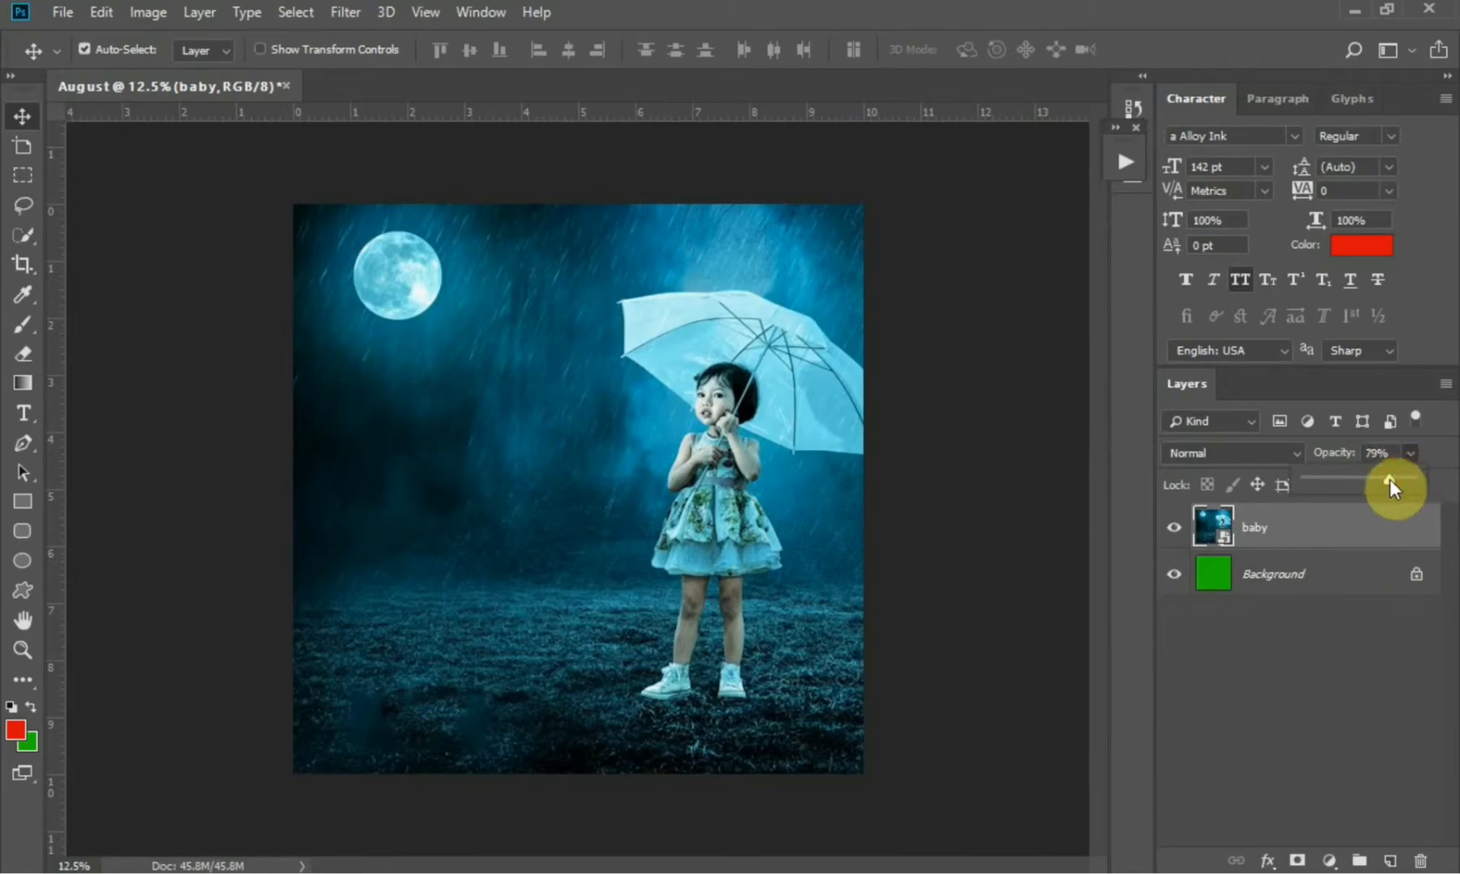
left_click_drag(1406, 485, 1378, 490)
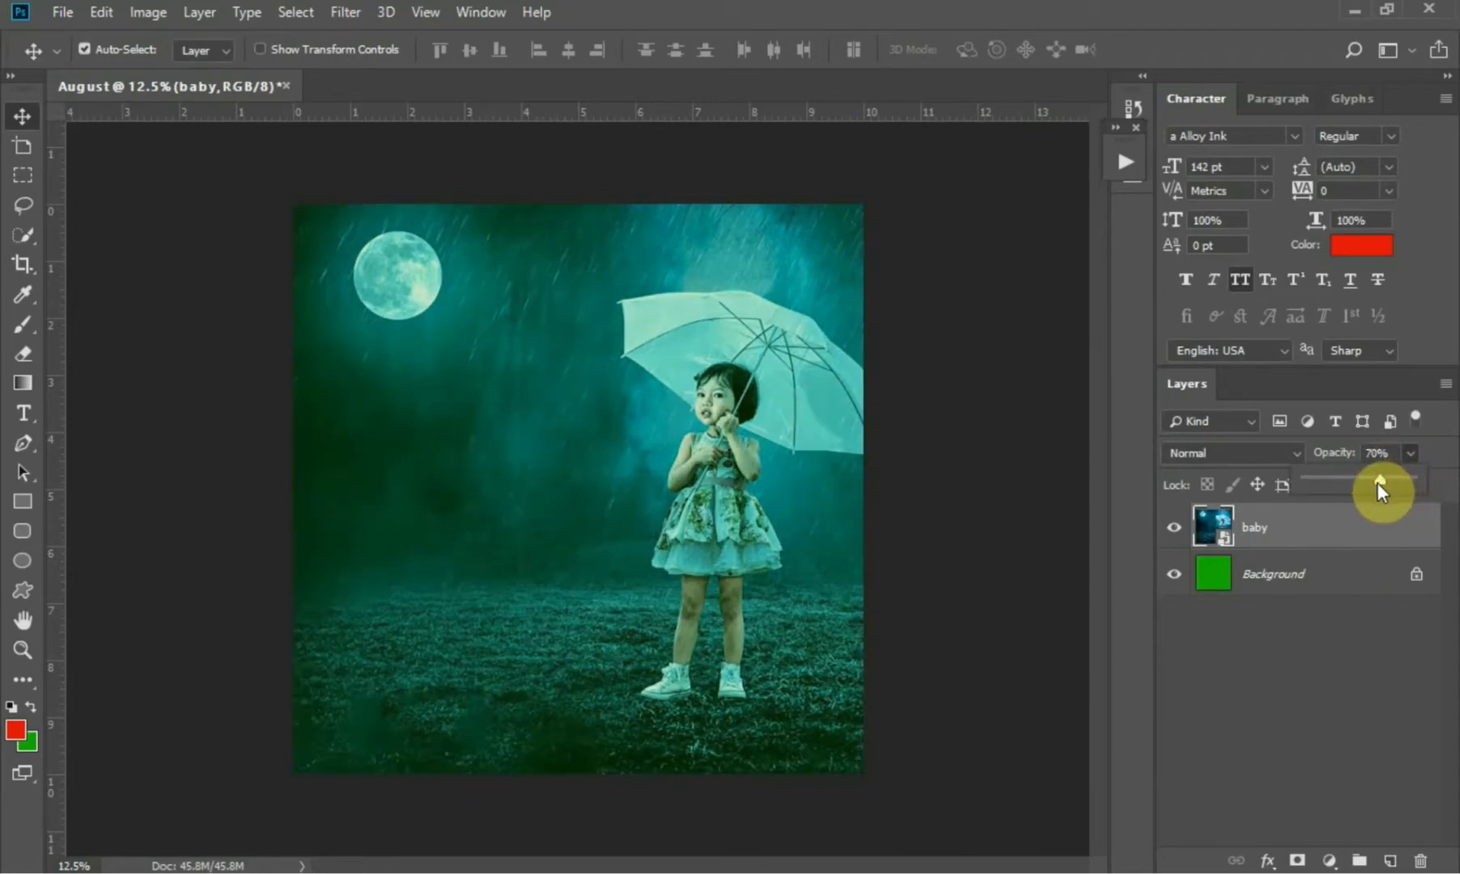
left_click_drag(1378, 478, 1343, 478)
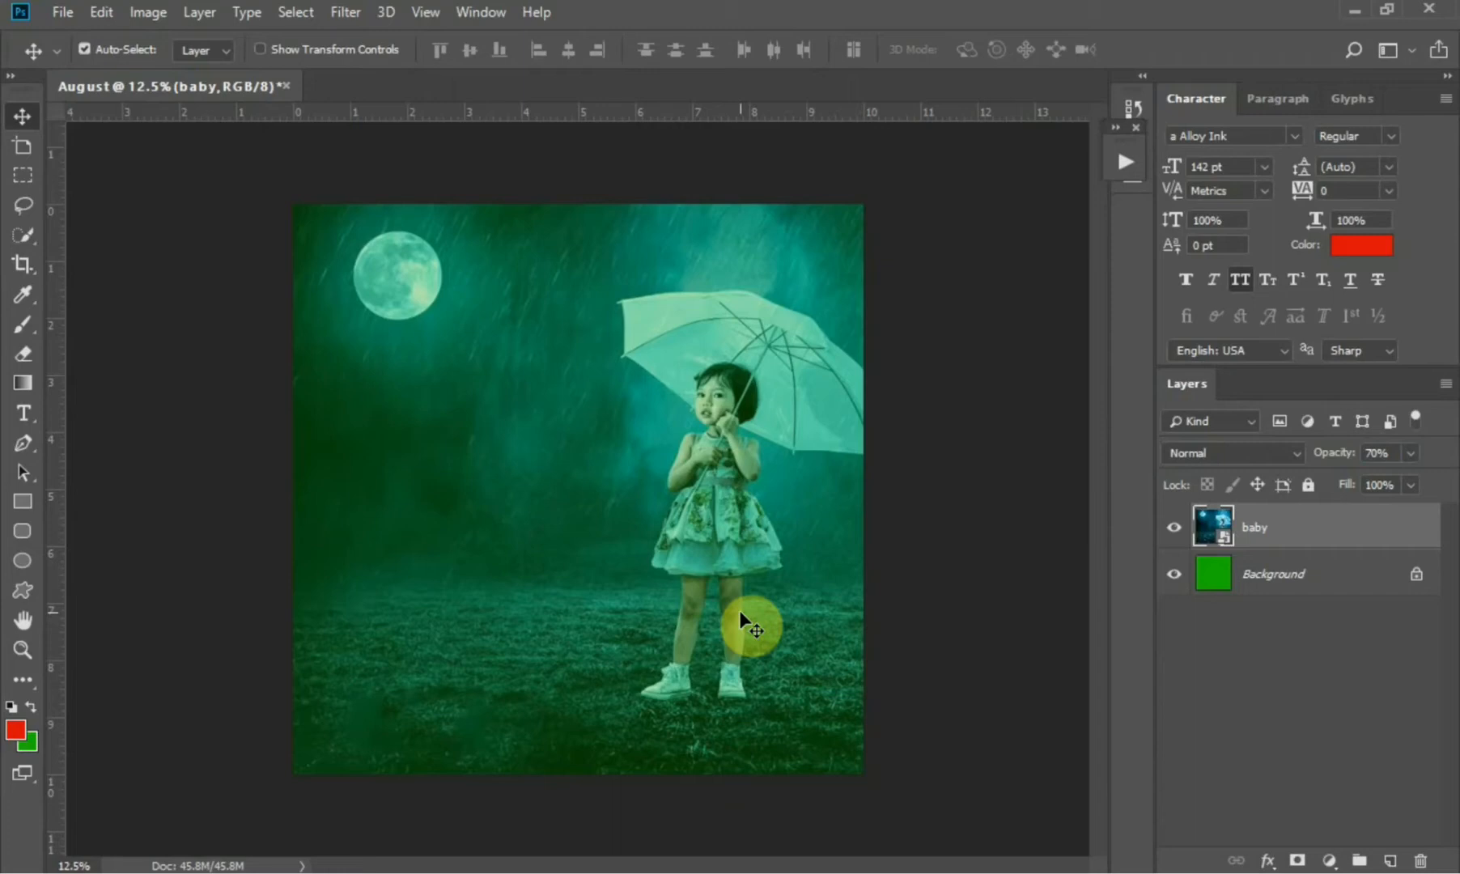
mouse_move(671, 626)
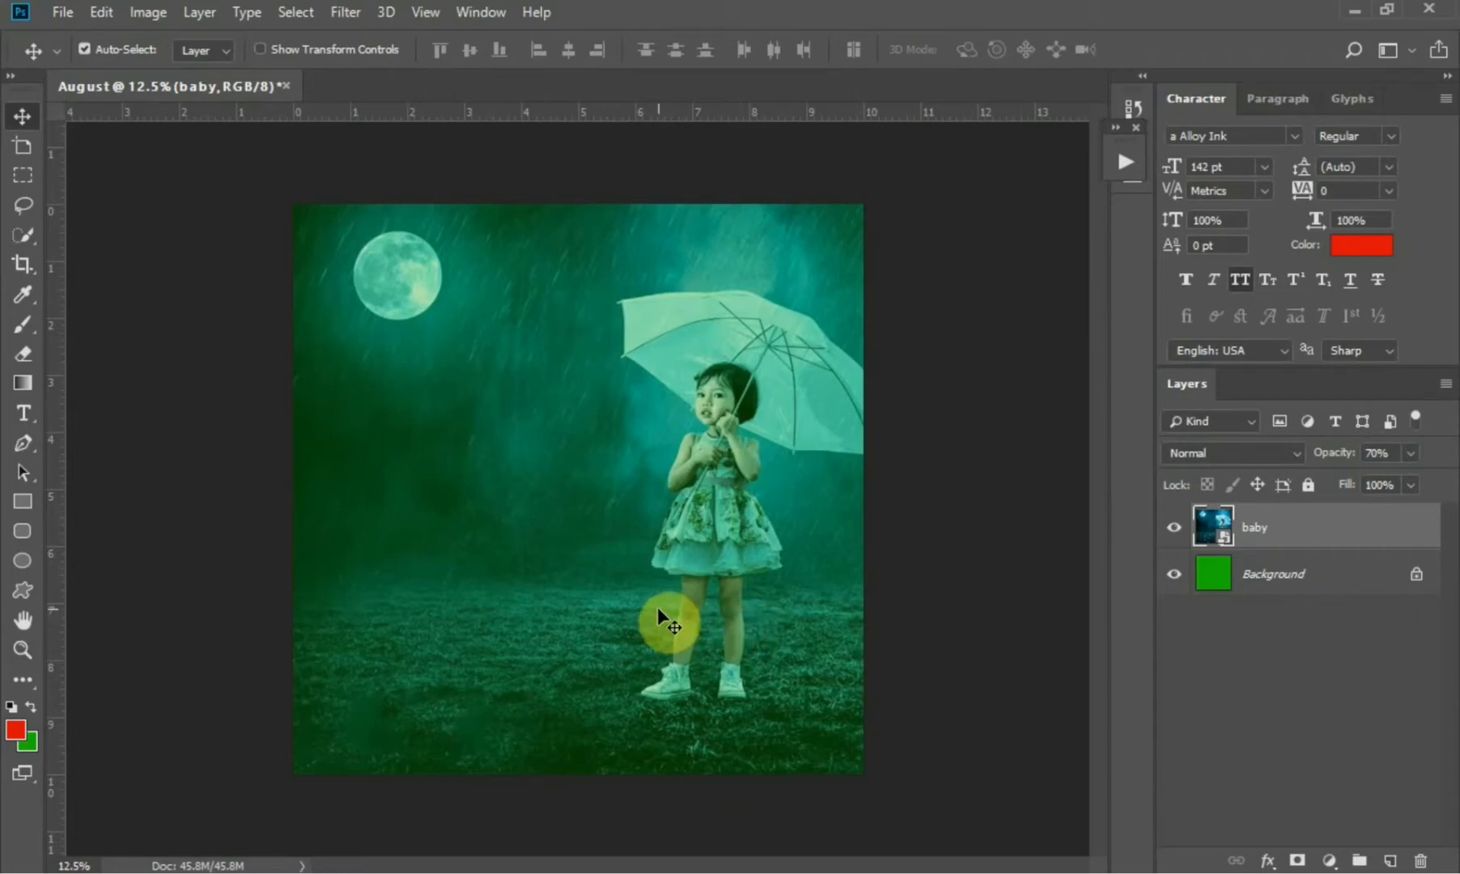
mouse_move(498, 628)
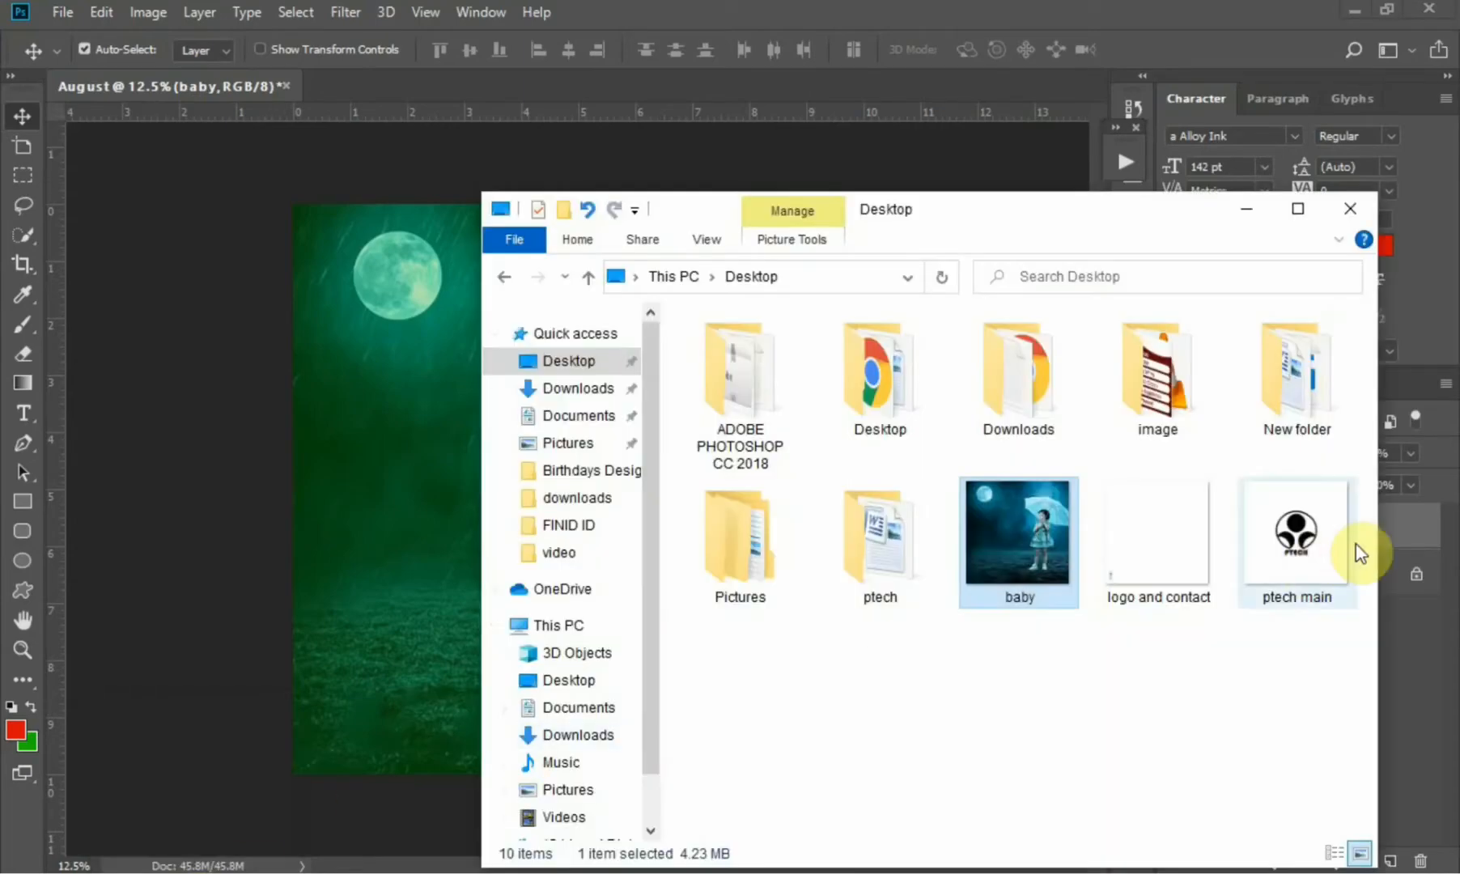
Place the ptech main logo in Divide blend mode at about 10% opacity
left_click(1349, 209)
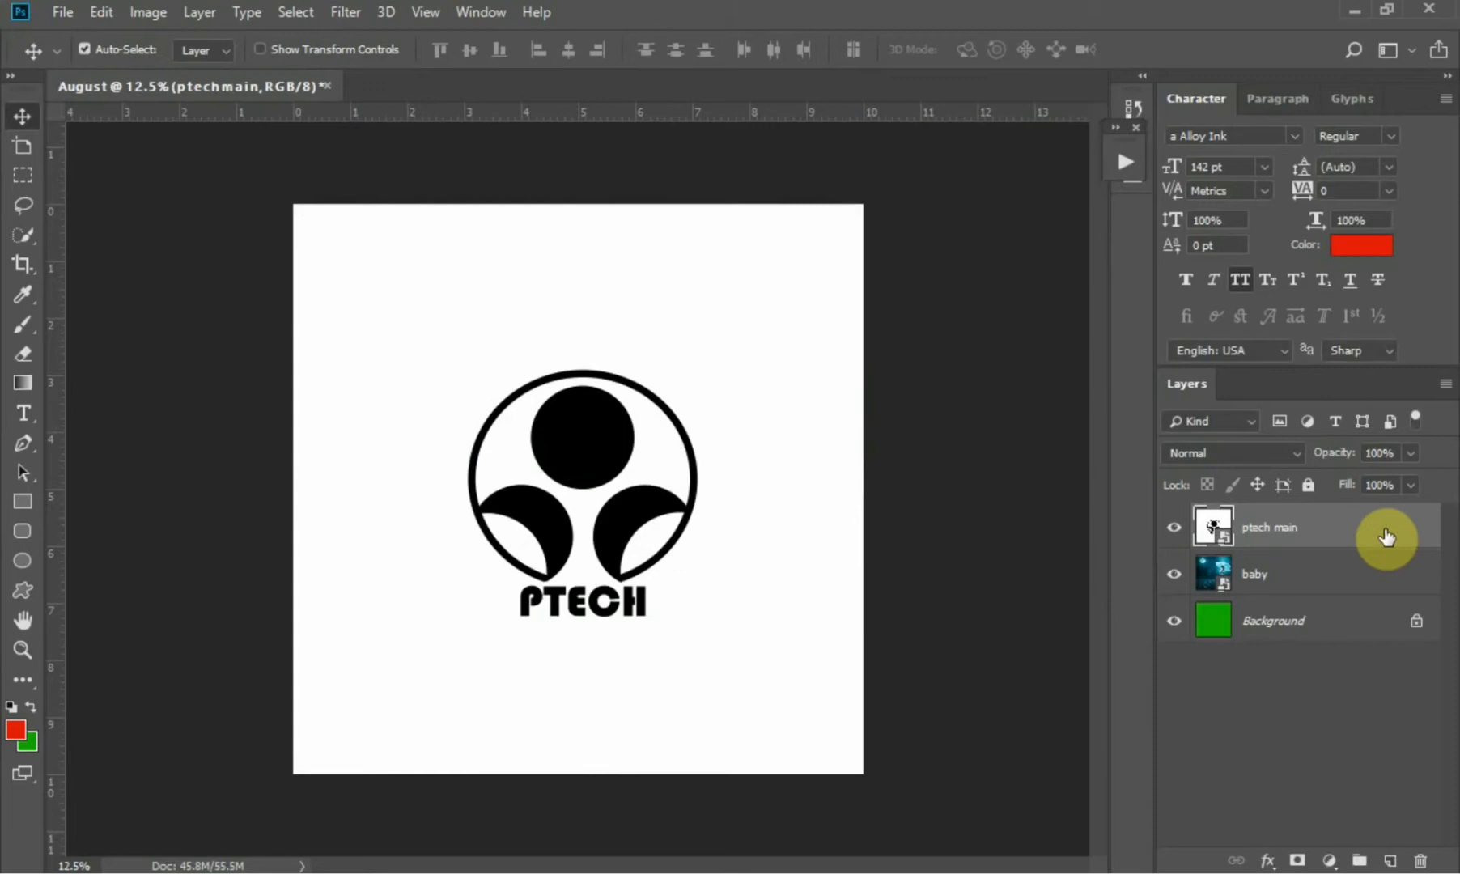
left_click(1231, 453)
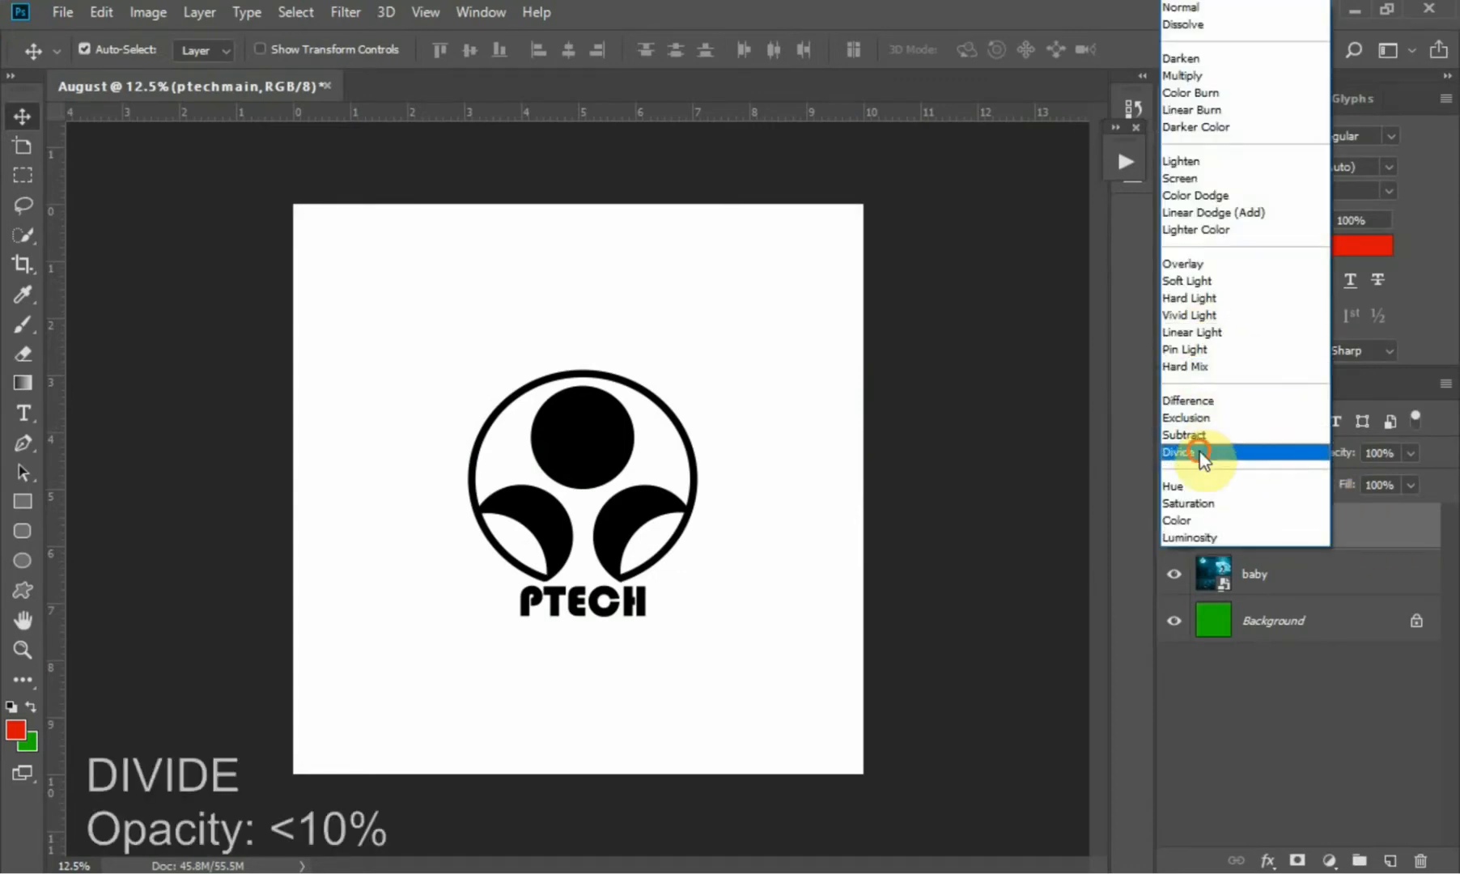
left_click(1183, 452)
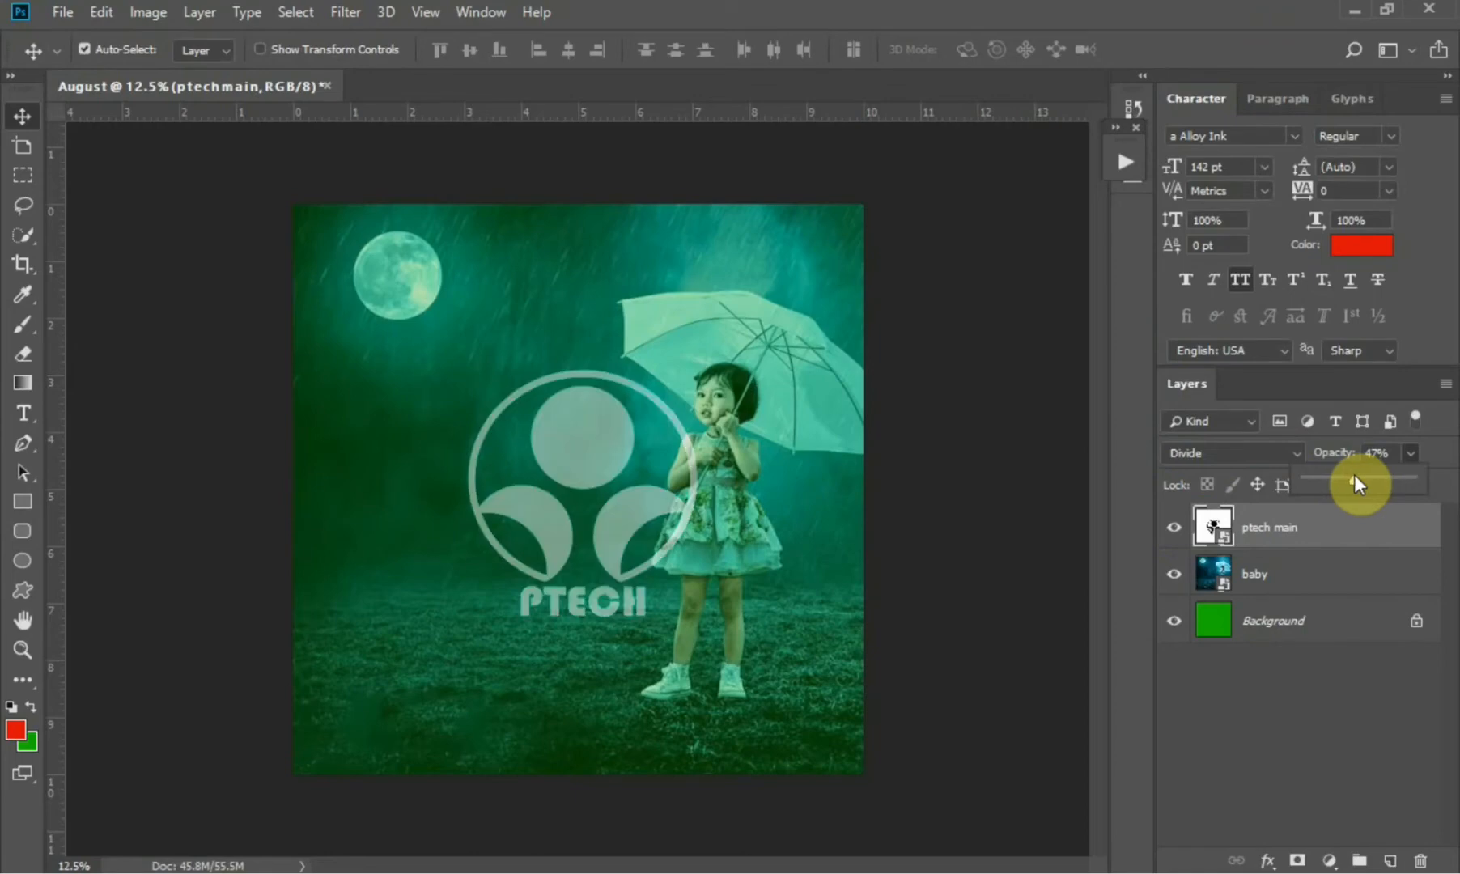
left_click_drag(1360, 482, 1313, 482)
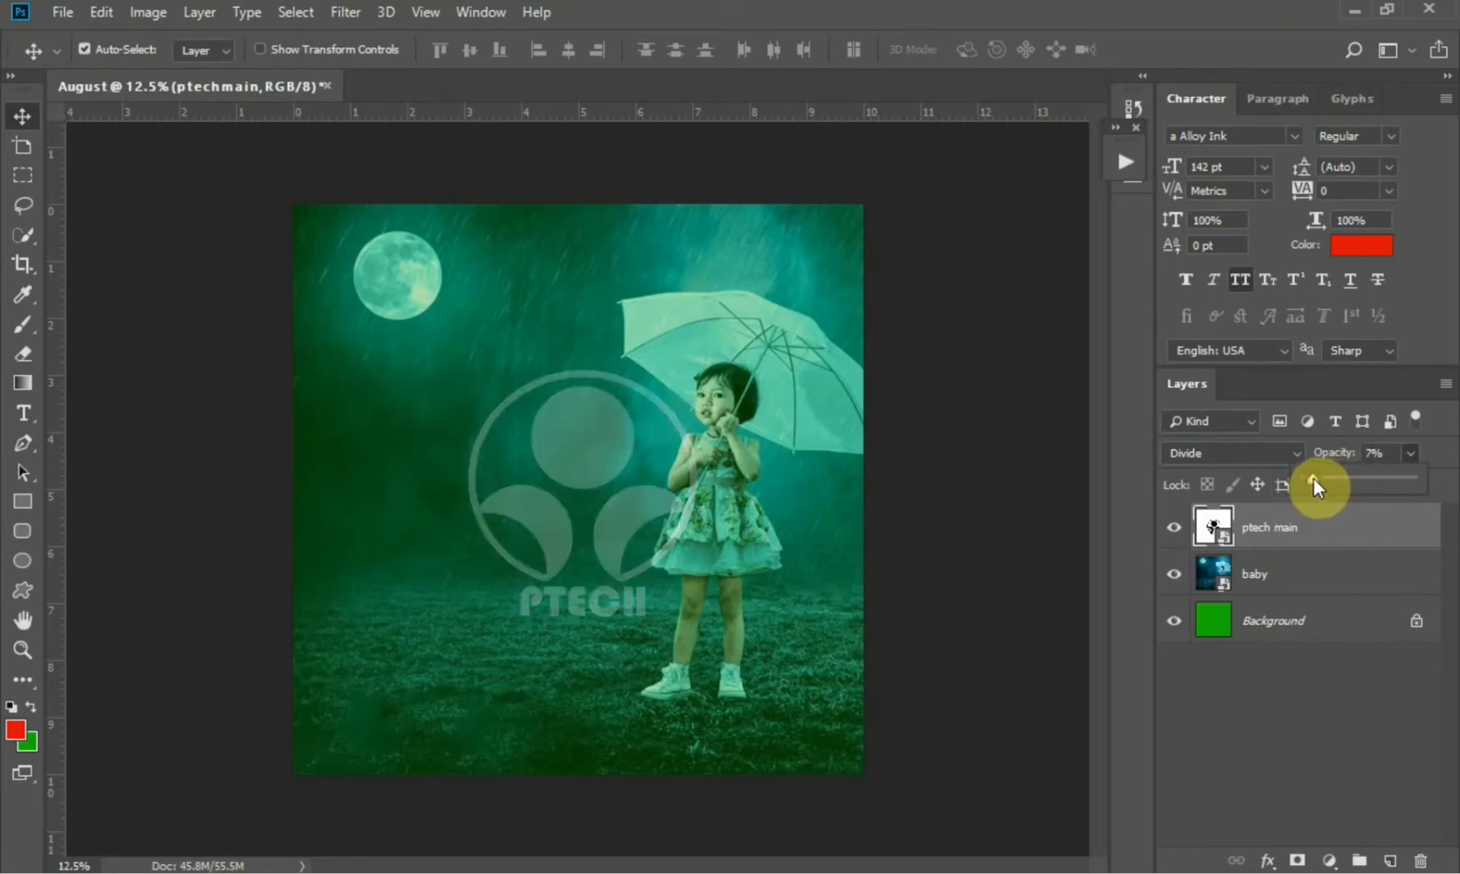
left_click_drag(1318, 479, 1312, 479)
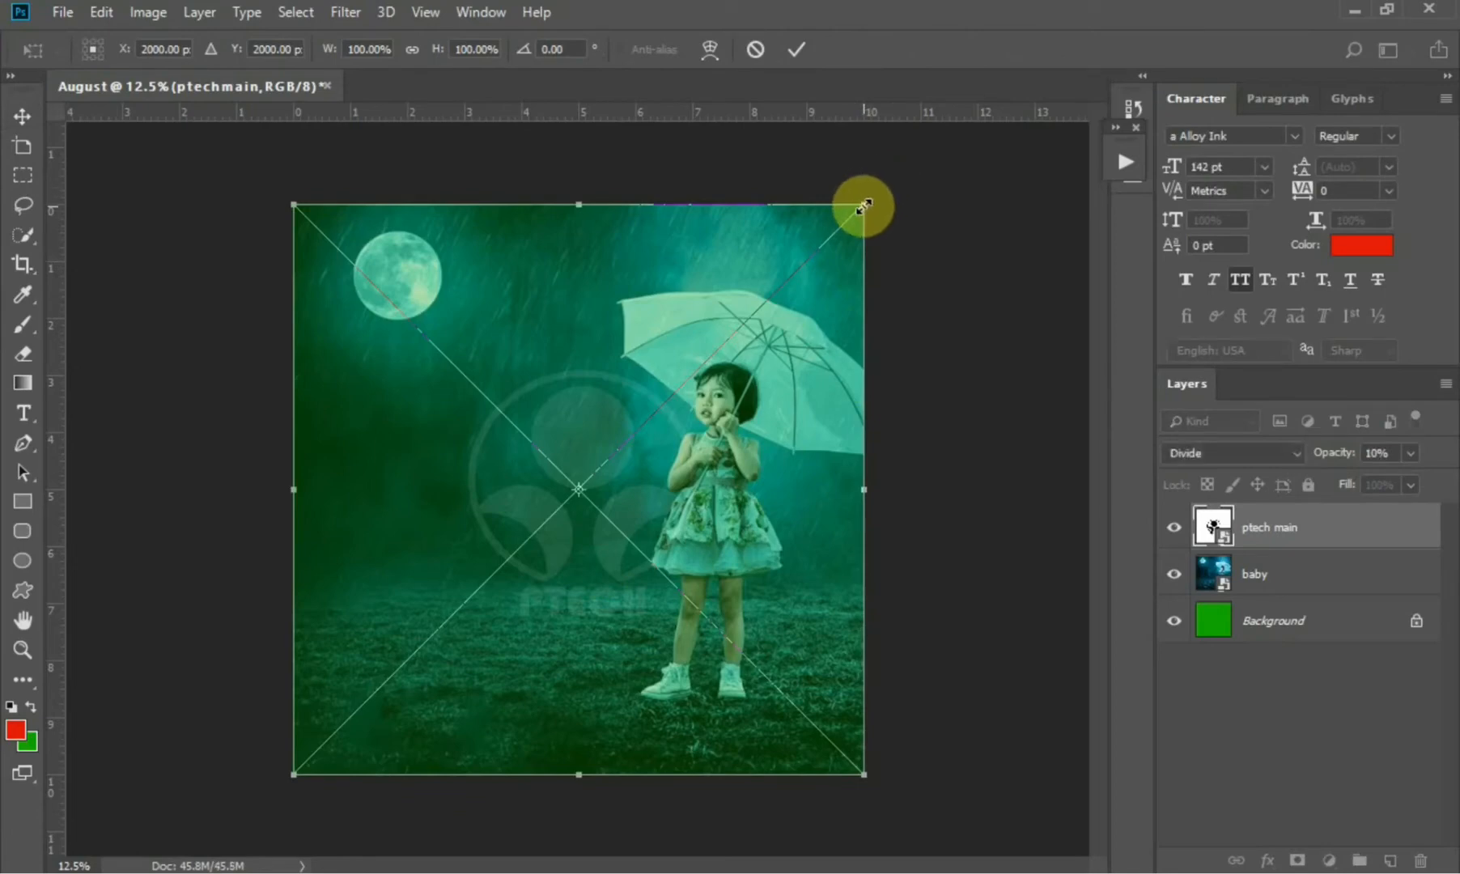
Scale the logo watermark down slightly and type the title AUGUST
left_click_drag(859, 205, 880, 191)
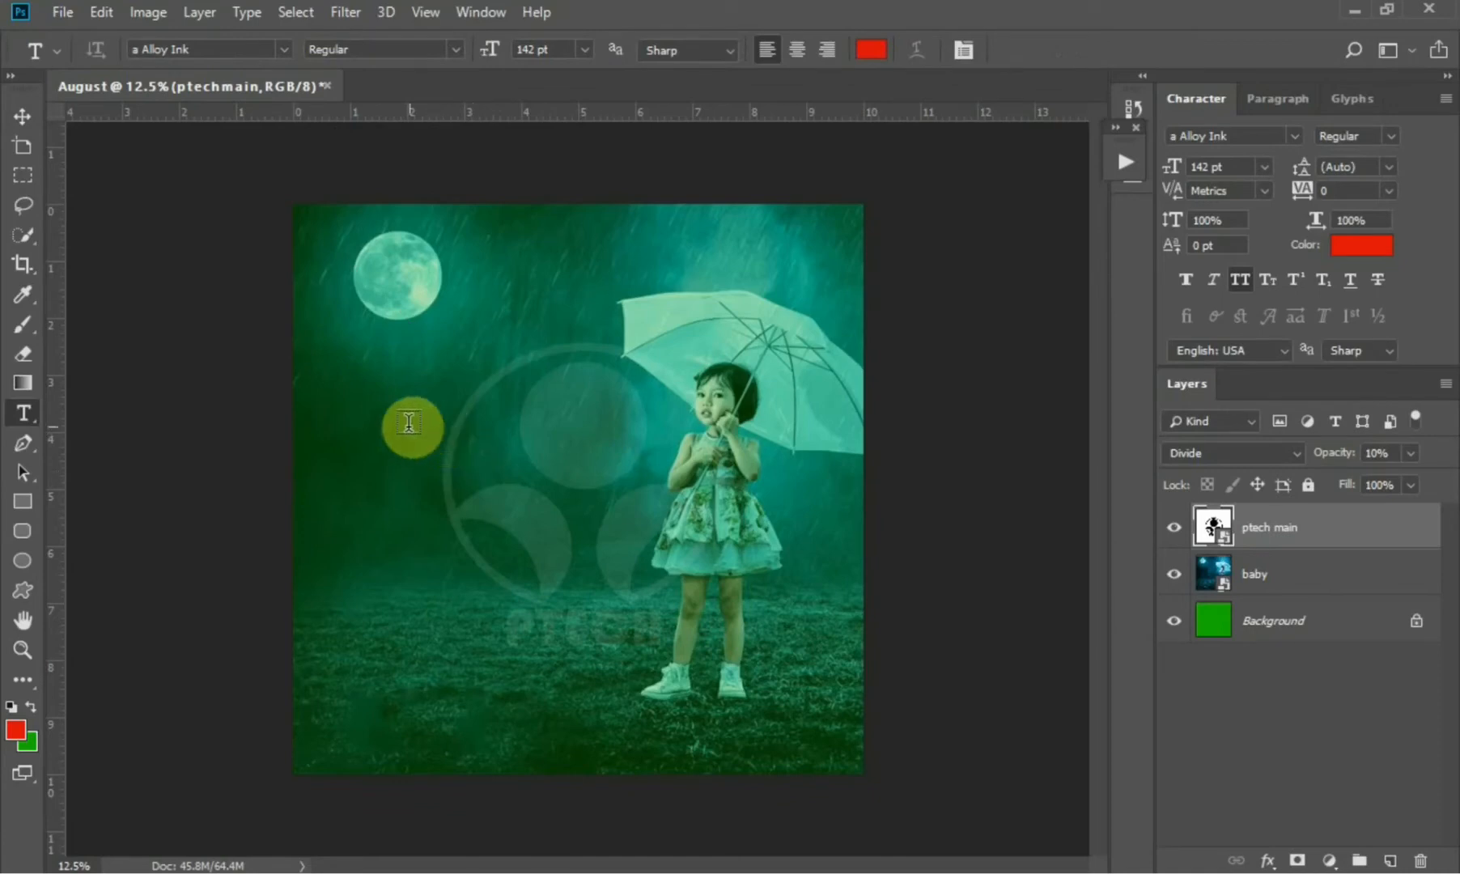
type("A")
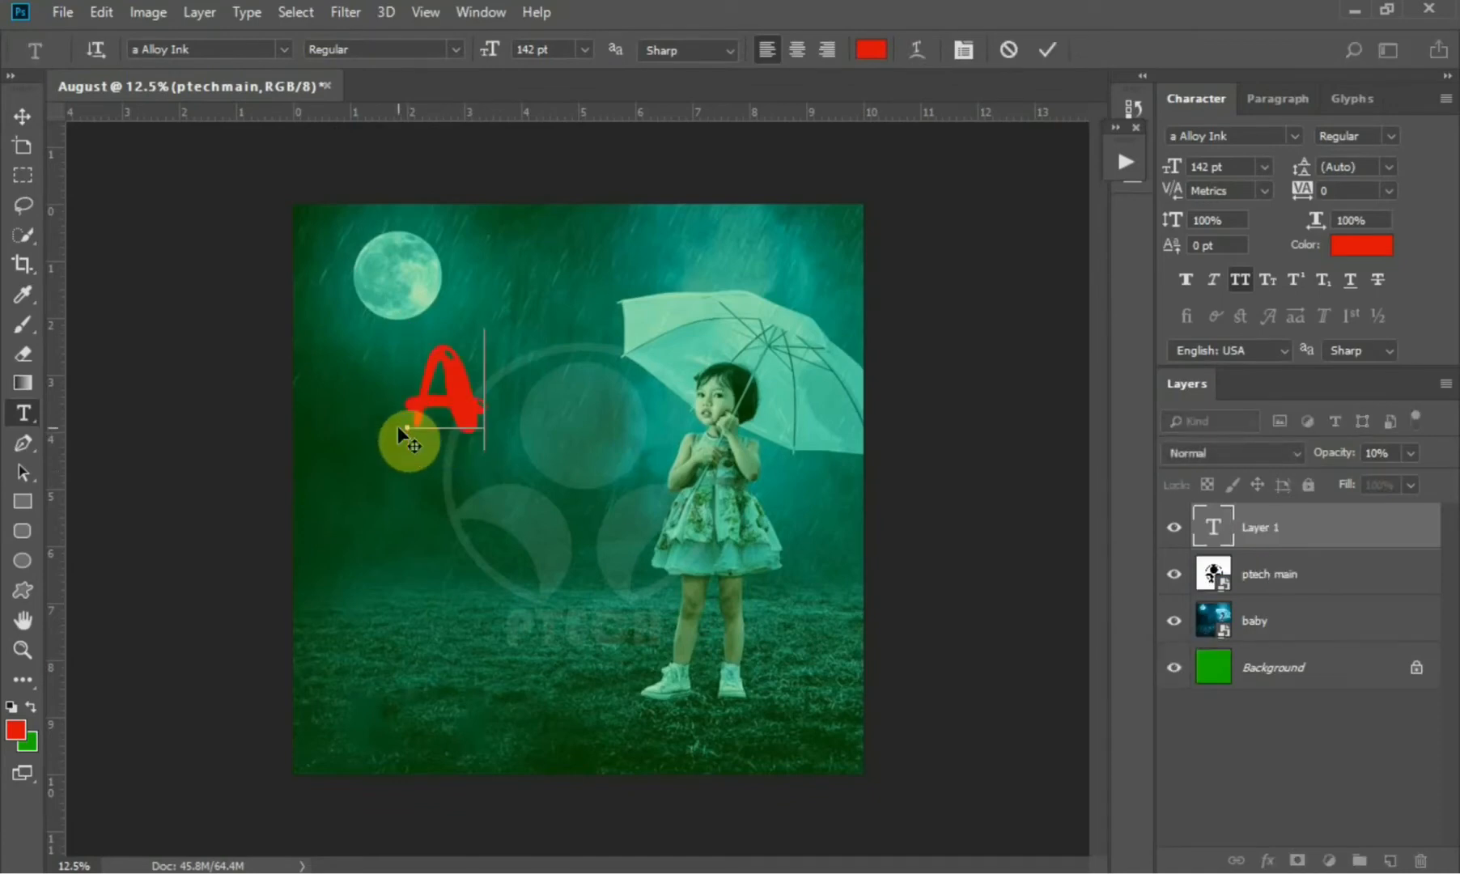
type("UGUST")
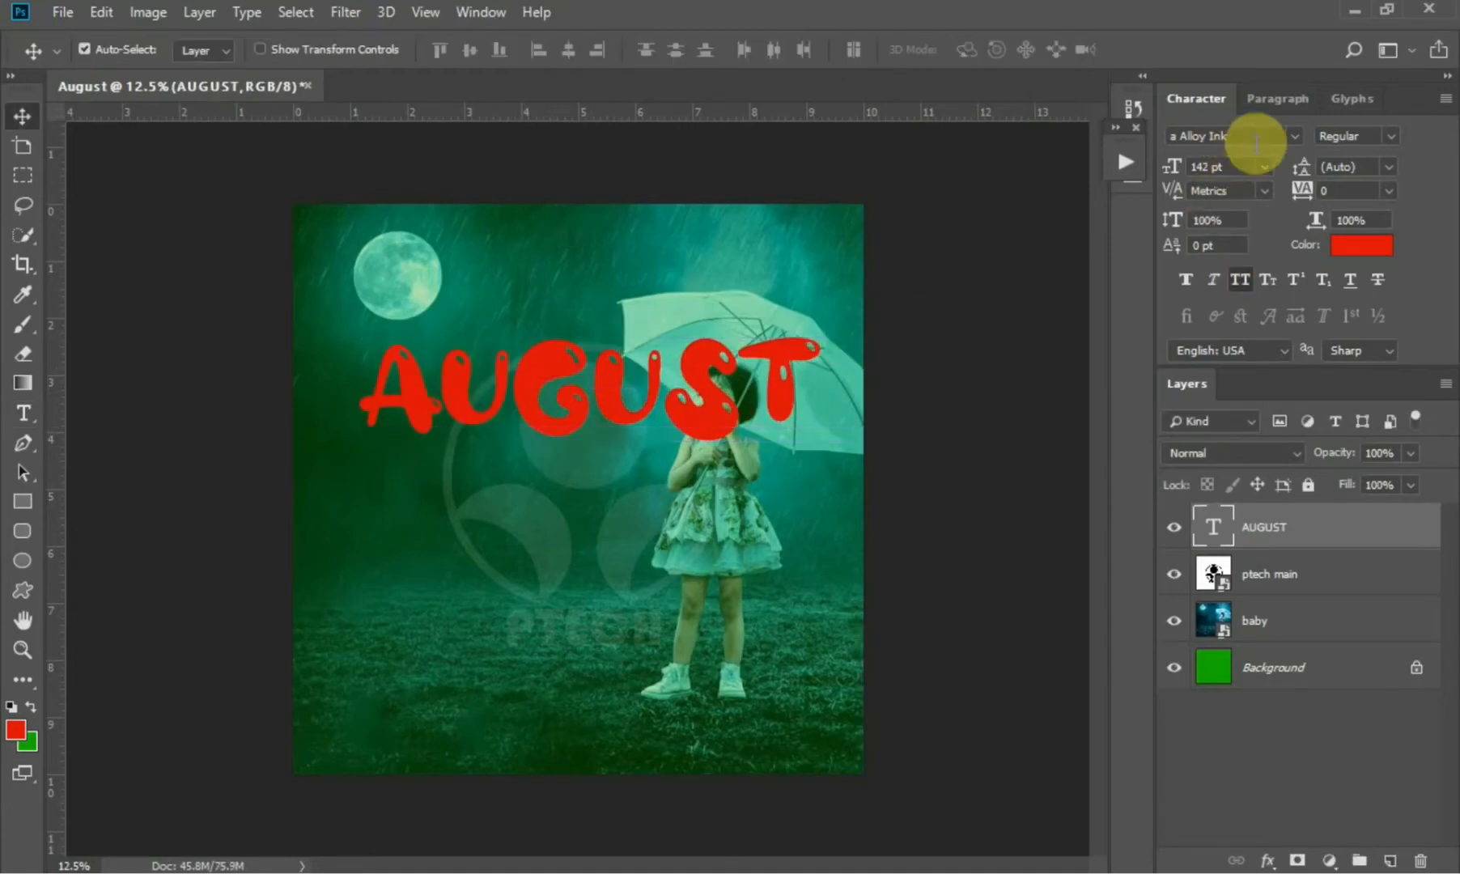
Switch AUGUST's font from Alloy Ink to CLASSIC and color it white (ffffff)
left_click(1225, 136)
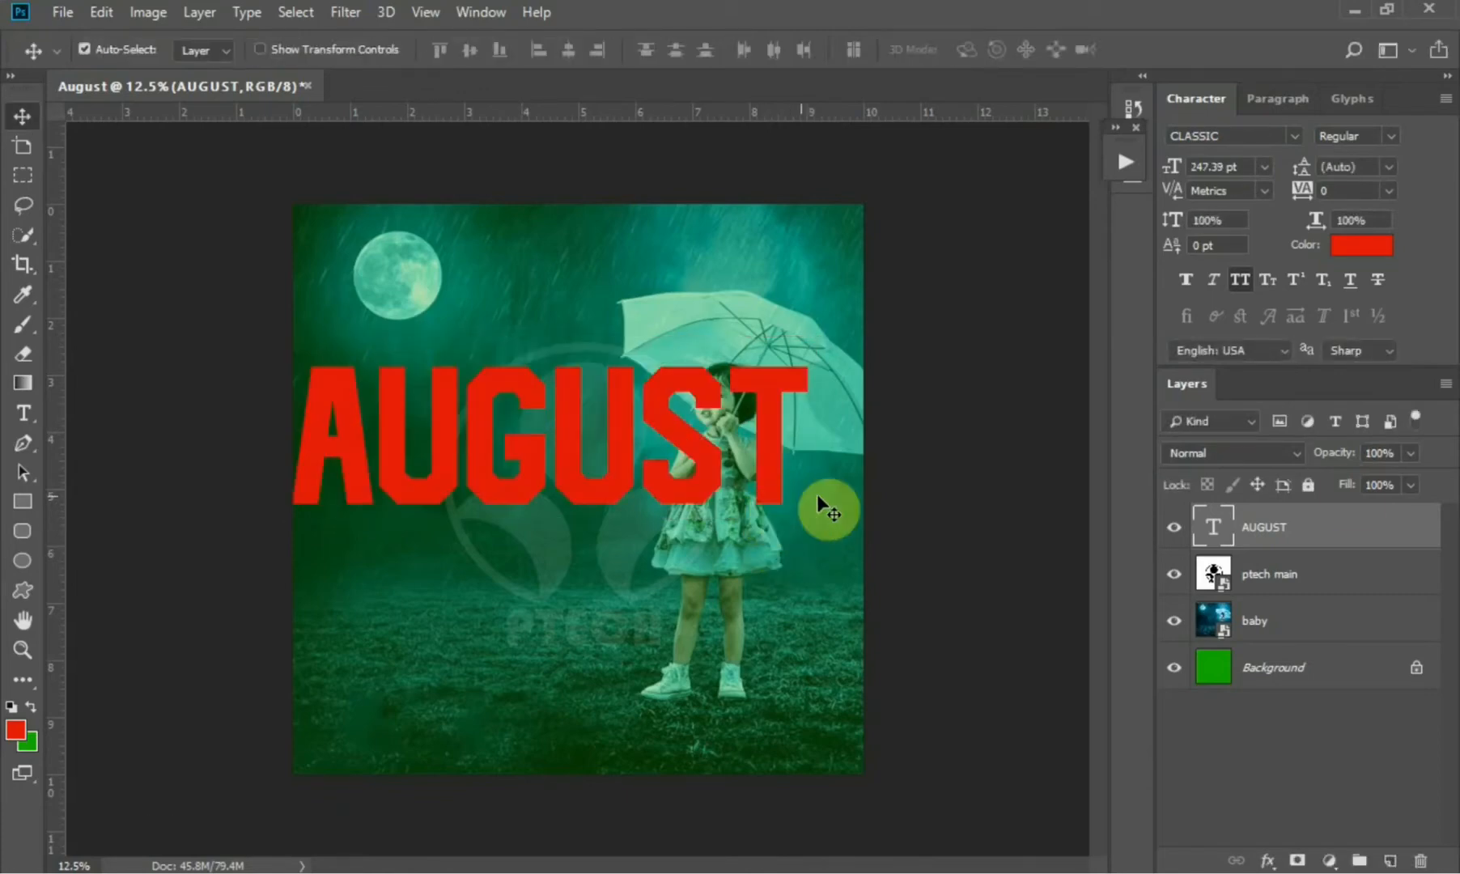
left_click(1360, 245)
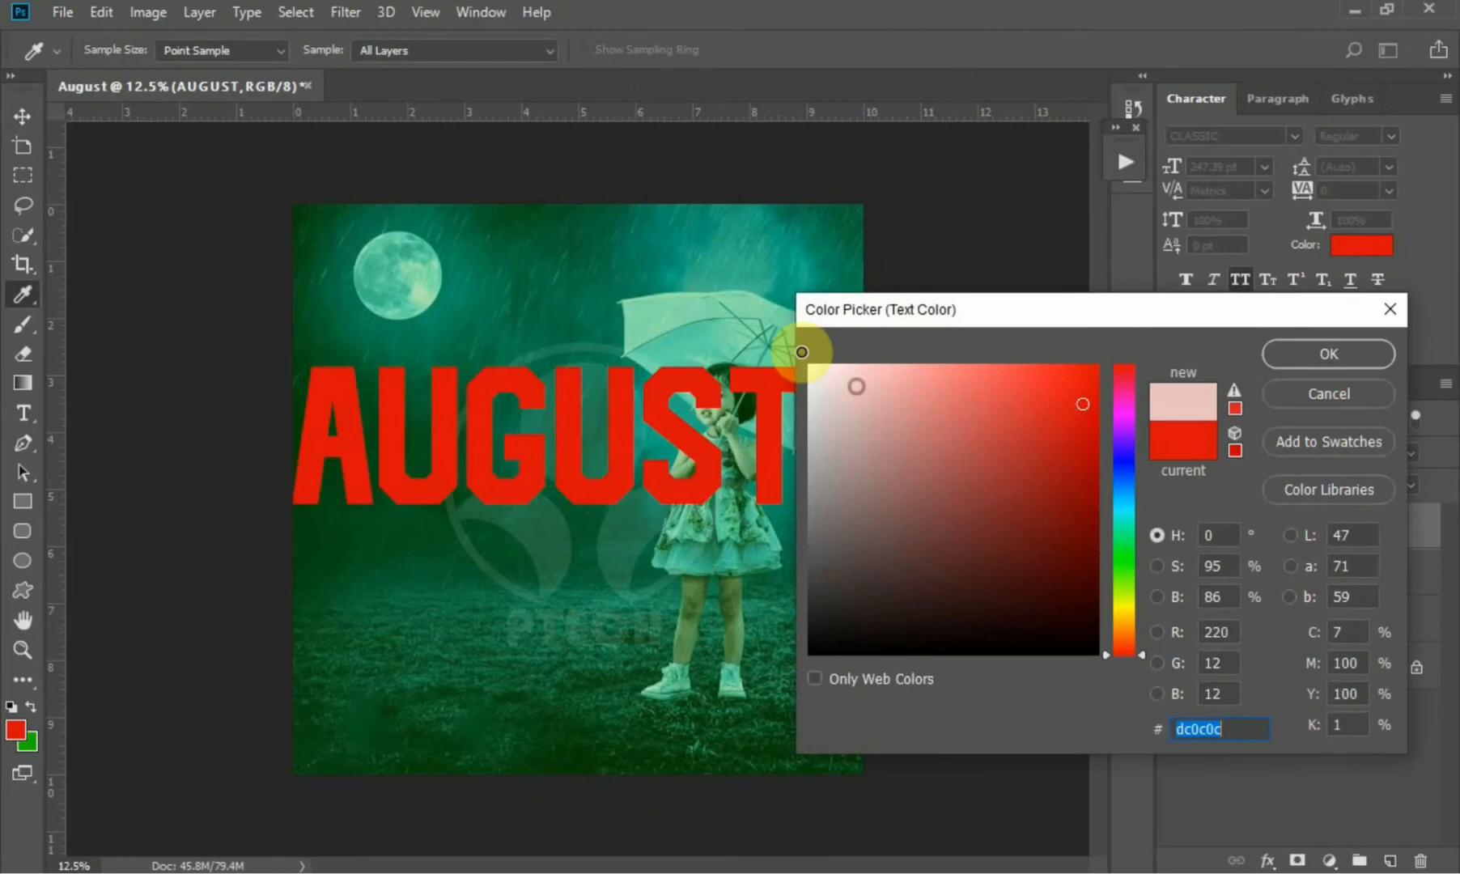
left_click(1015, 495)
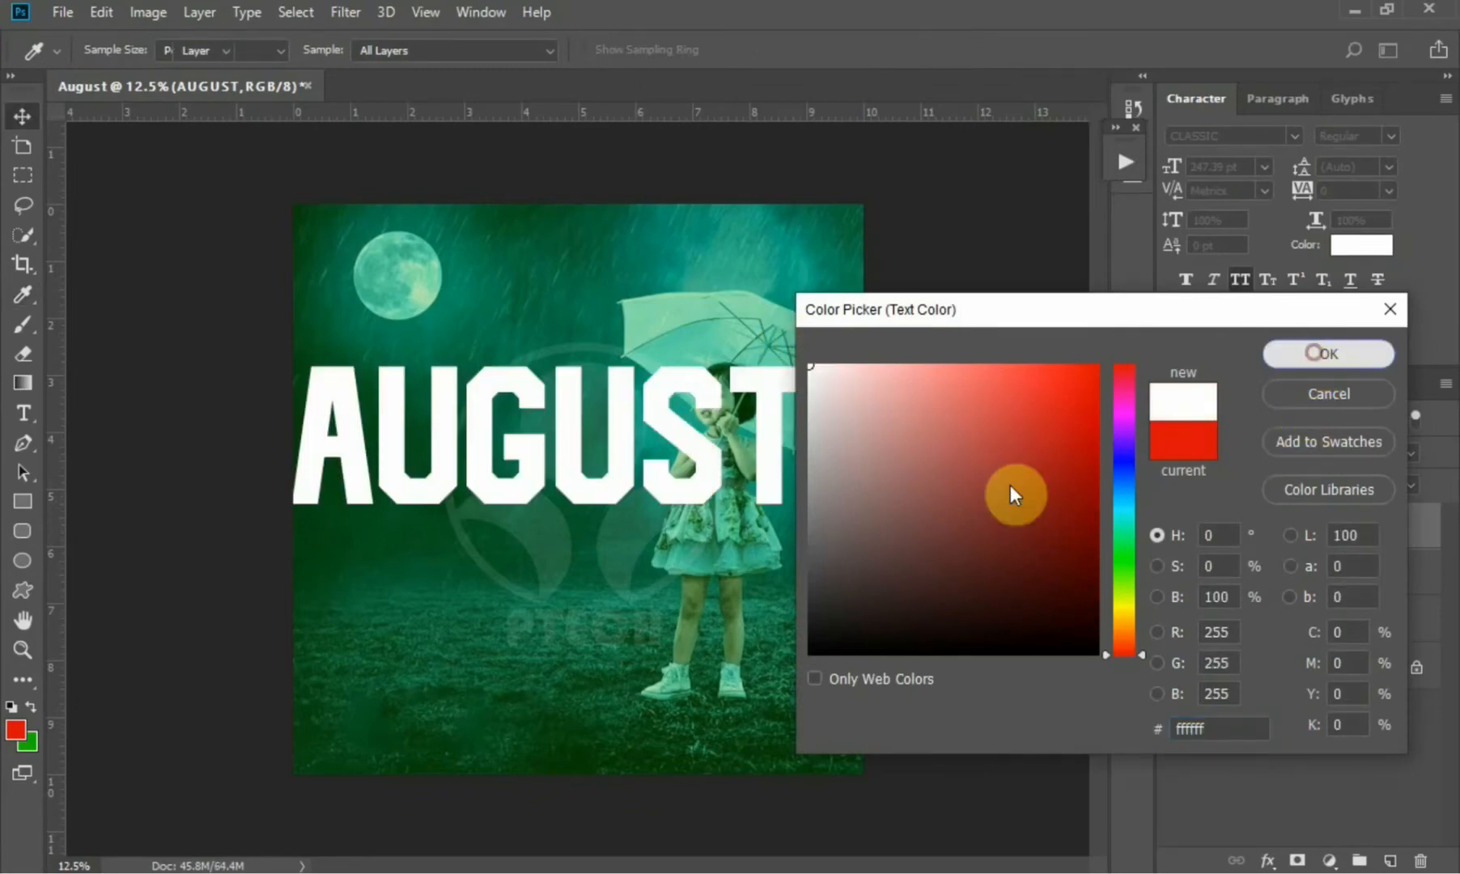
left_click(1326, 354)
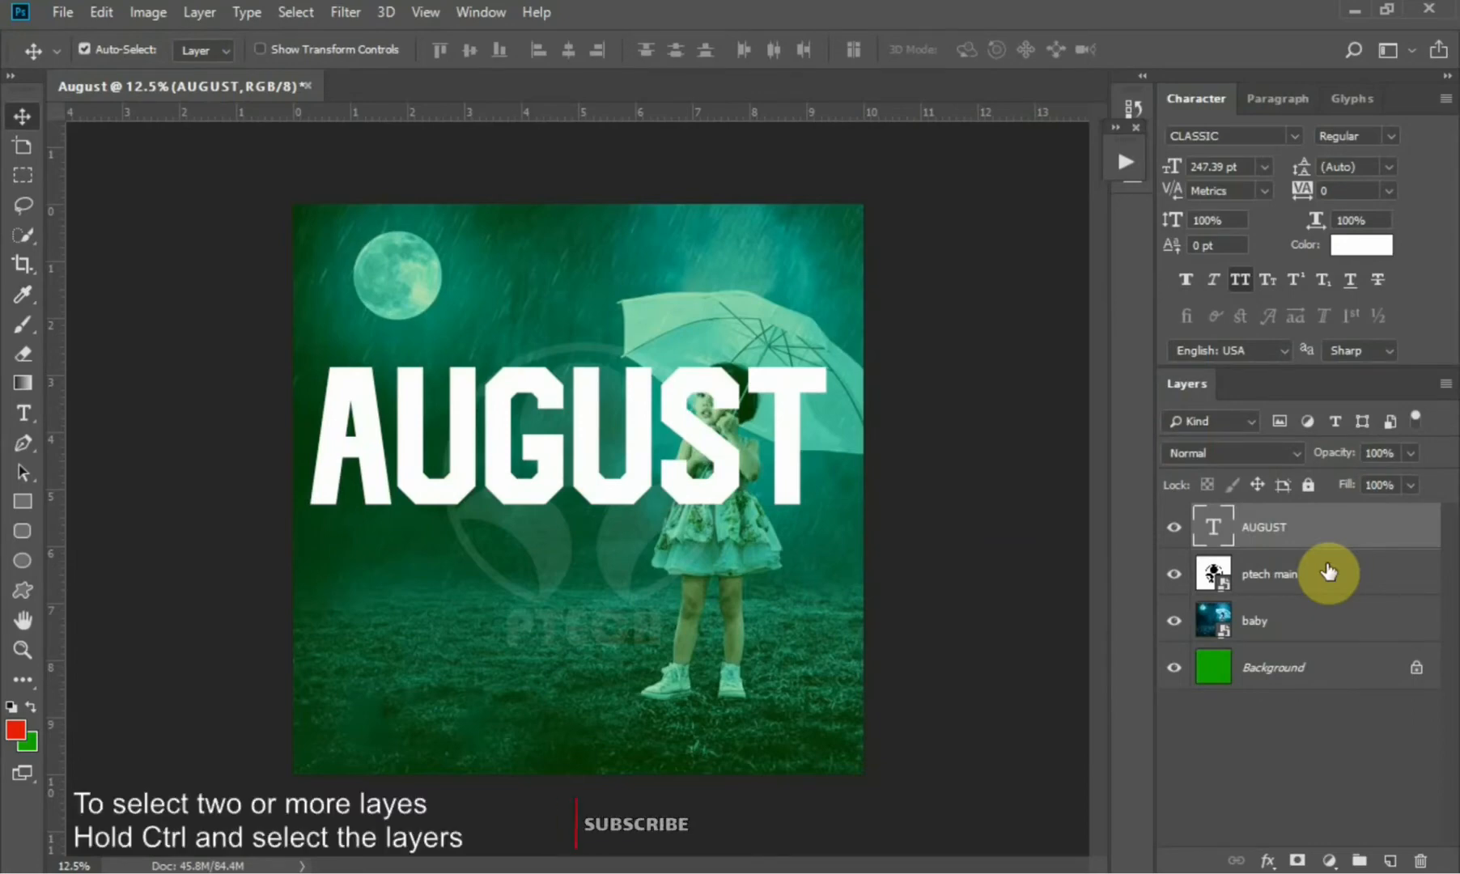
Group the ptech main and baby layers with Ctrl+G and rename the group BCK
left_click(1269, 573)
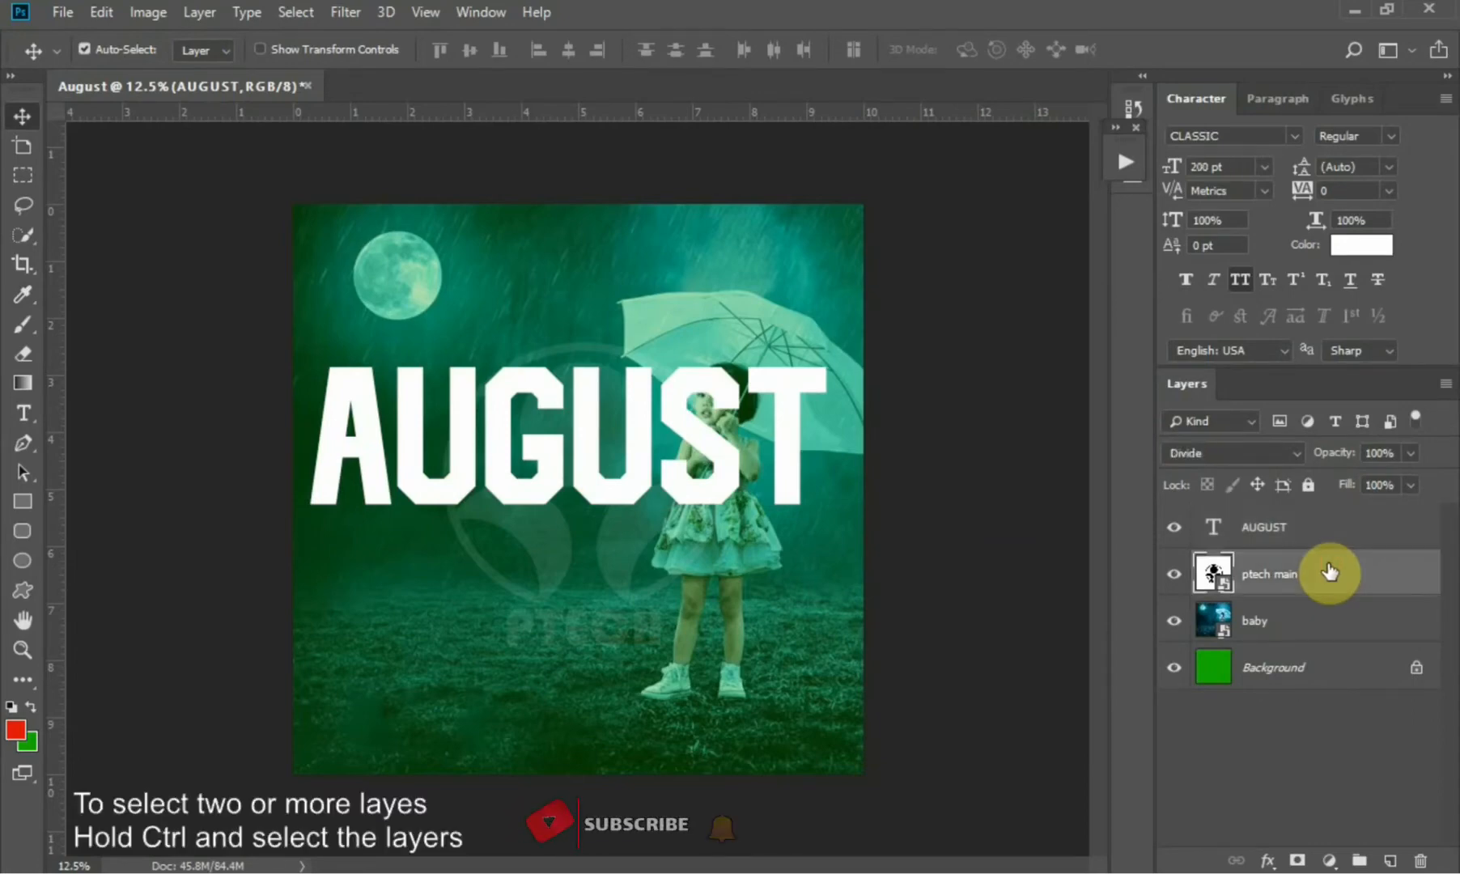
left_click(1253, 620)
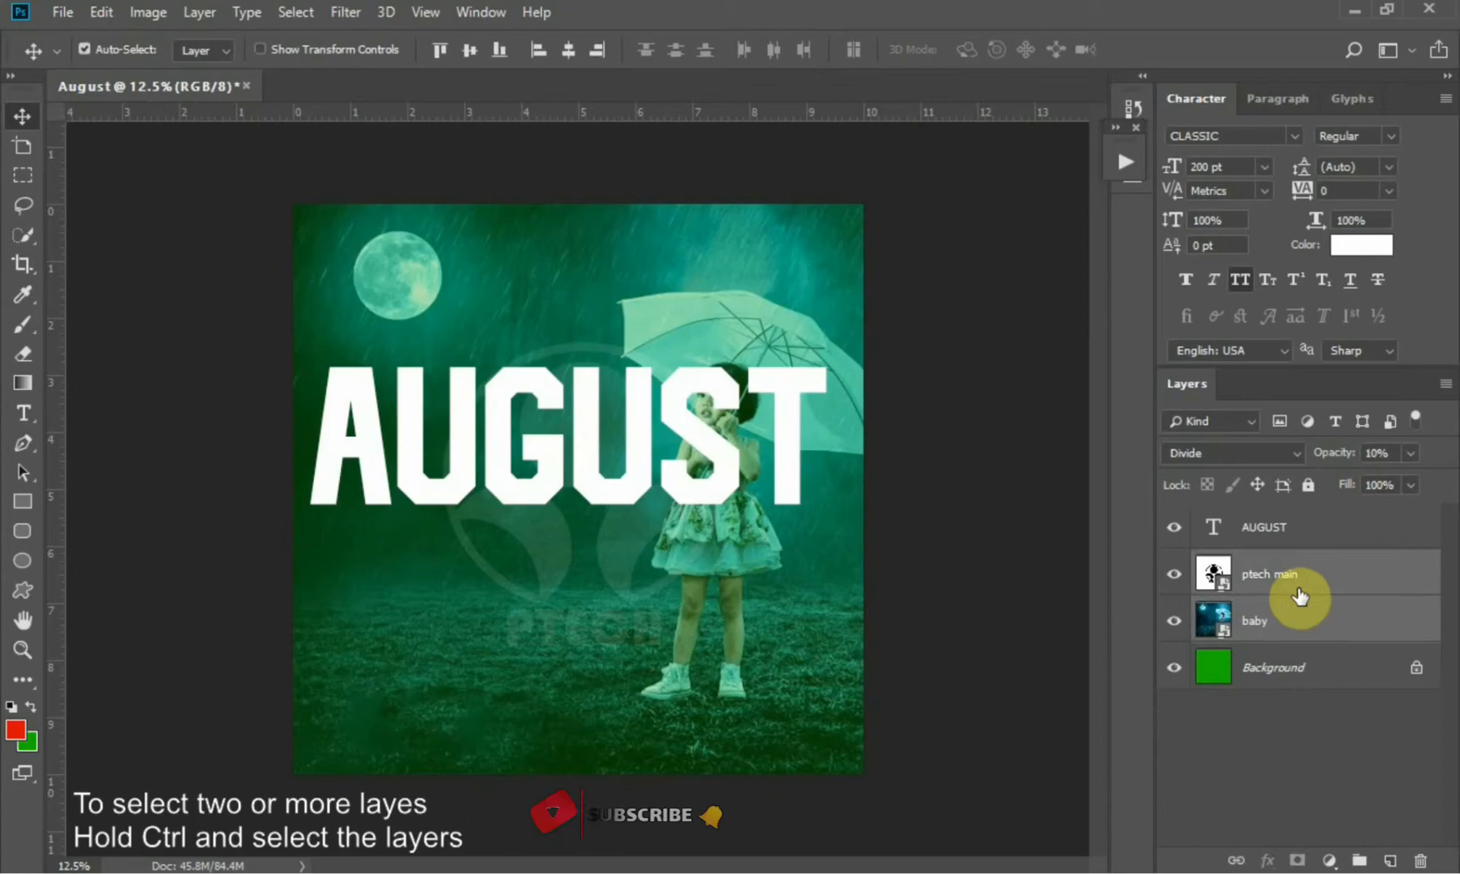
key("ctrl+g")
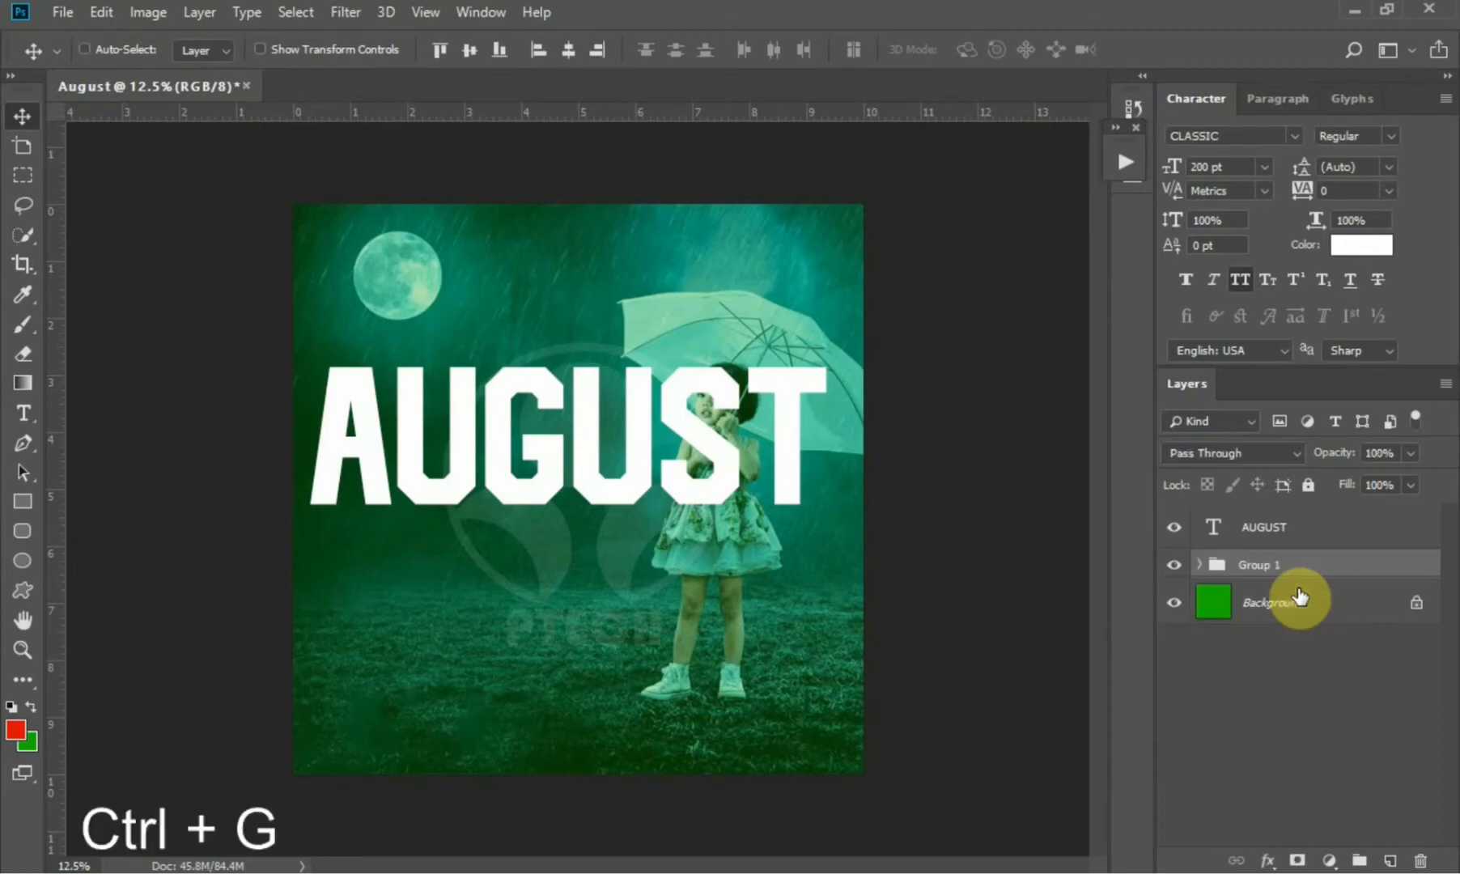
left_click(1275, 564)
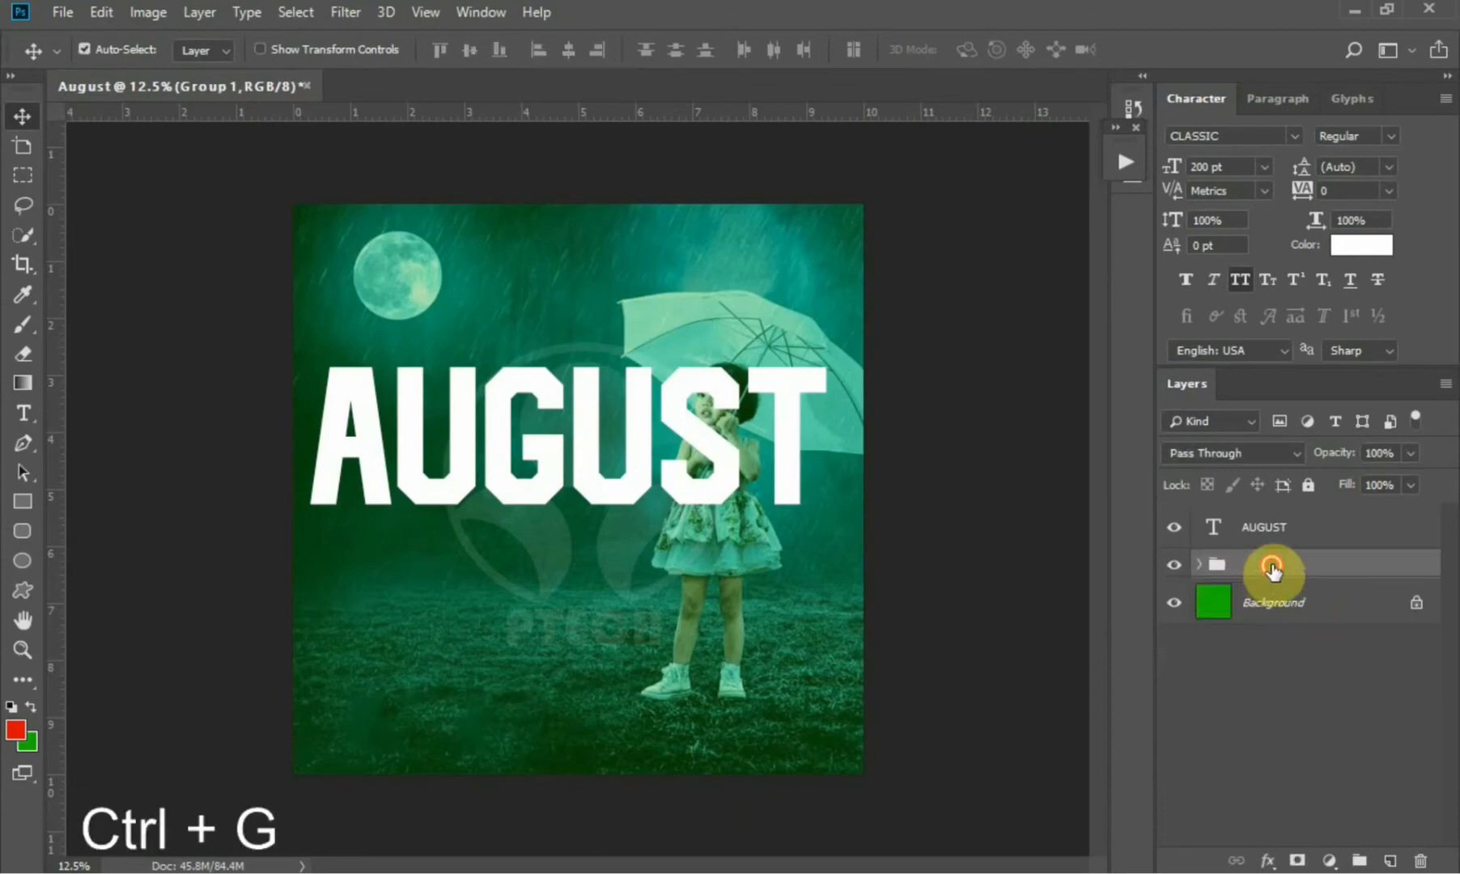
double_click(1273, 564)
type("BCK")
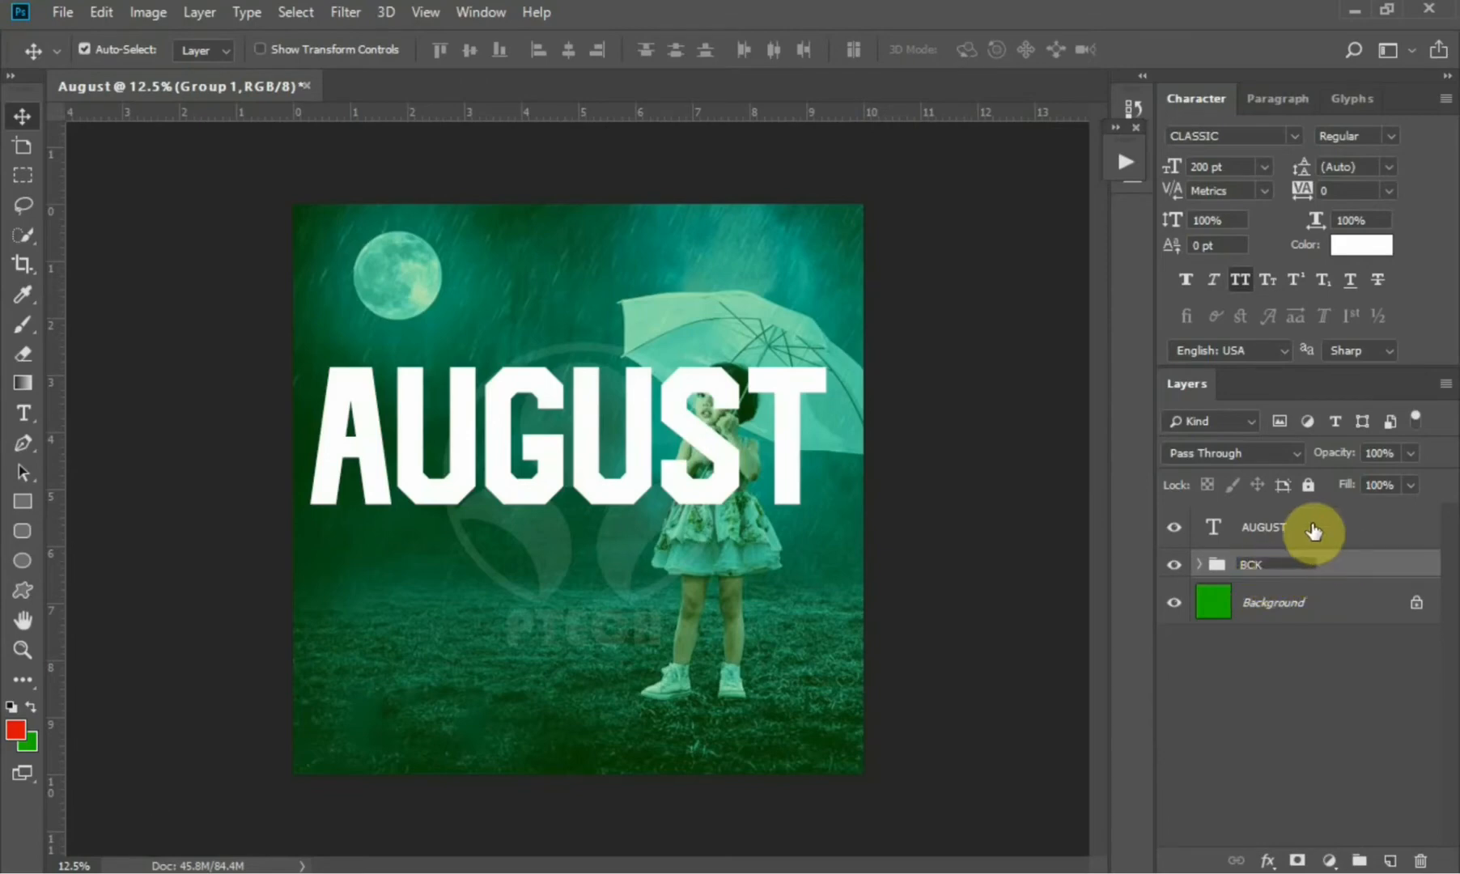
left_click(1304, 527)
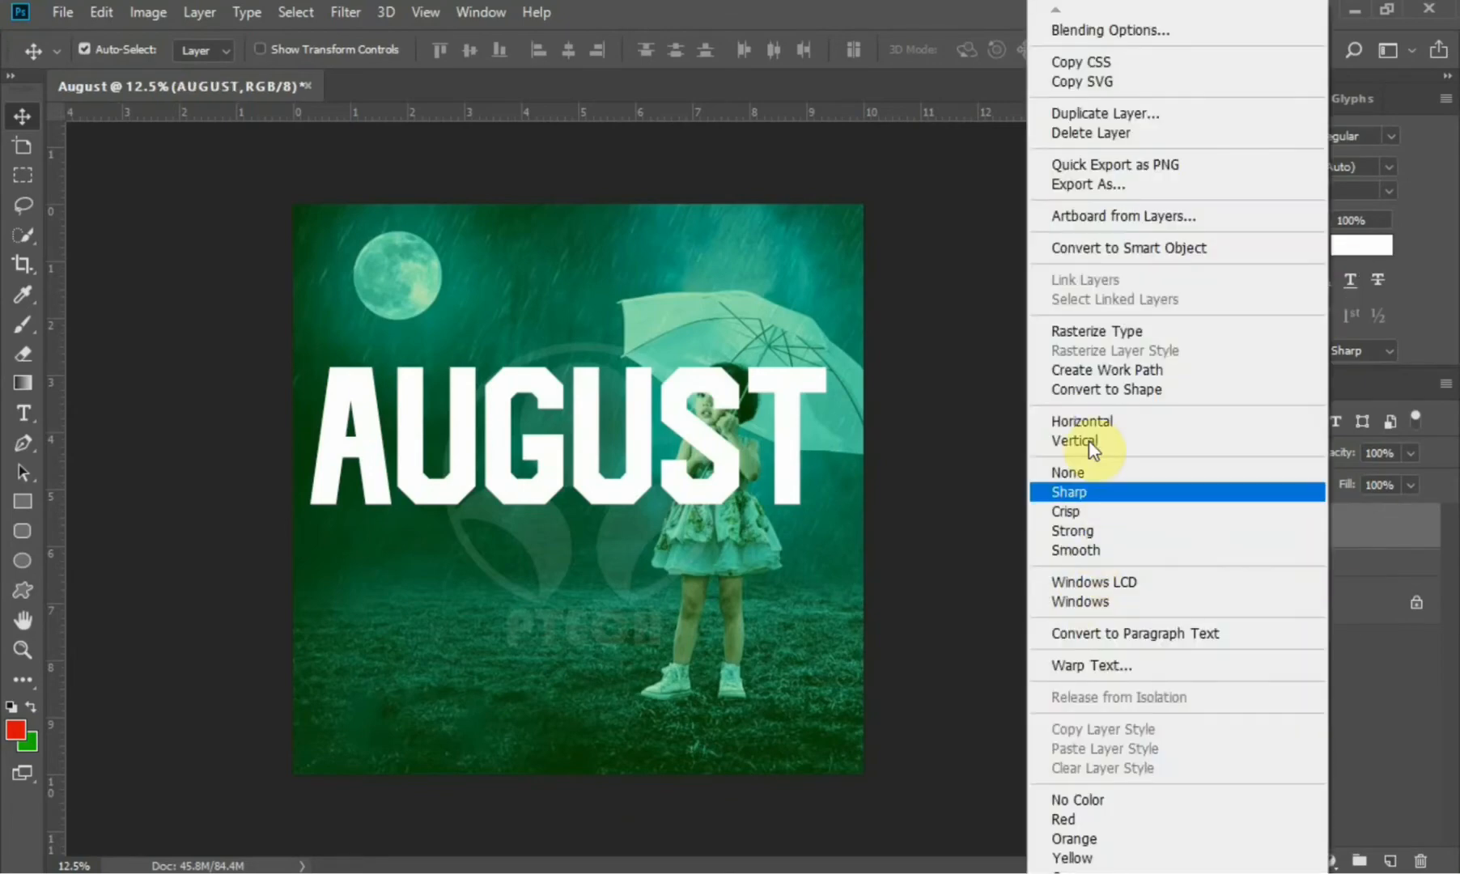
mouse_move(1292, 254)
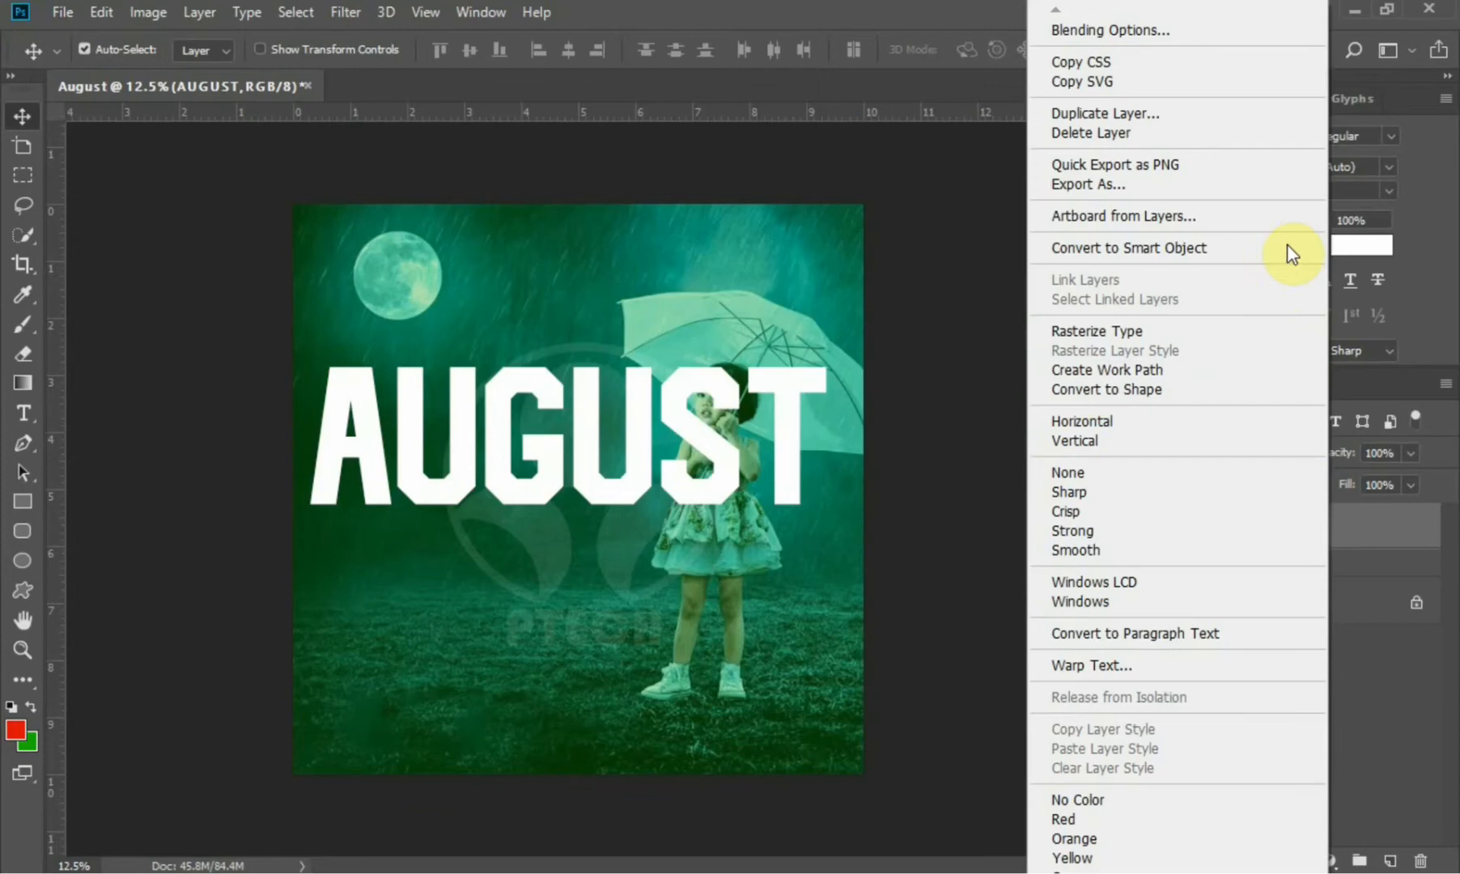
mouse_move(1205, 331)
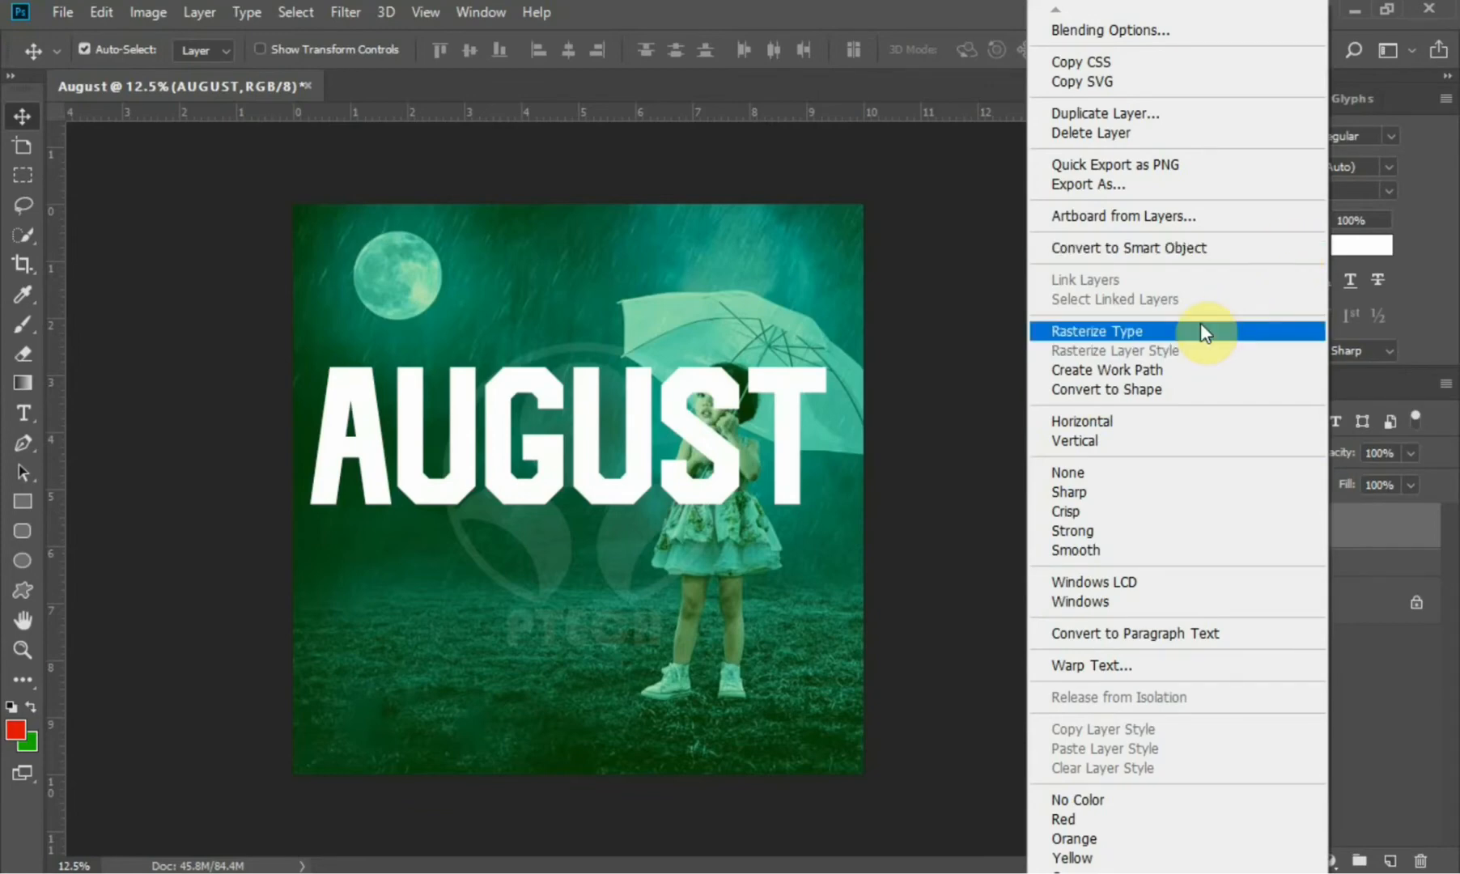
Rasterize the AUGUST text and cut the letter A onto its own layer
left_click(1095, 330)
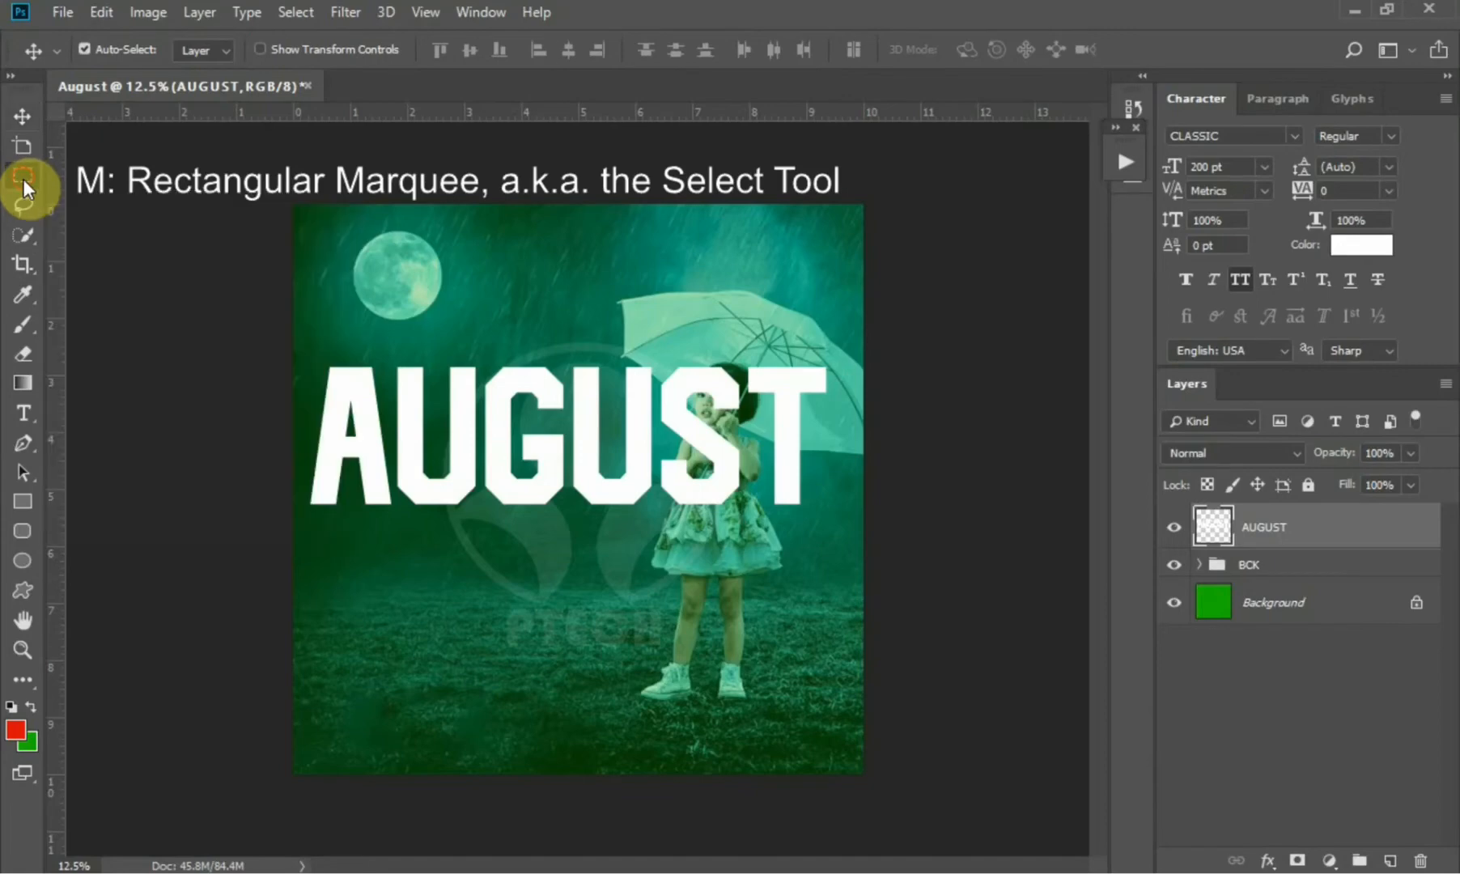
left_click(22, 175)
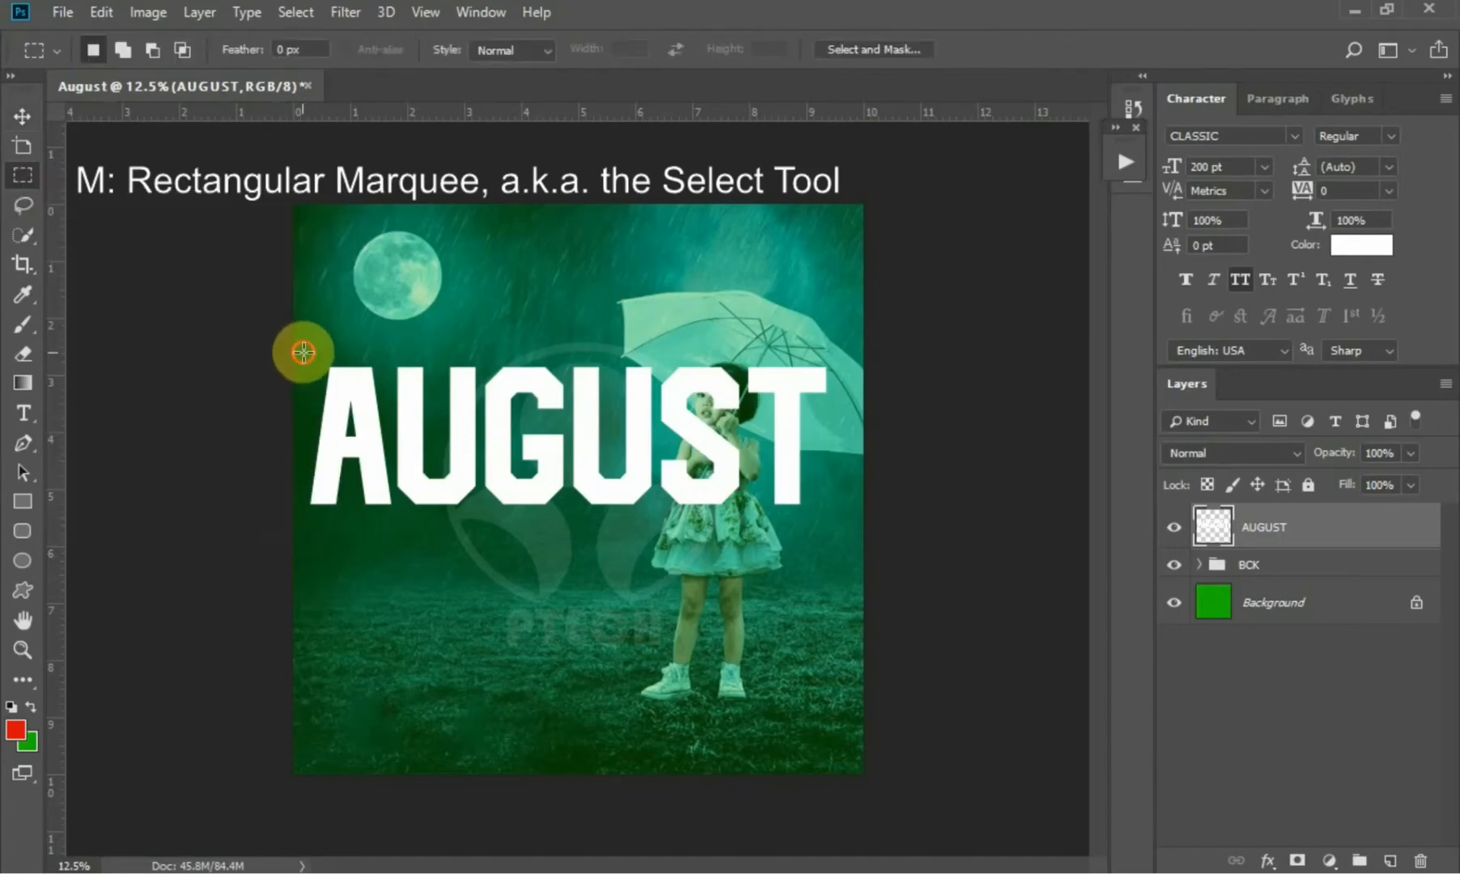
left_click_drag(302, 352, 390, 526)
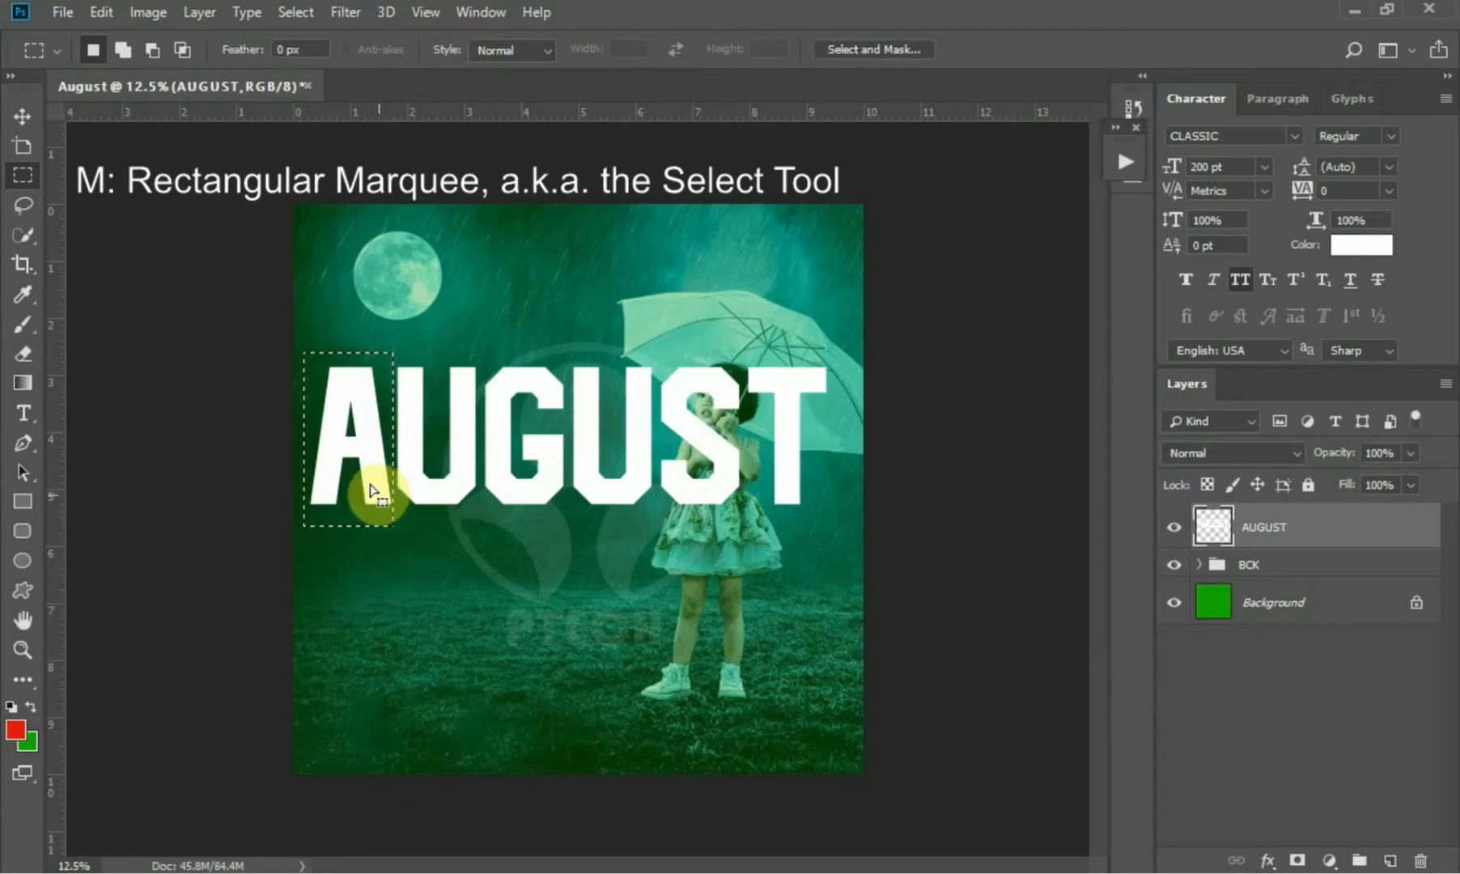
right_click(372, 491)
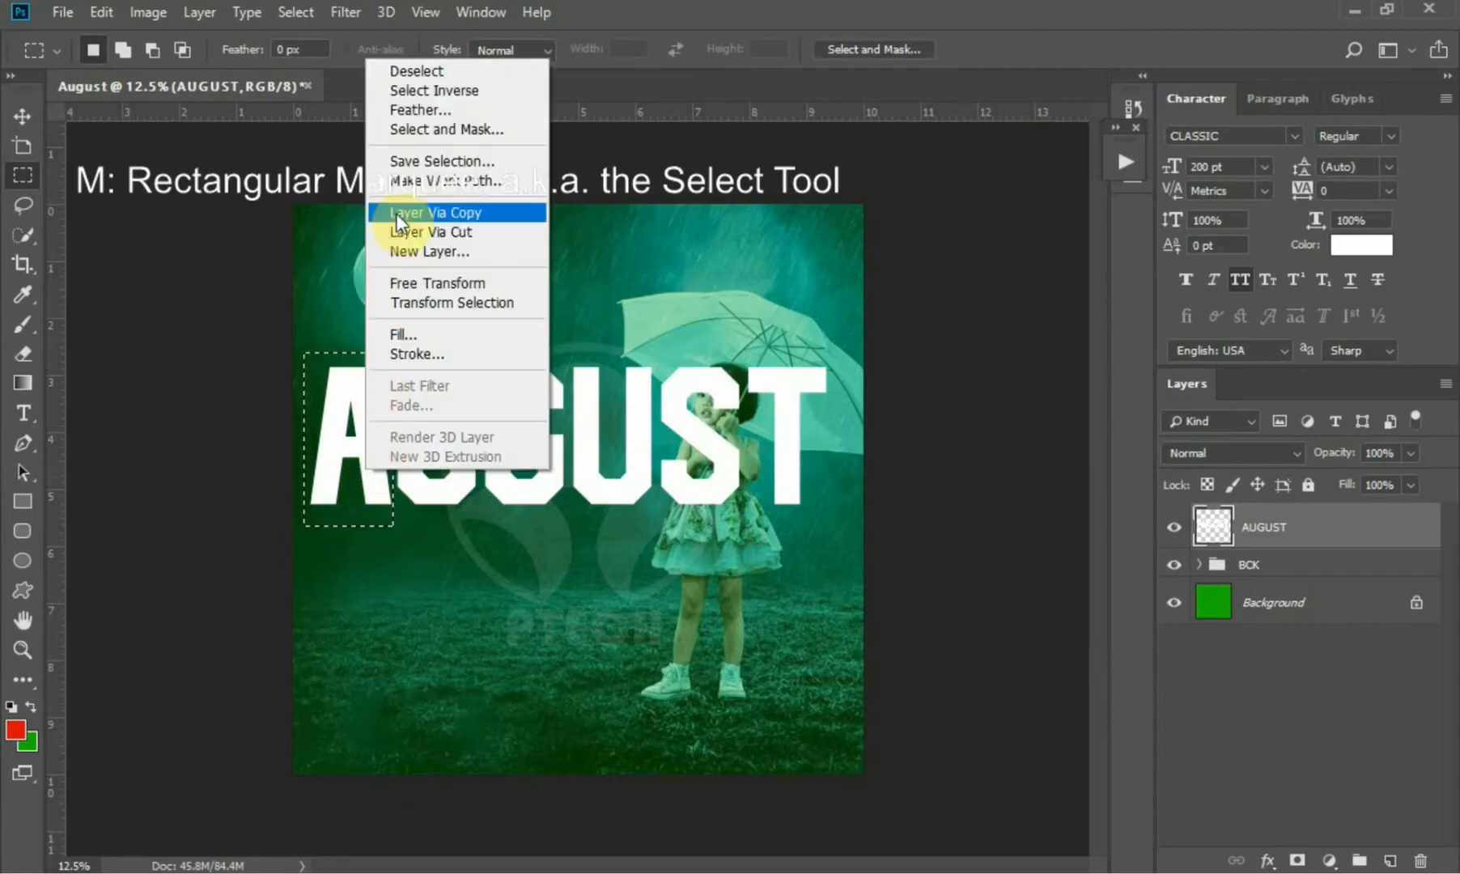
mouse_move(433, 232)
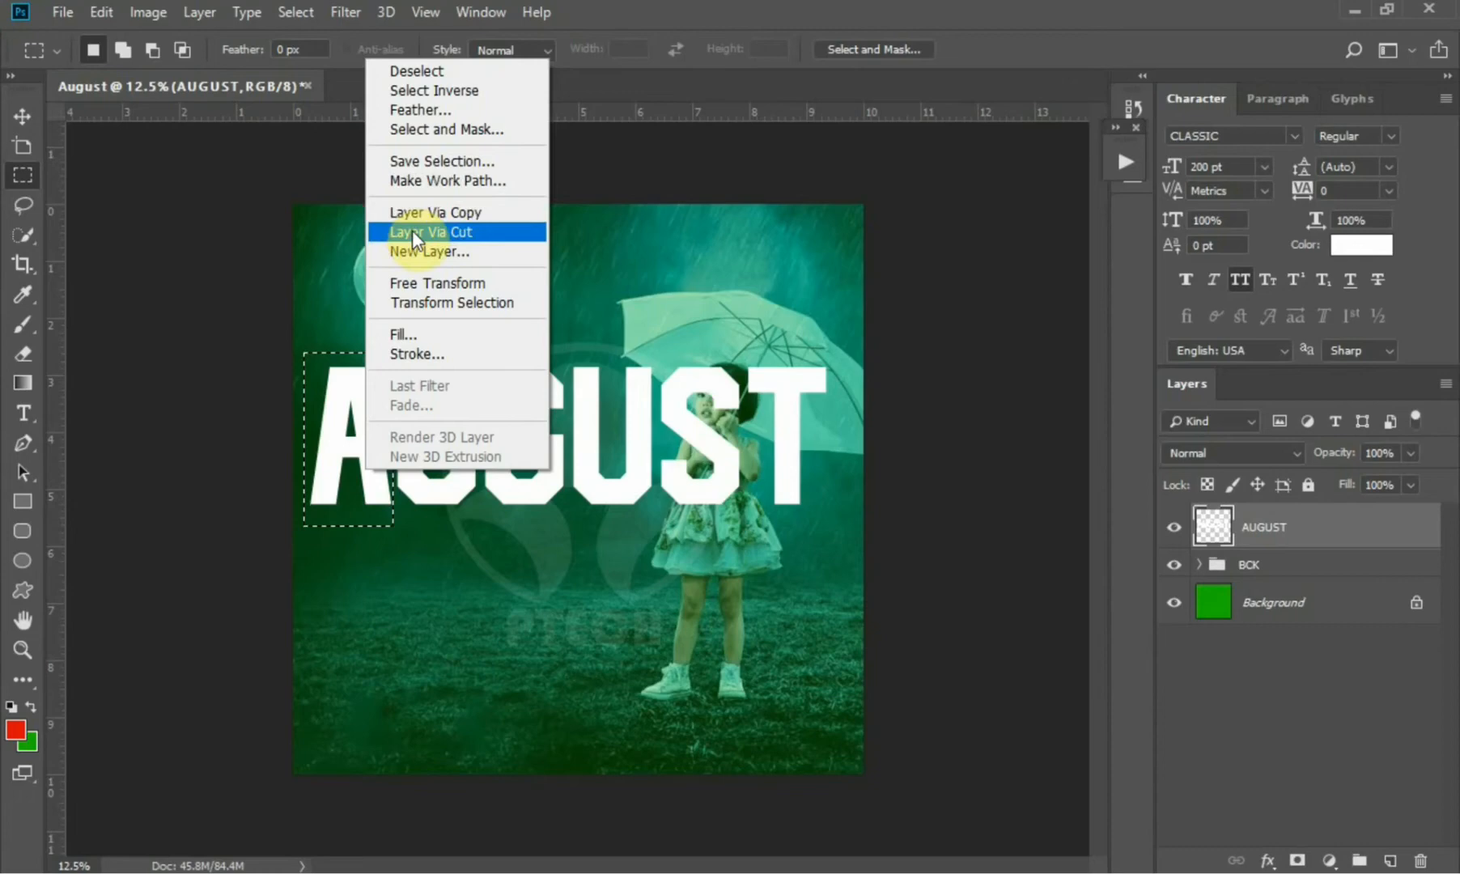
left_click(431, 231)
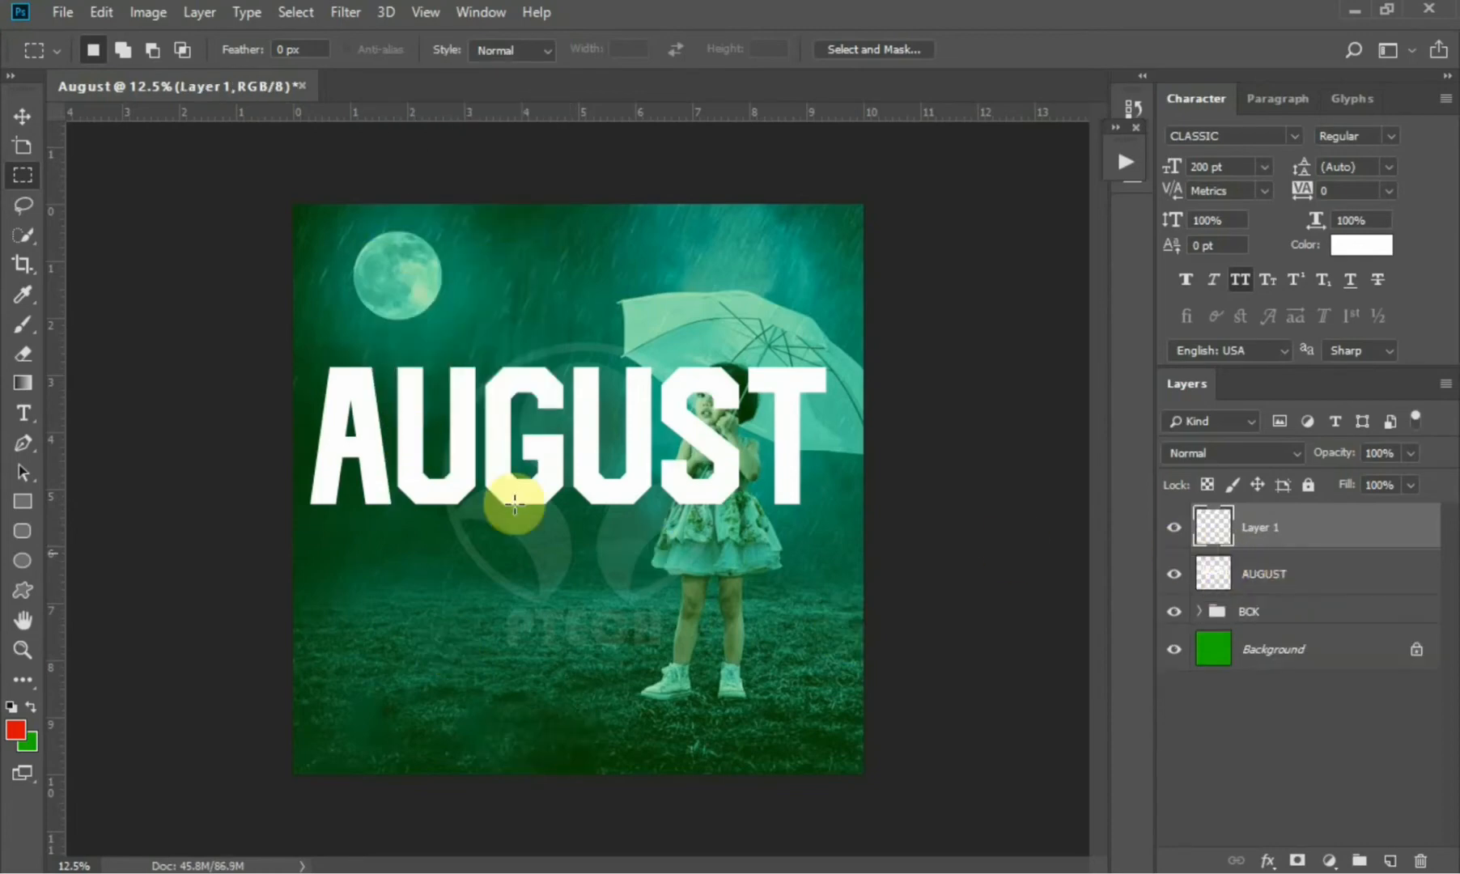
Cut the letters U and S onto their own layers with Layer Via Cut
left_click(1263, 573)
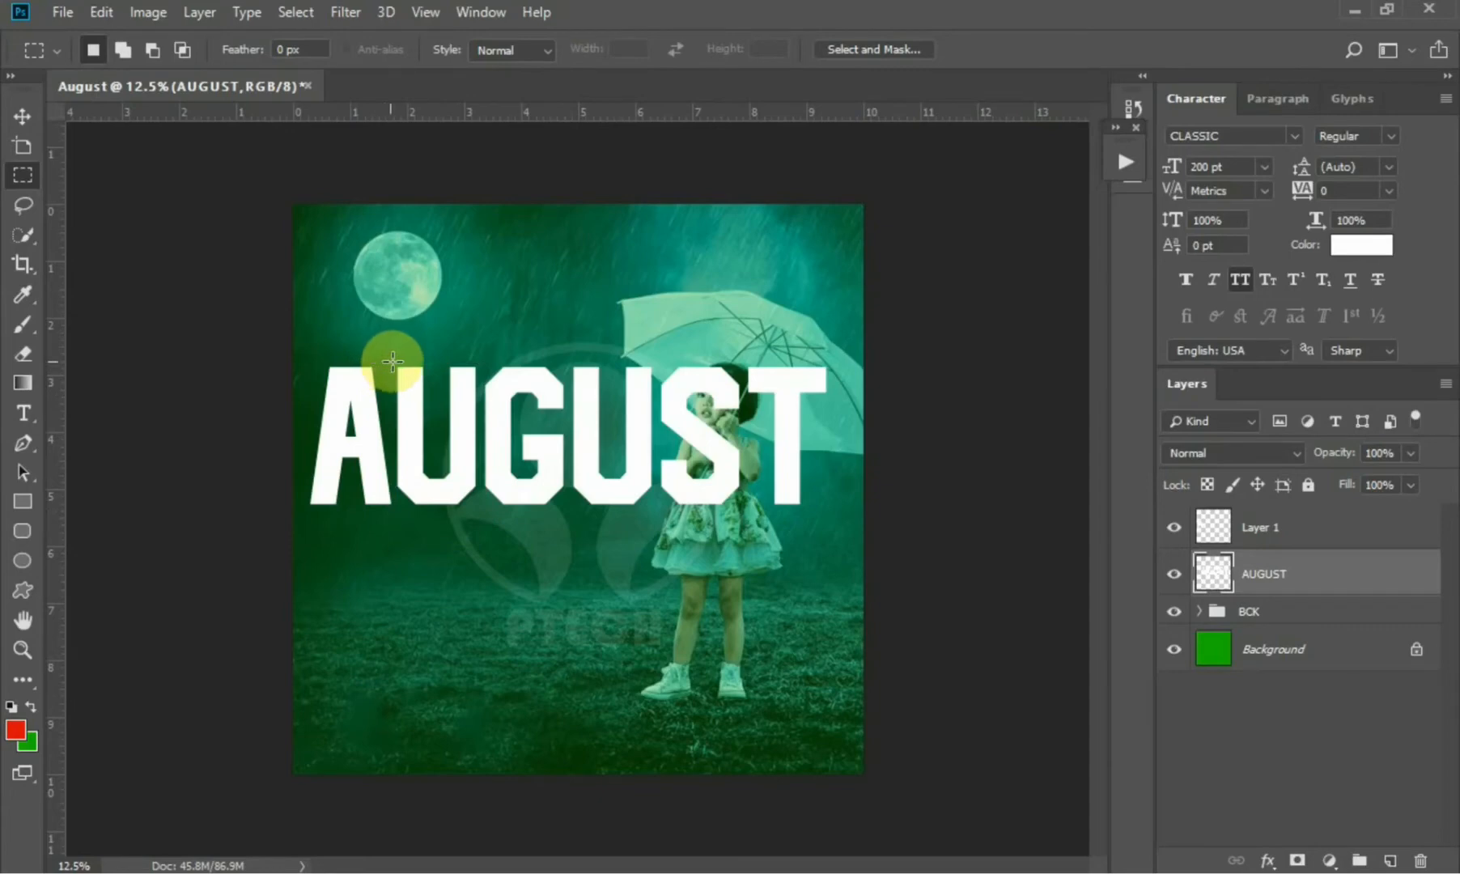
left_click_drag(391, 360, 480, 512)
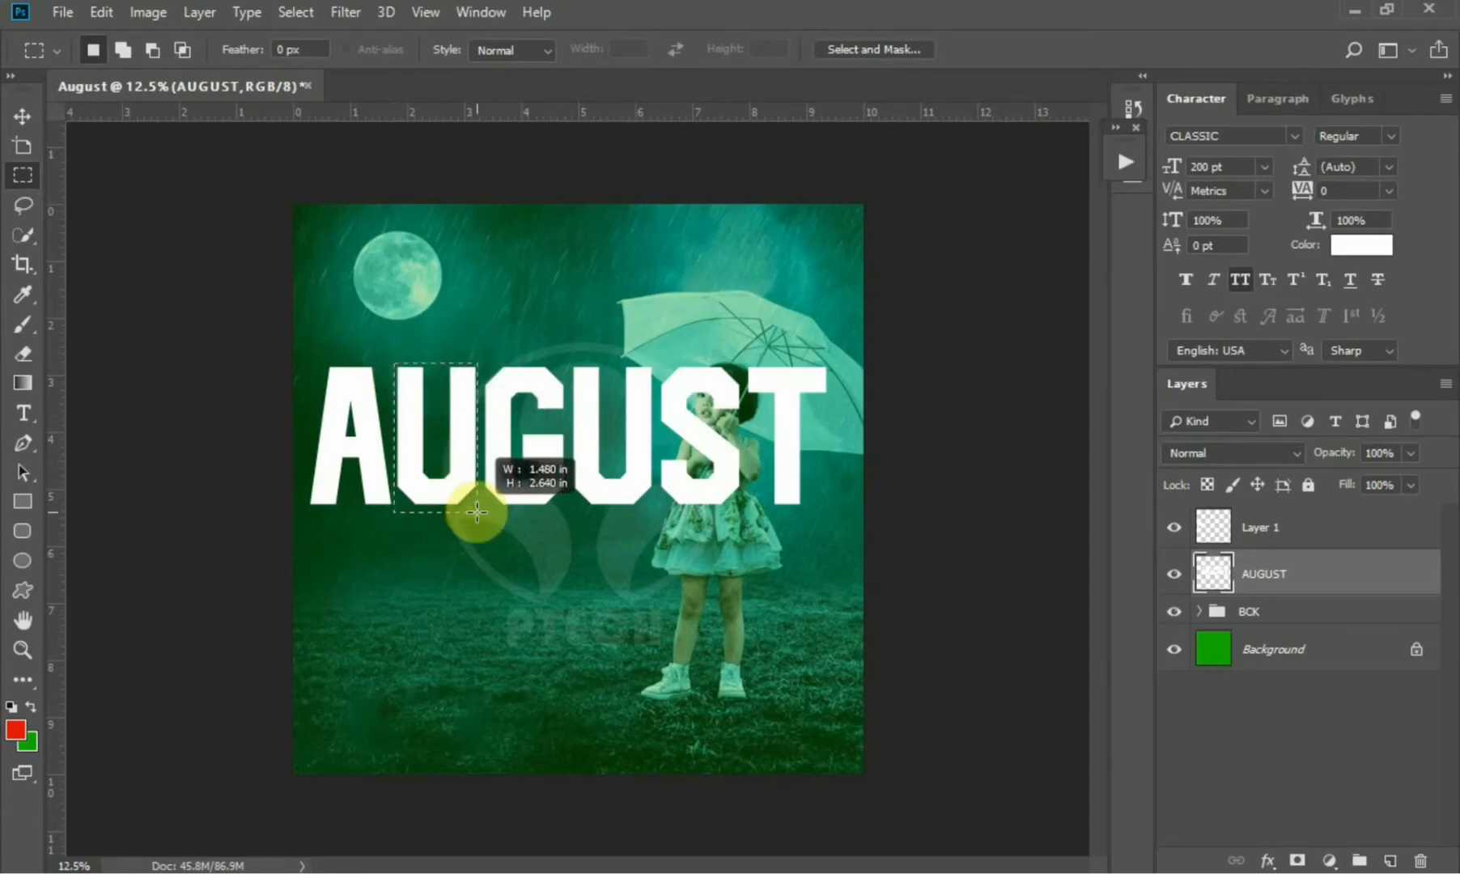
left_click_drag(478, 516, 478, 508)
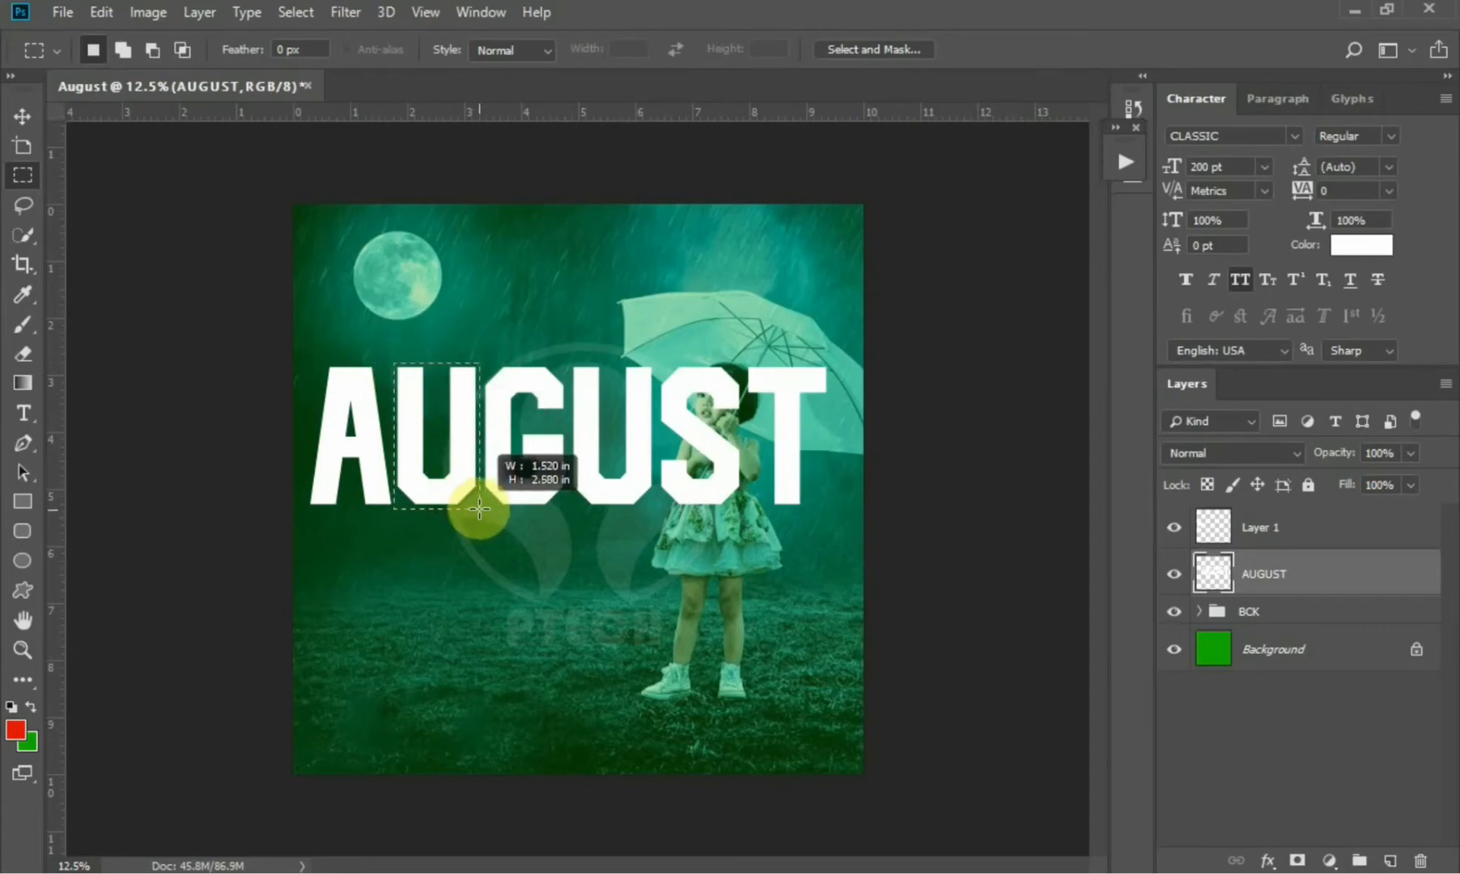
right_click(480, 510)
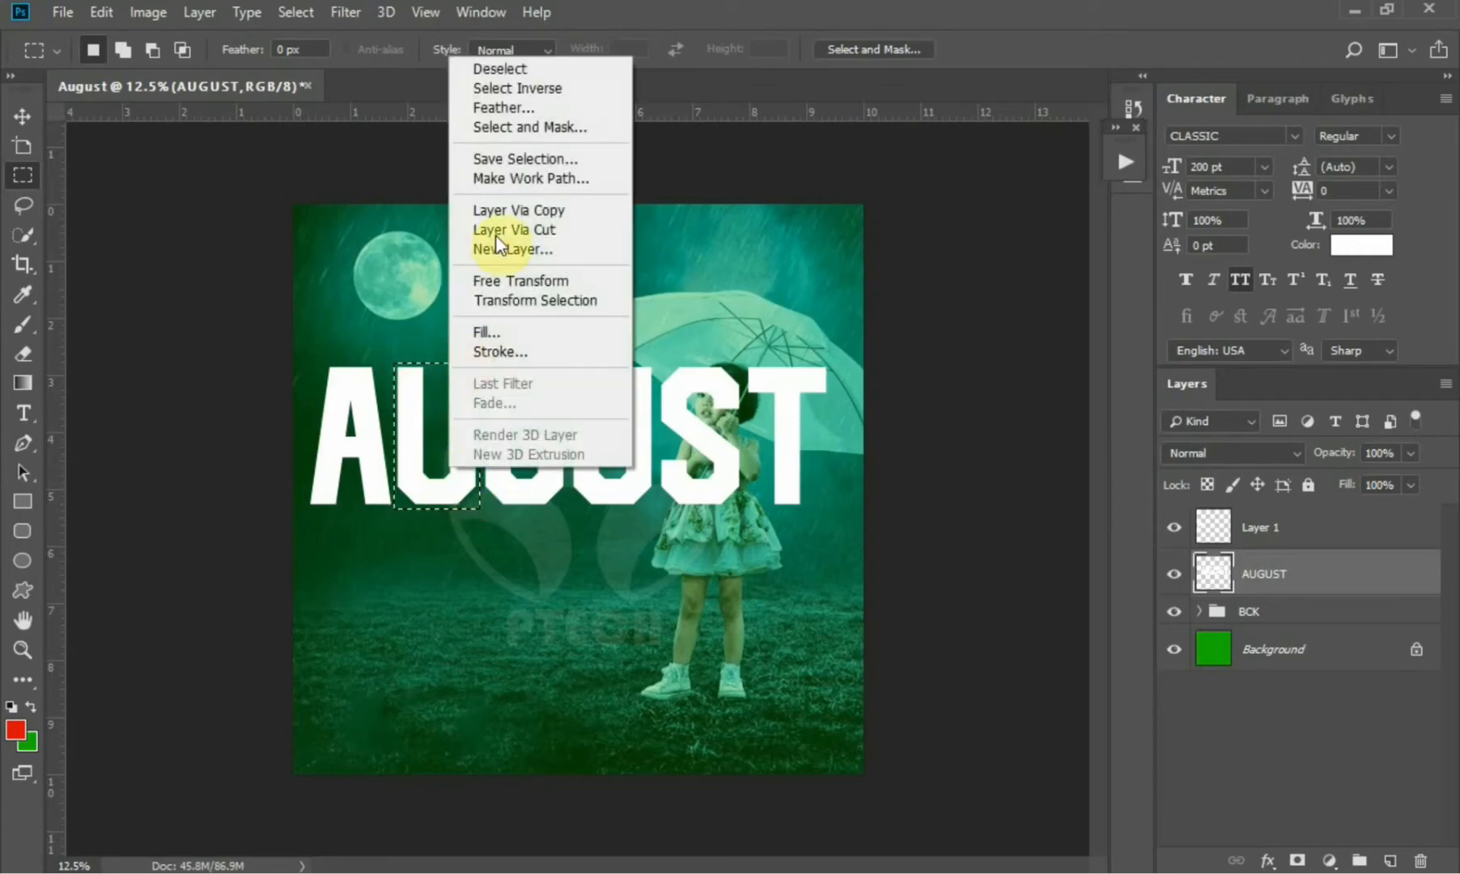
left_click(518, 209)
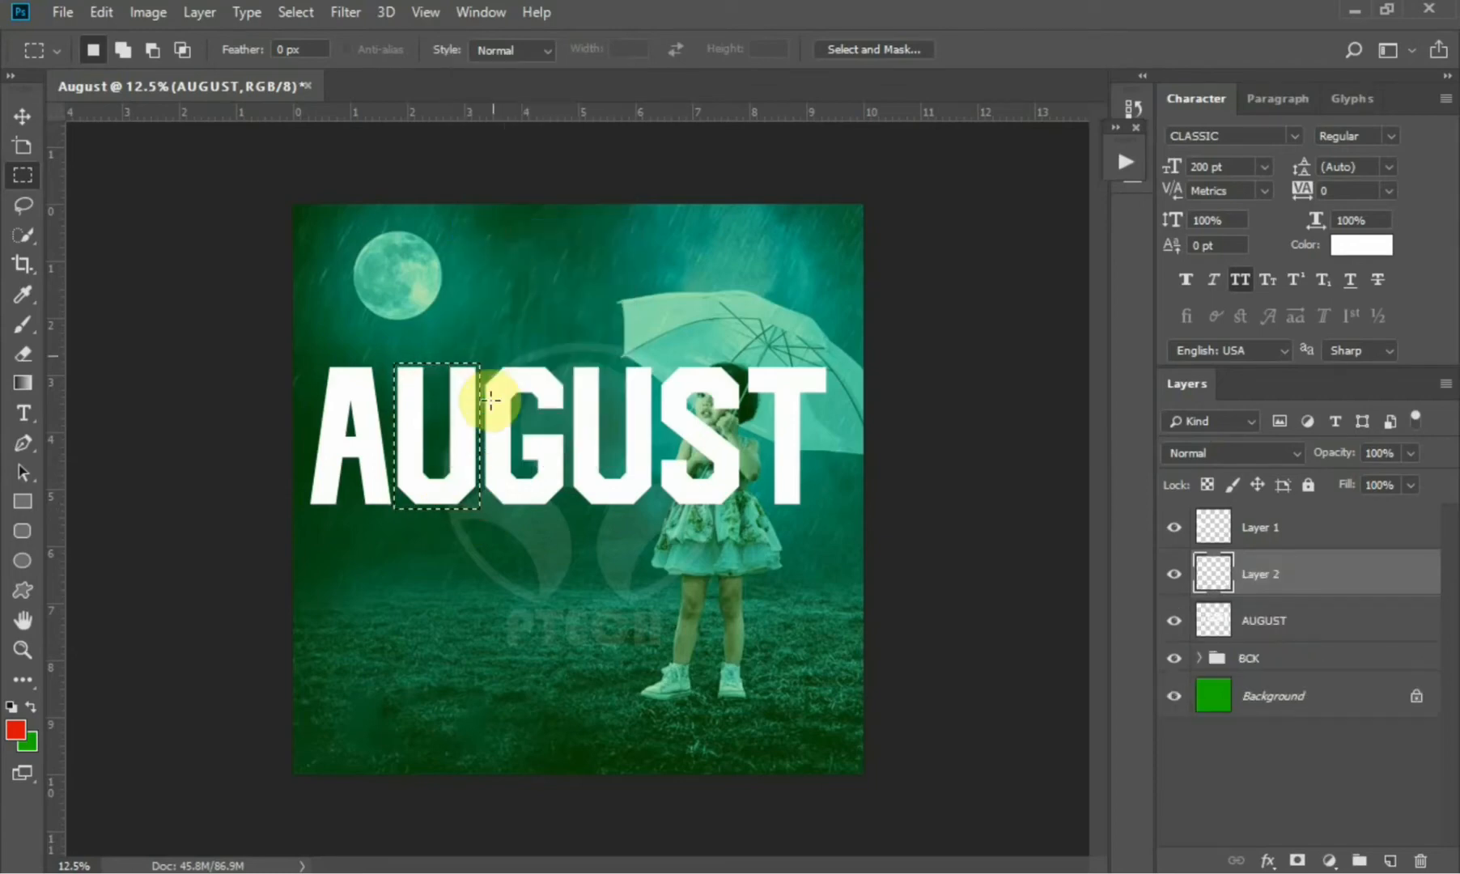
right_click(494, 402)
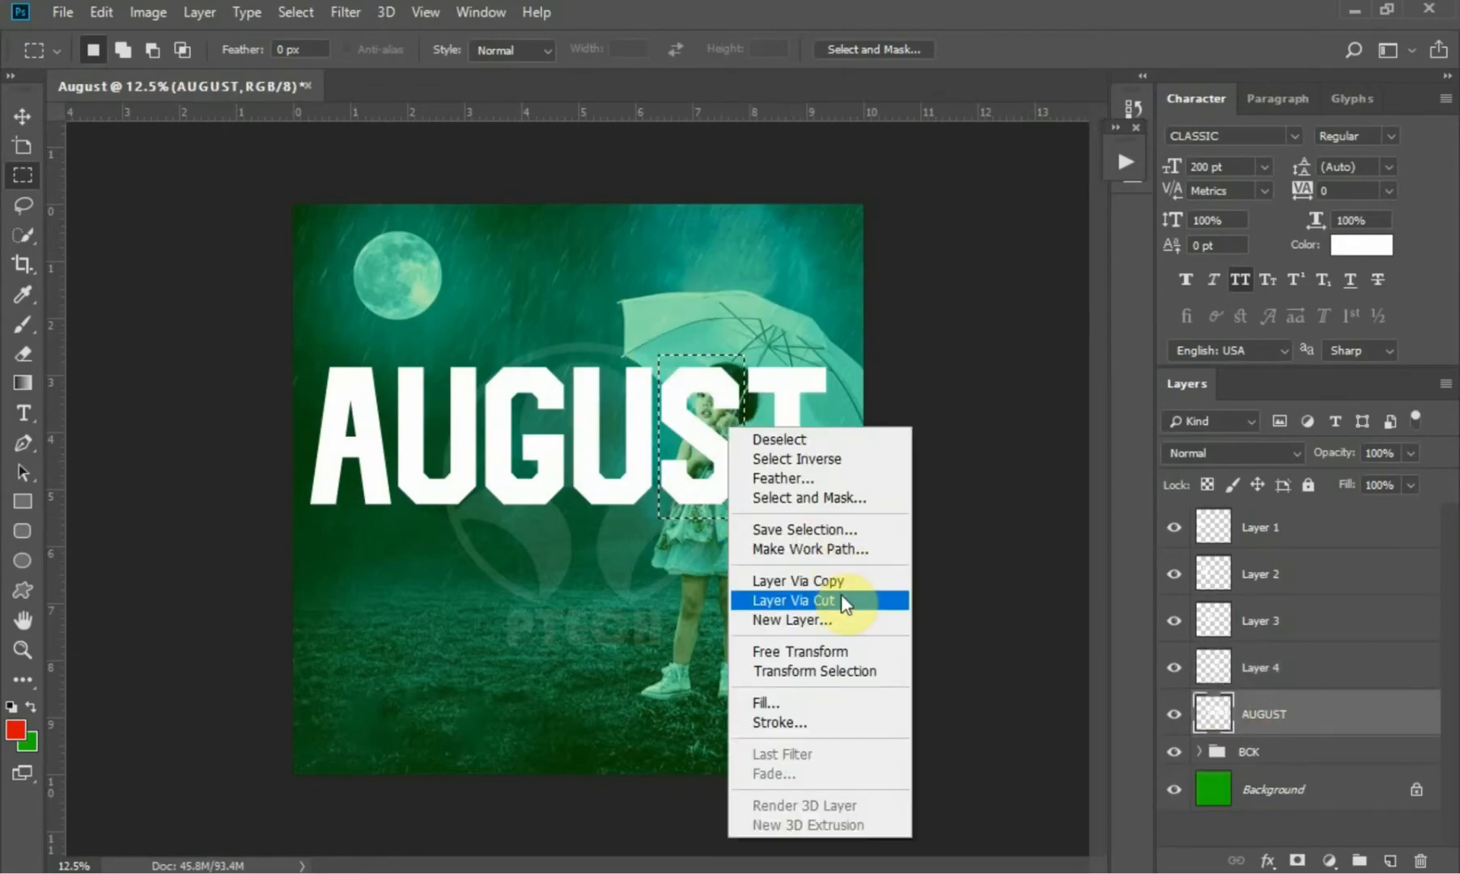
left_click(793, 600)
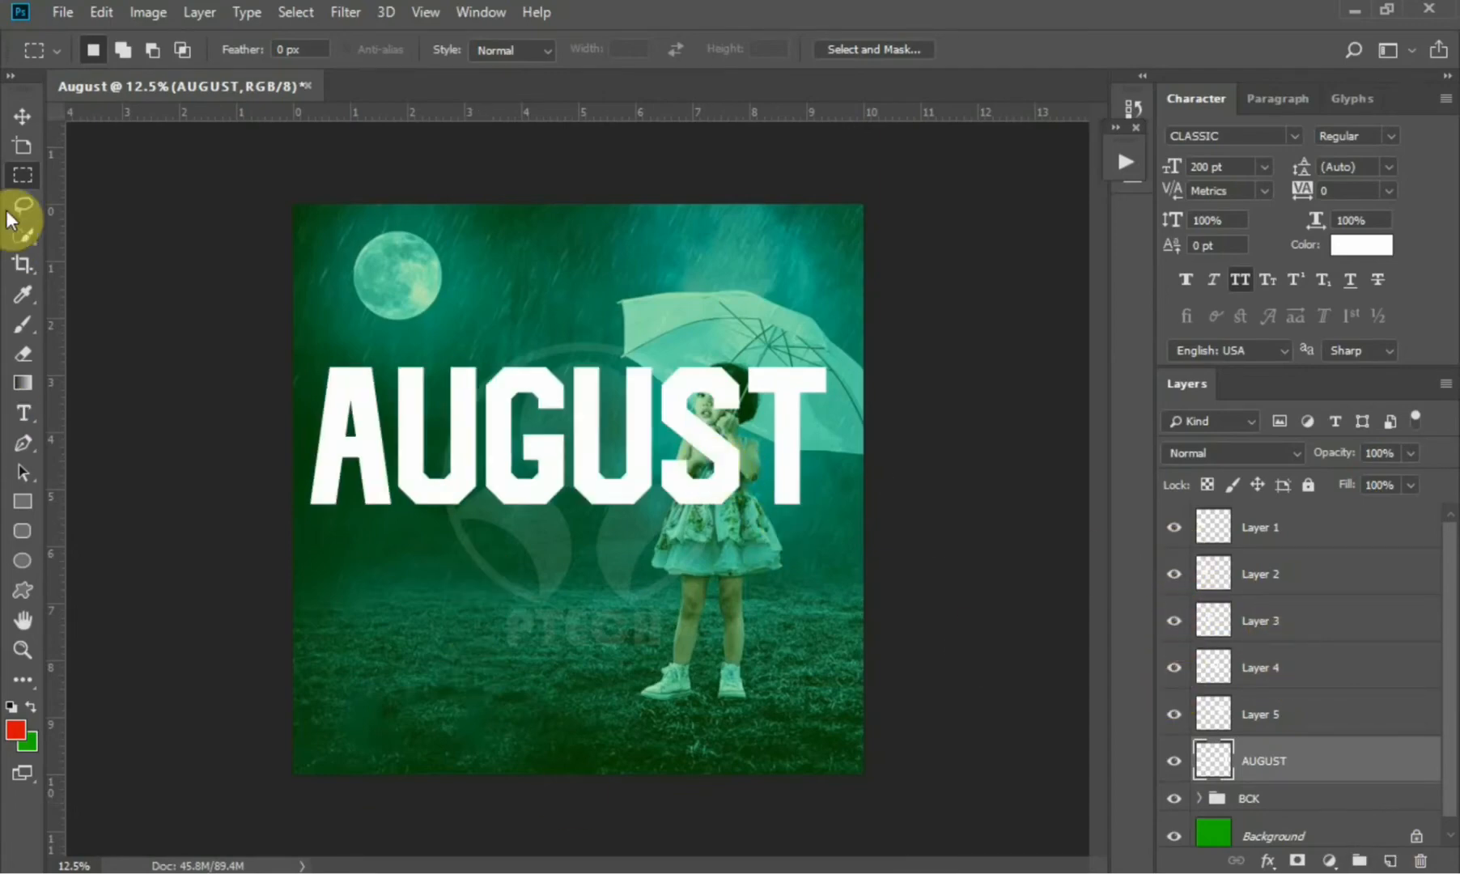
left_click(23, 117)
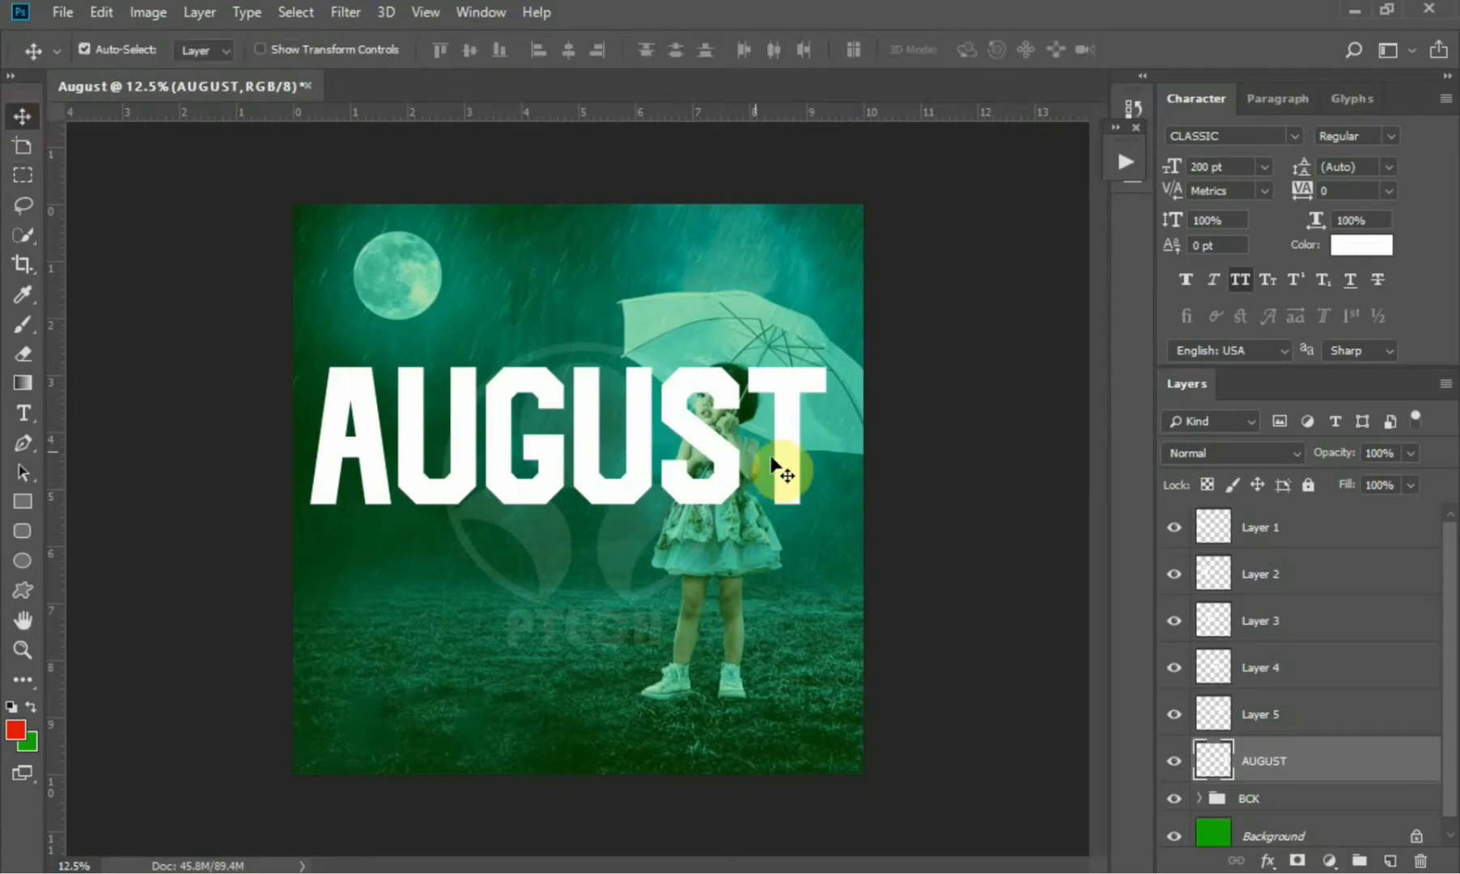
Stagger the AUGUST letters, raising A, G, S above the lowered U, U, T
left_click(1260, 573)
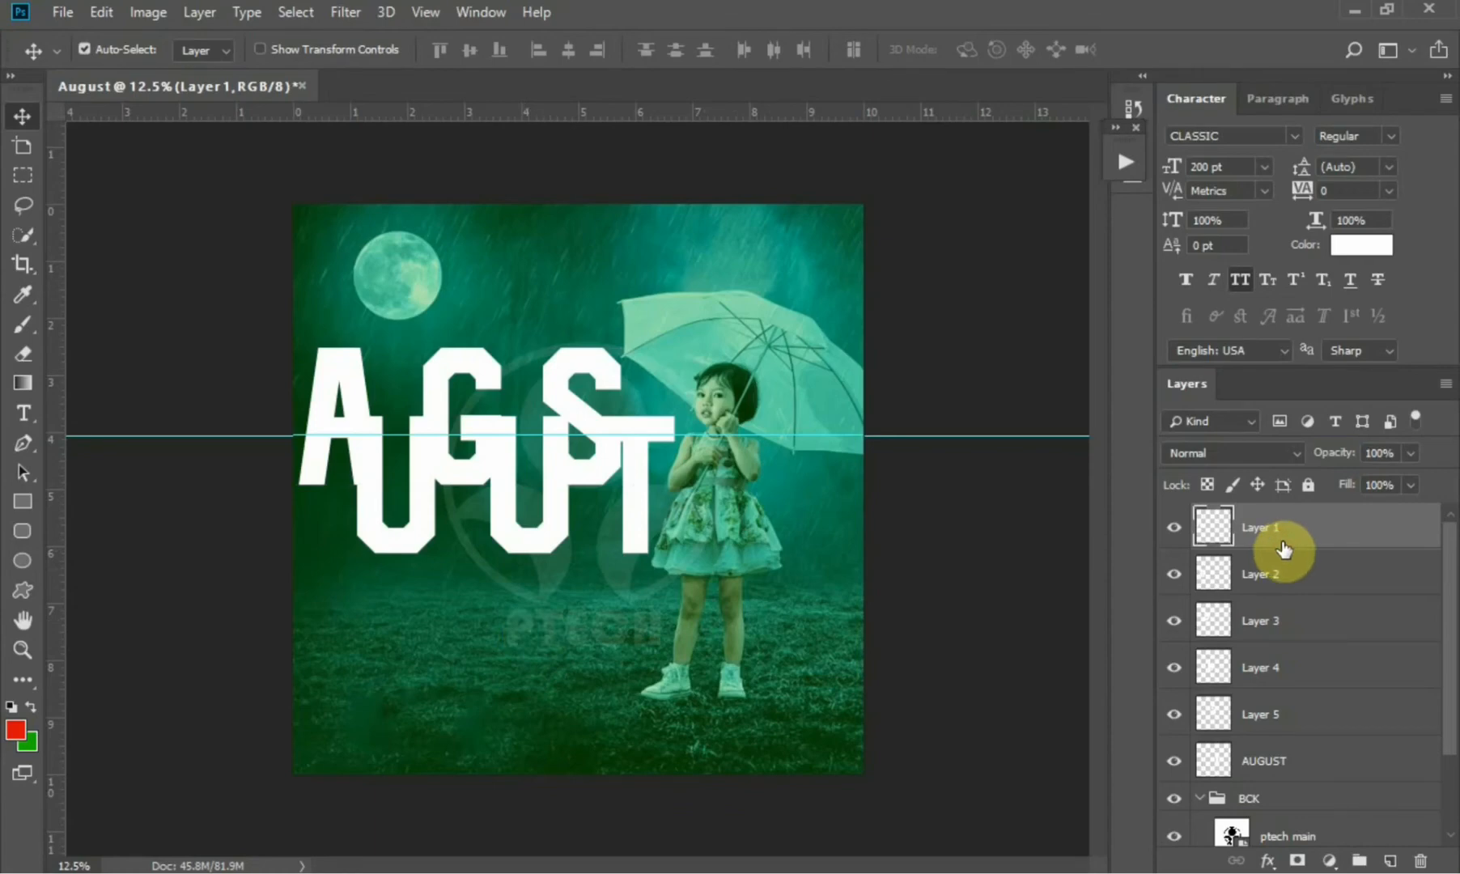
right_click(1285, 528)
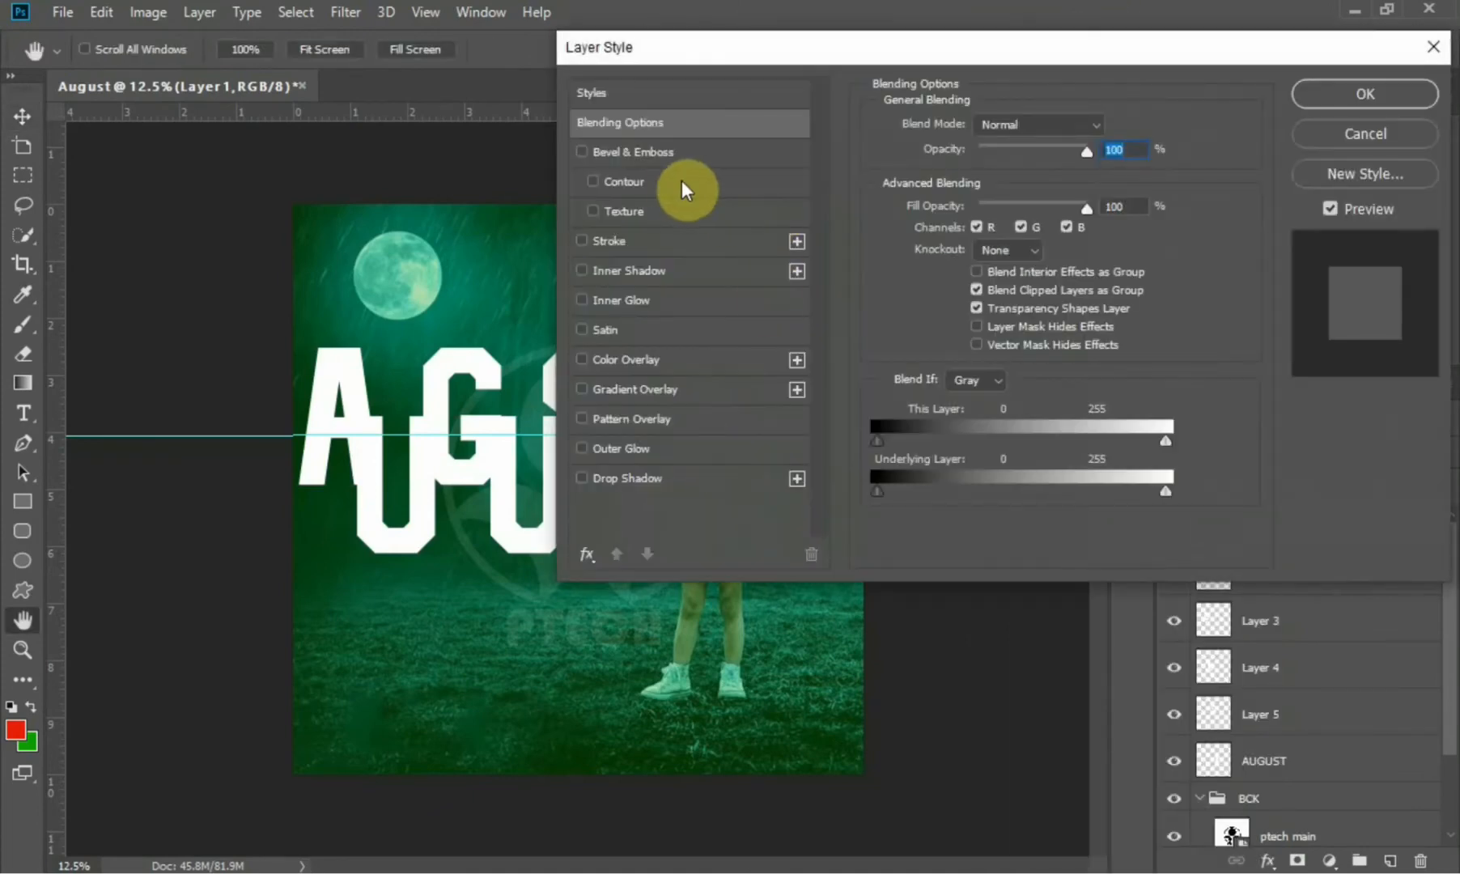
mouse_move(594, 485)
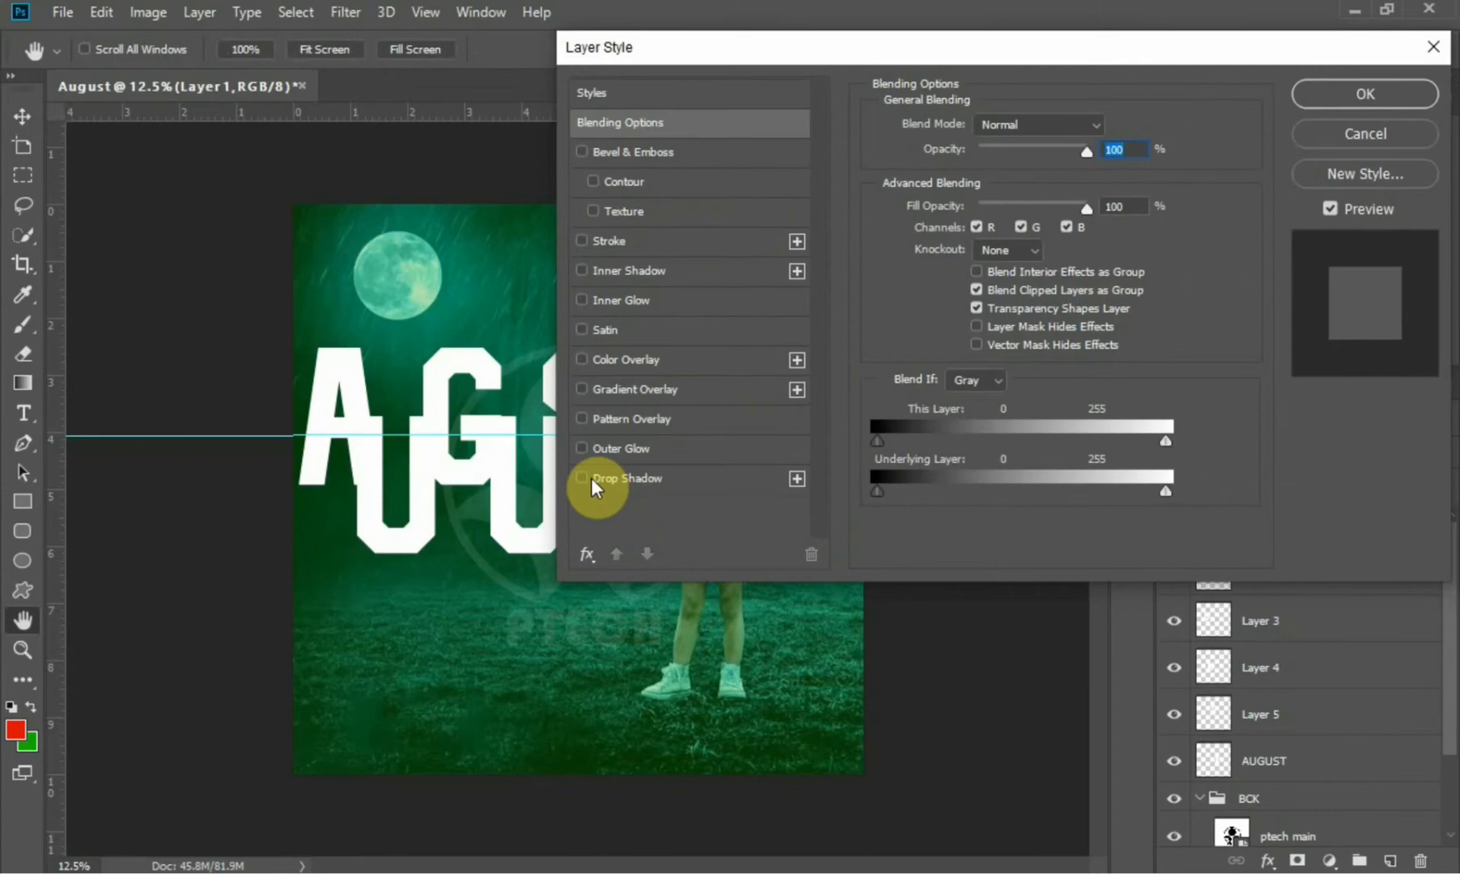
Add a drop shadow to Layer 1 with 75% opacity, distance 33, spread 20
left_click(581, 477)
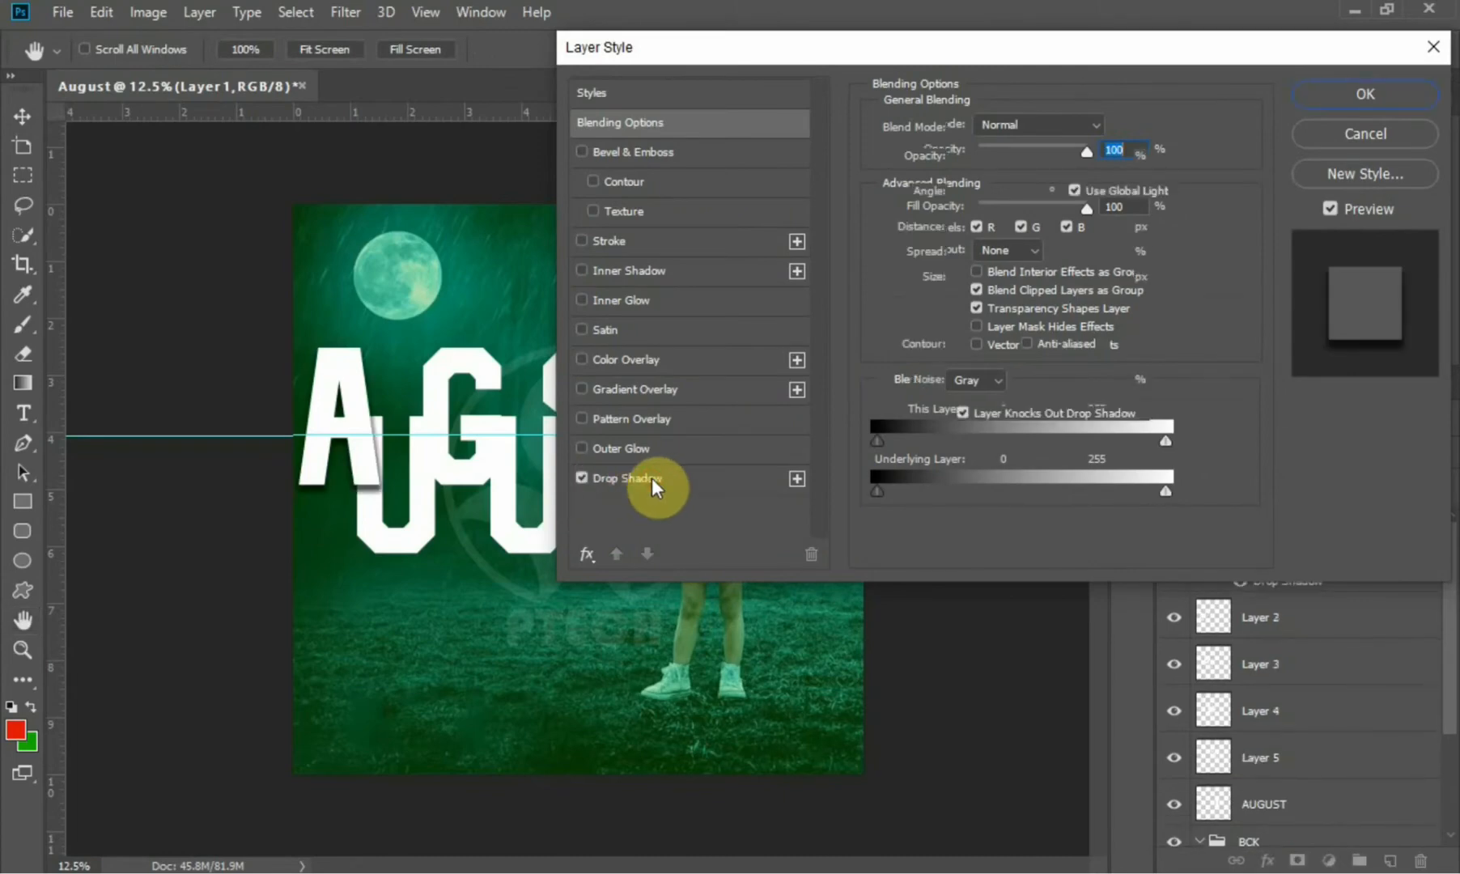
left_click(629, 478)
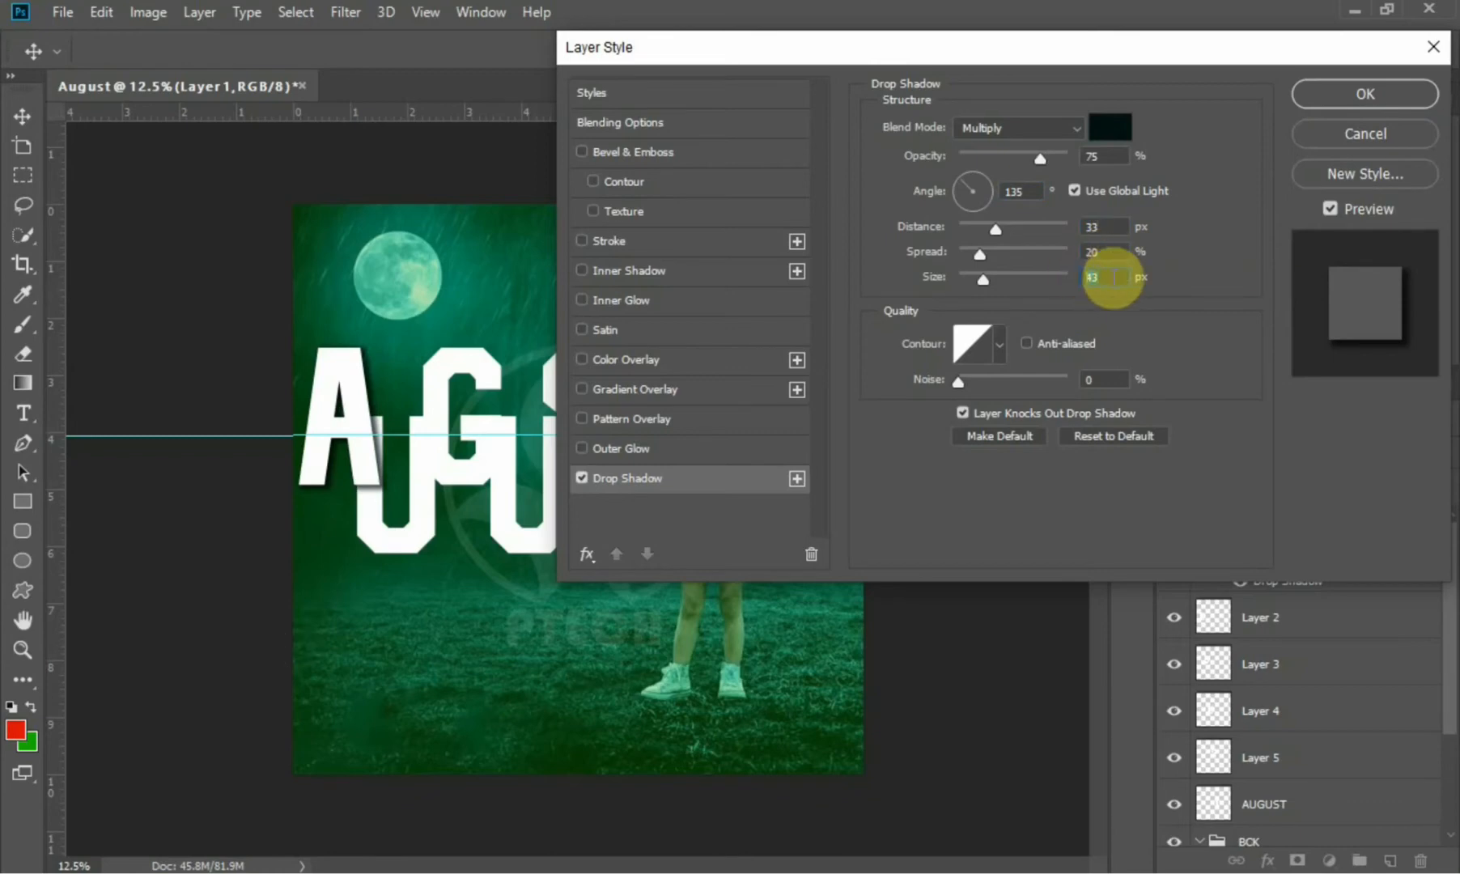
left_click(1363, 93)
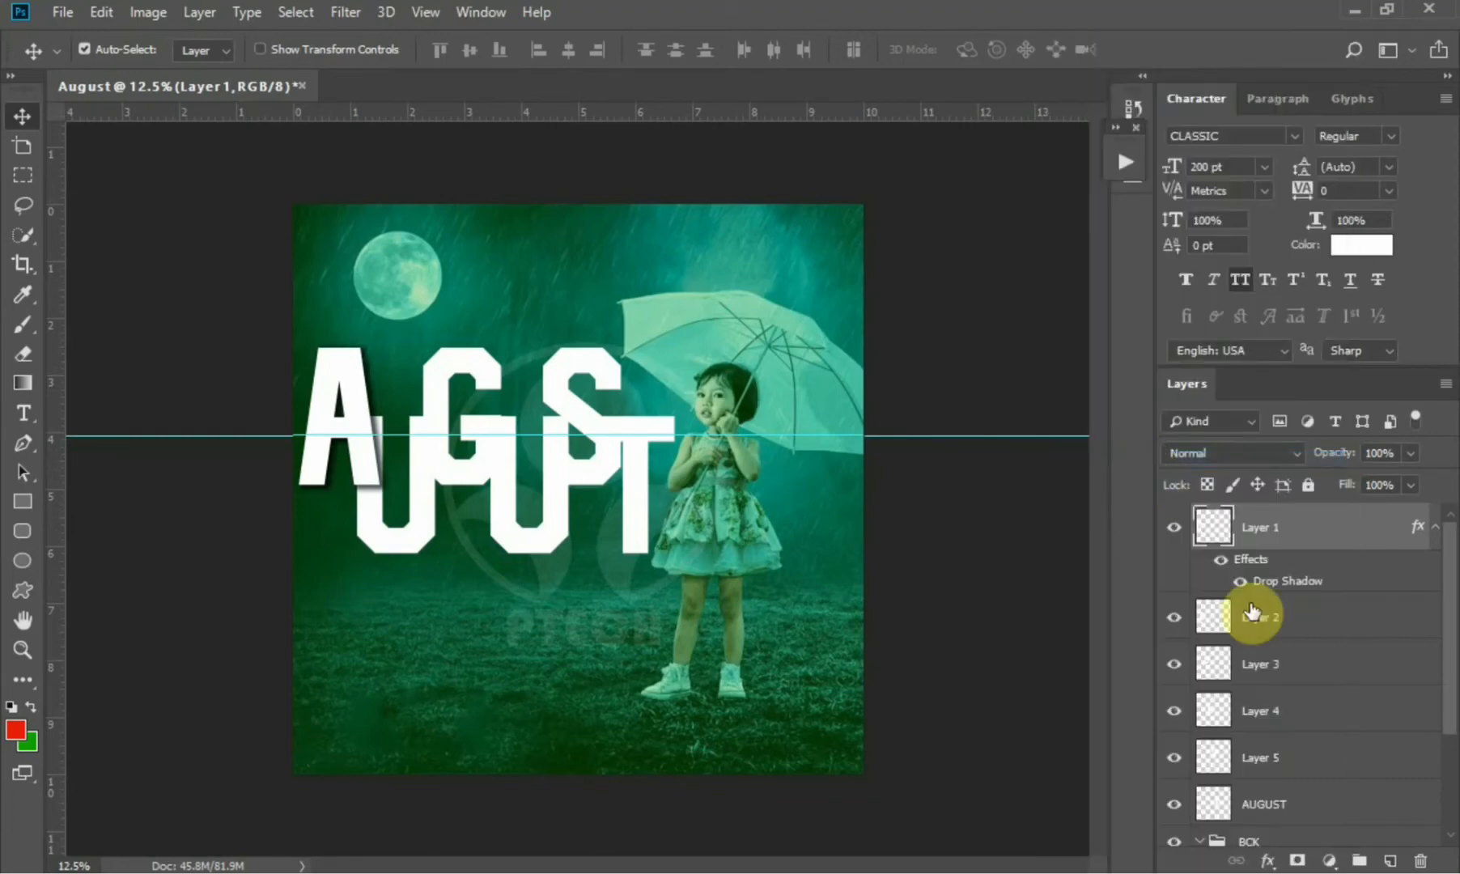
Paste Layer 1's drop shadow style onto Layer 2 through the AUGUST layer
left_click(1260, 616)
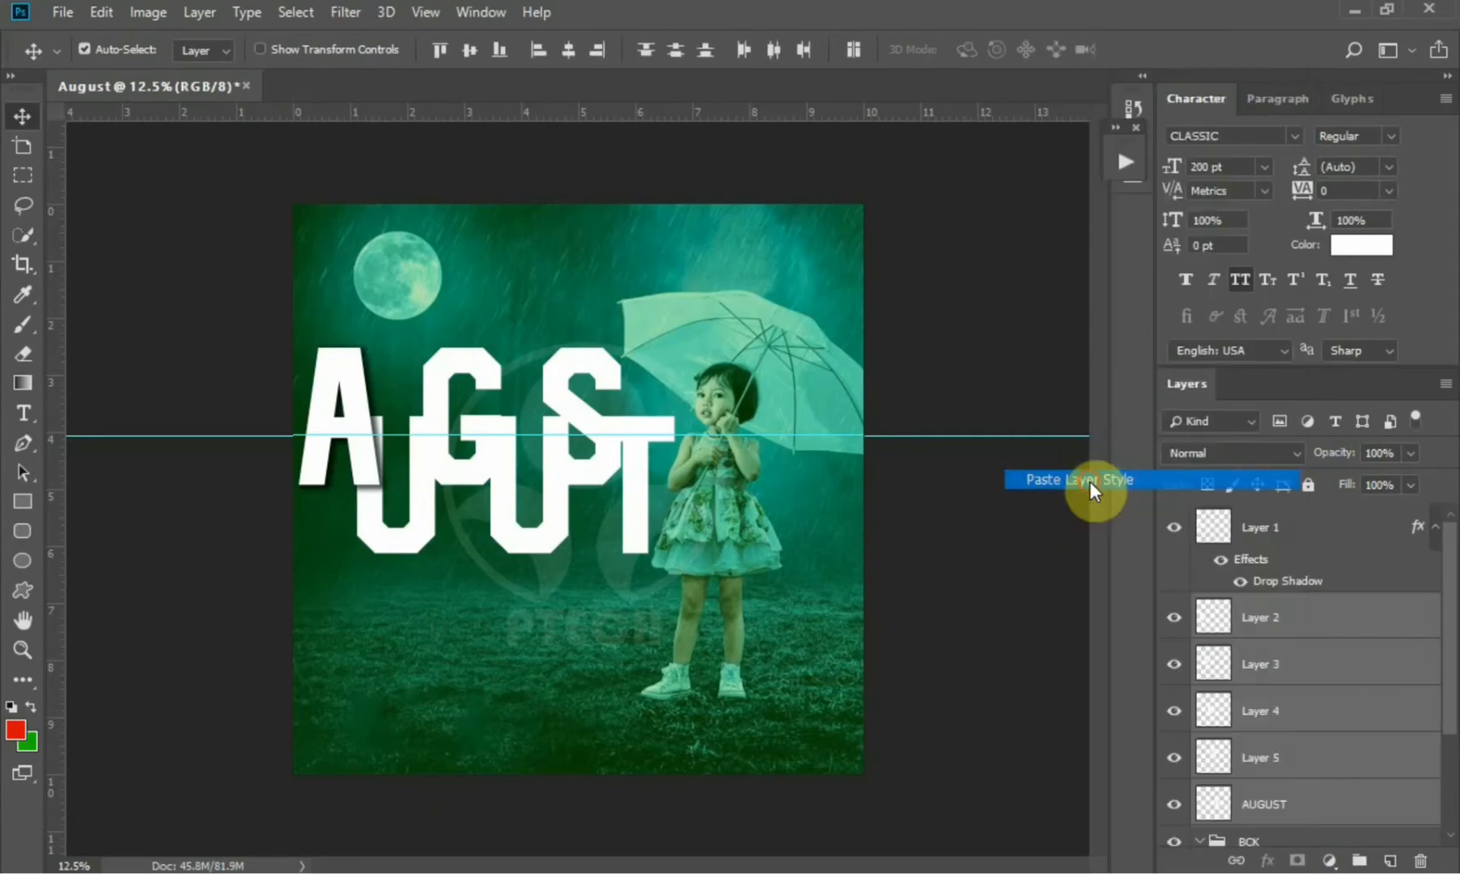
left_click(1079, 479)
type("It`s here")
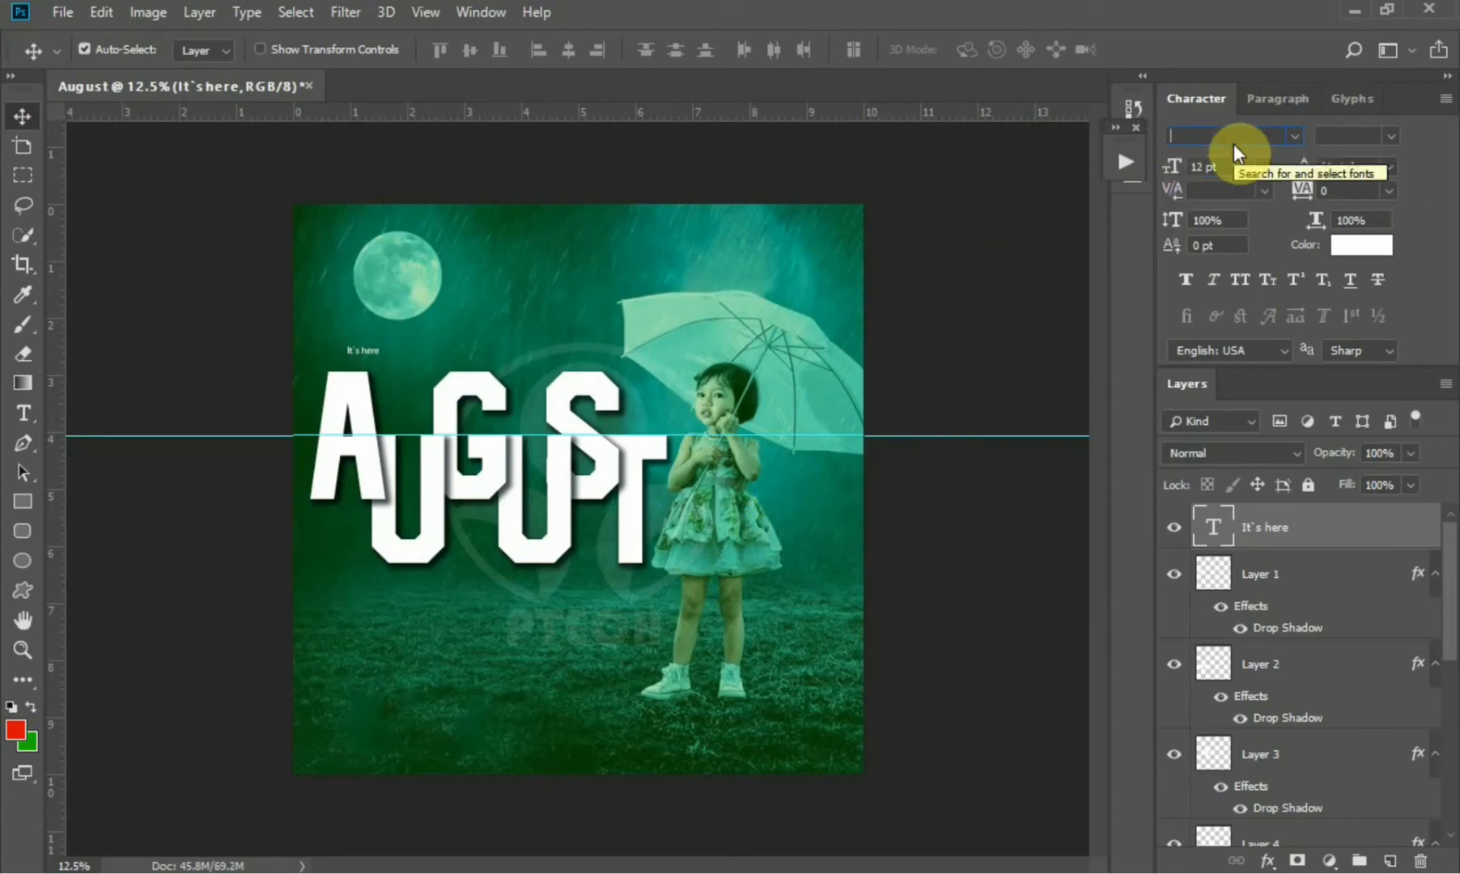
Set the It's here tagline in the Anthoni Signature Regular script font
left_click(1229, 136)
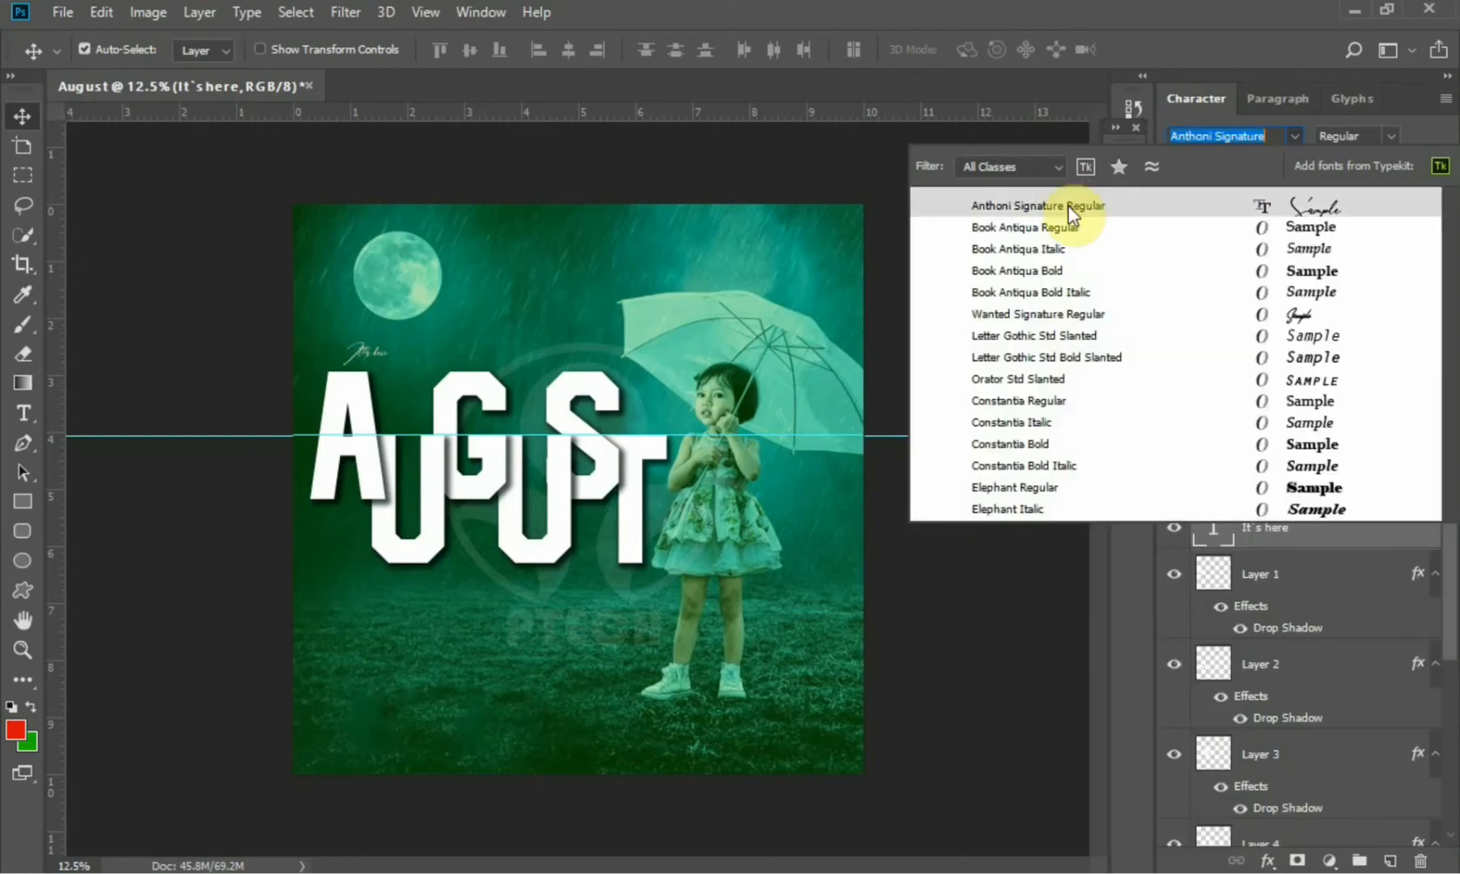
left_click(1037, 205)
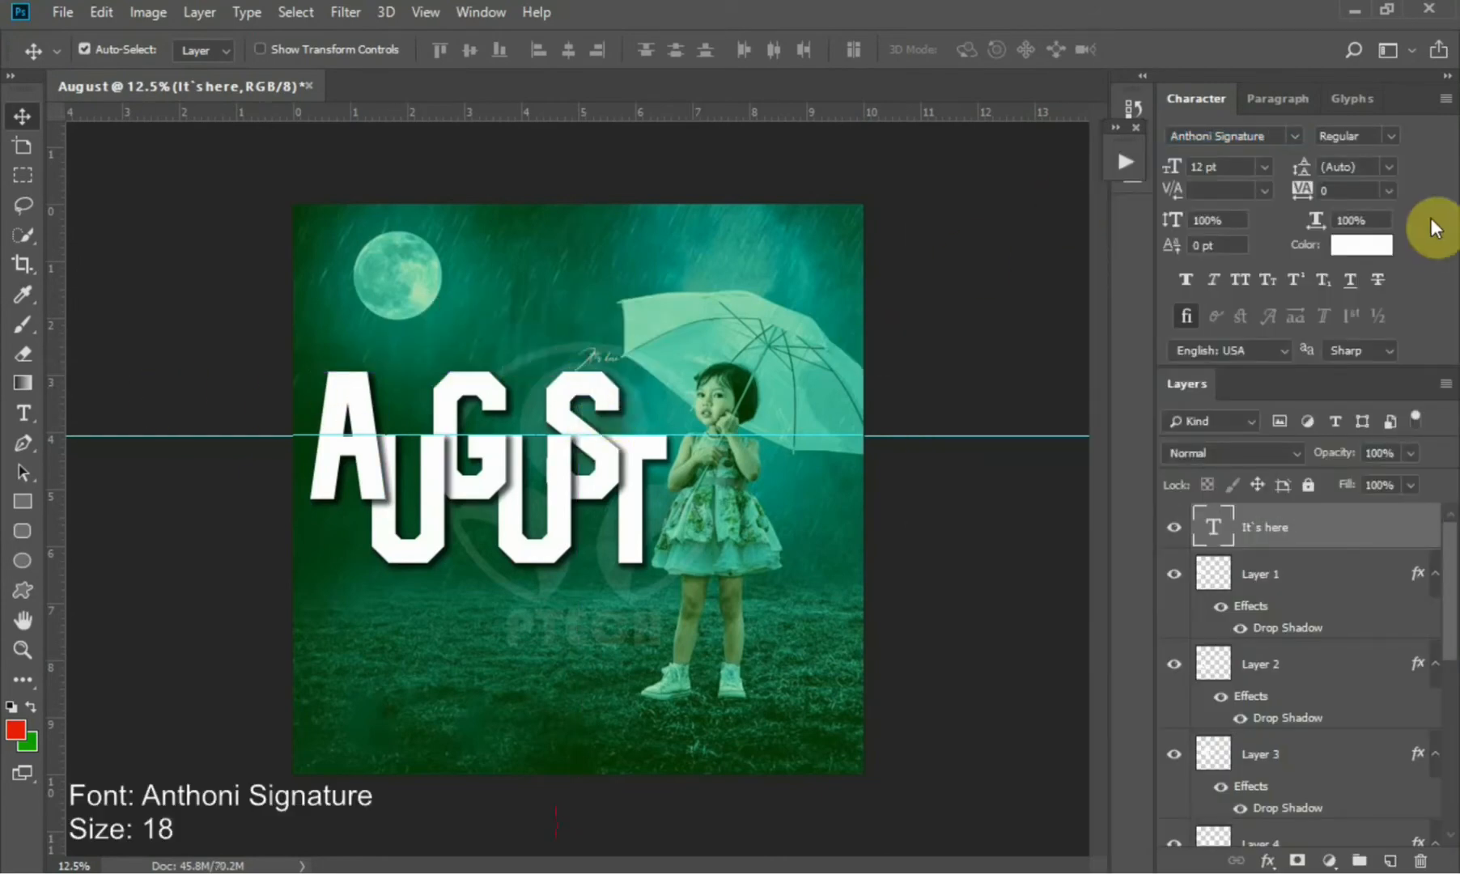
left_click(1215, 167)
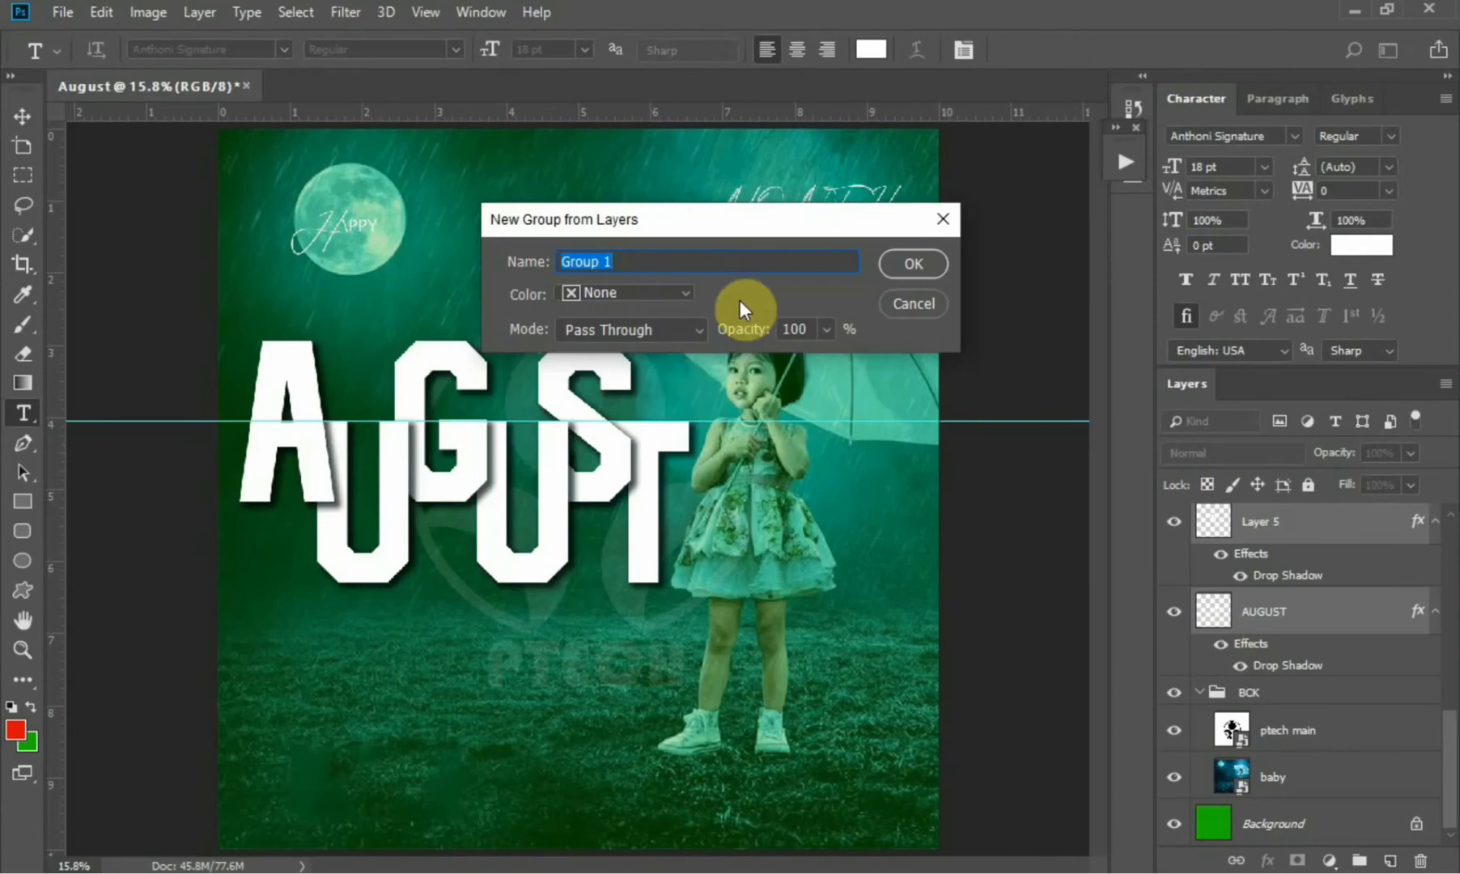
Name the letters group AUGUST 2, confirm it, and lock the BCK group
type("AUGUST T")
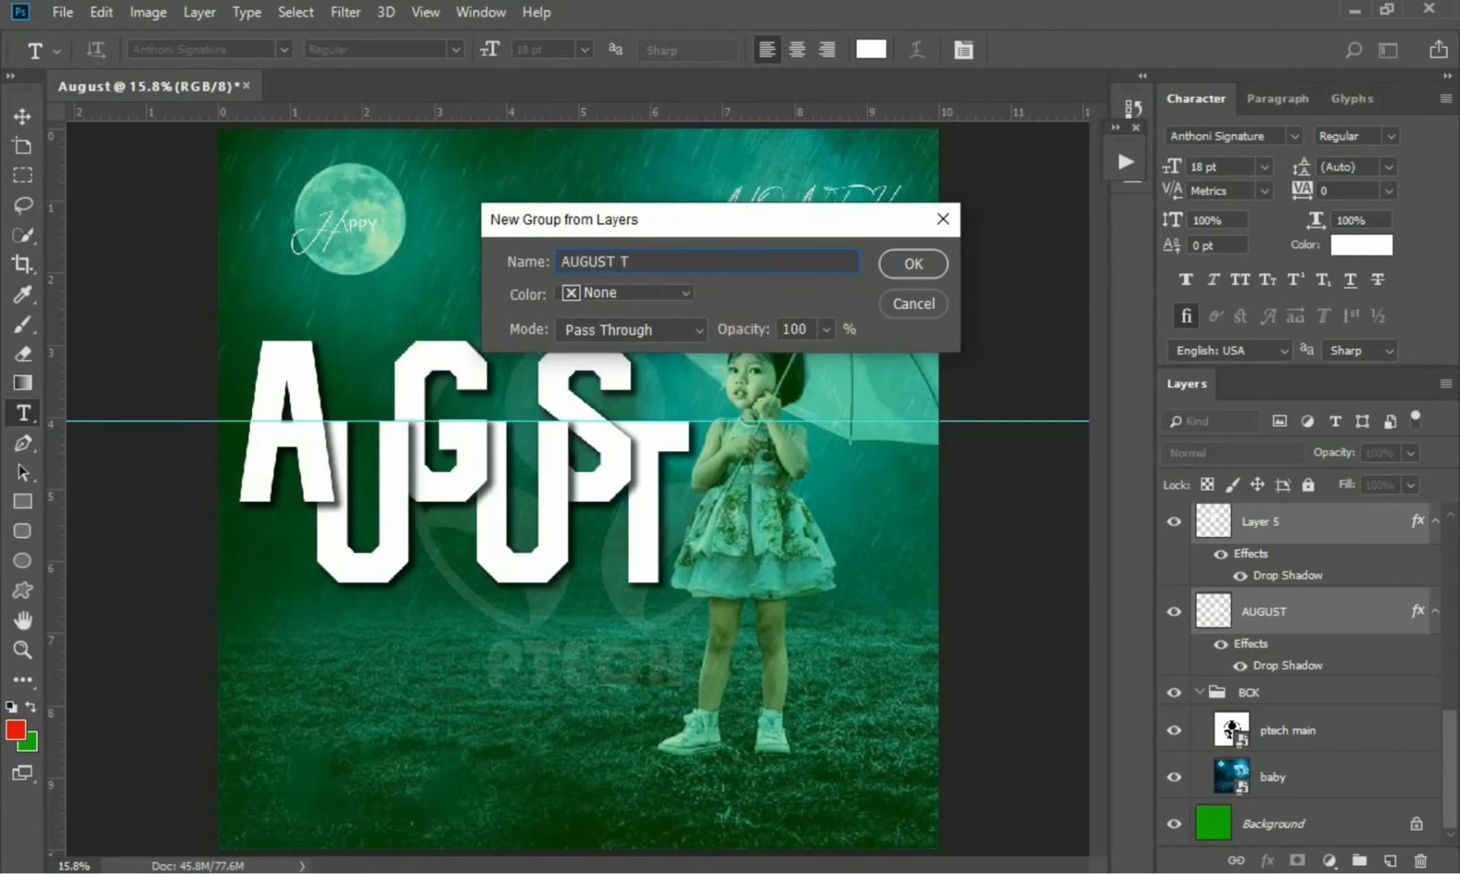
left_click(910, 263)
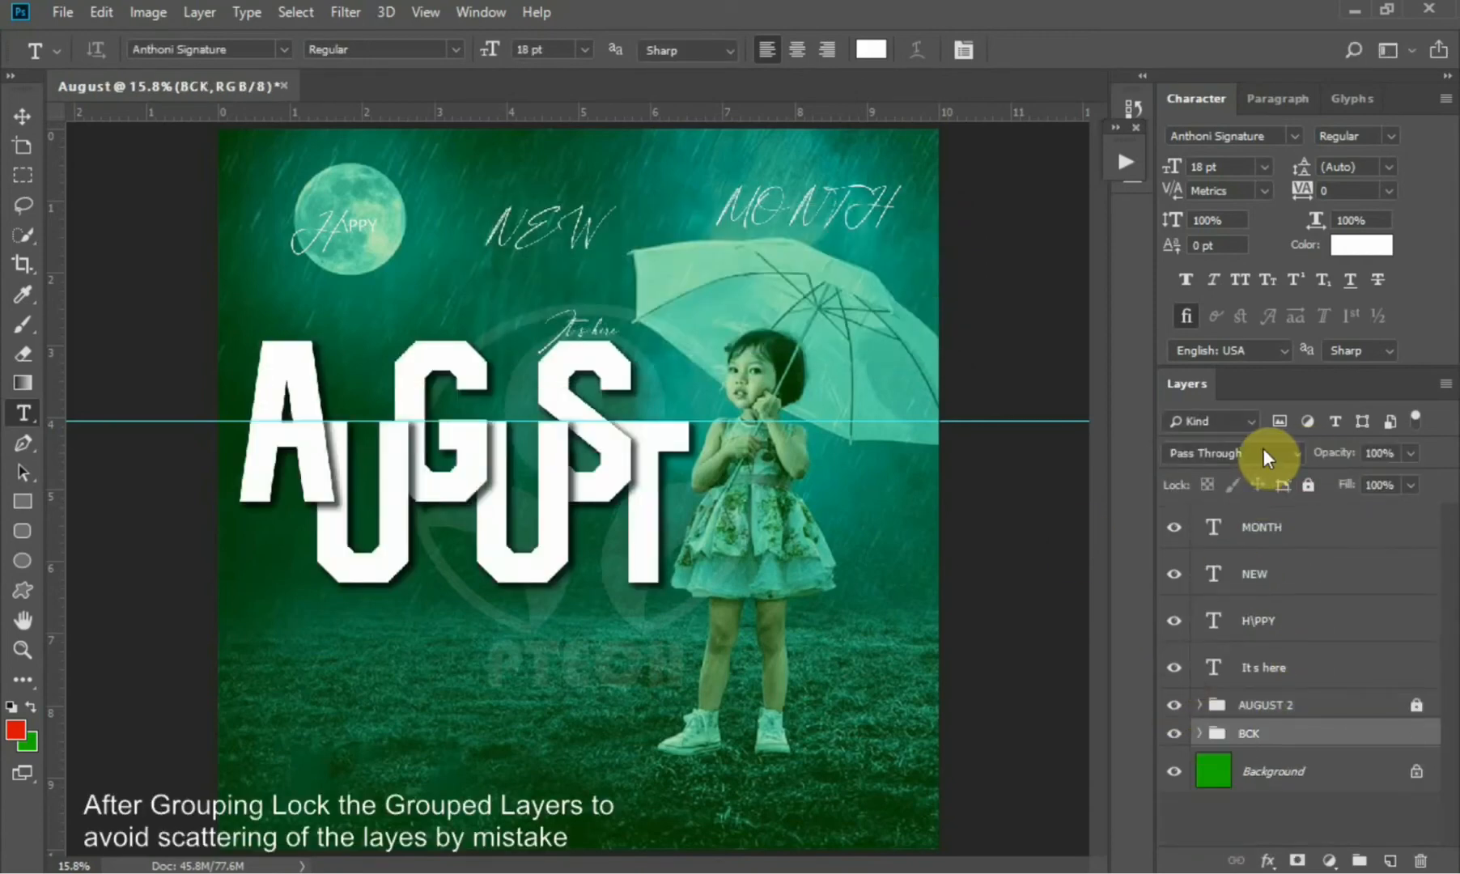
left_click(1257, 620)
type("A")
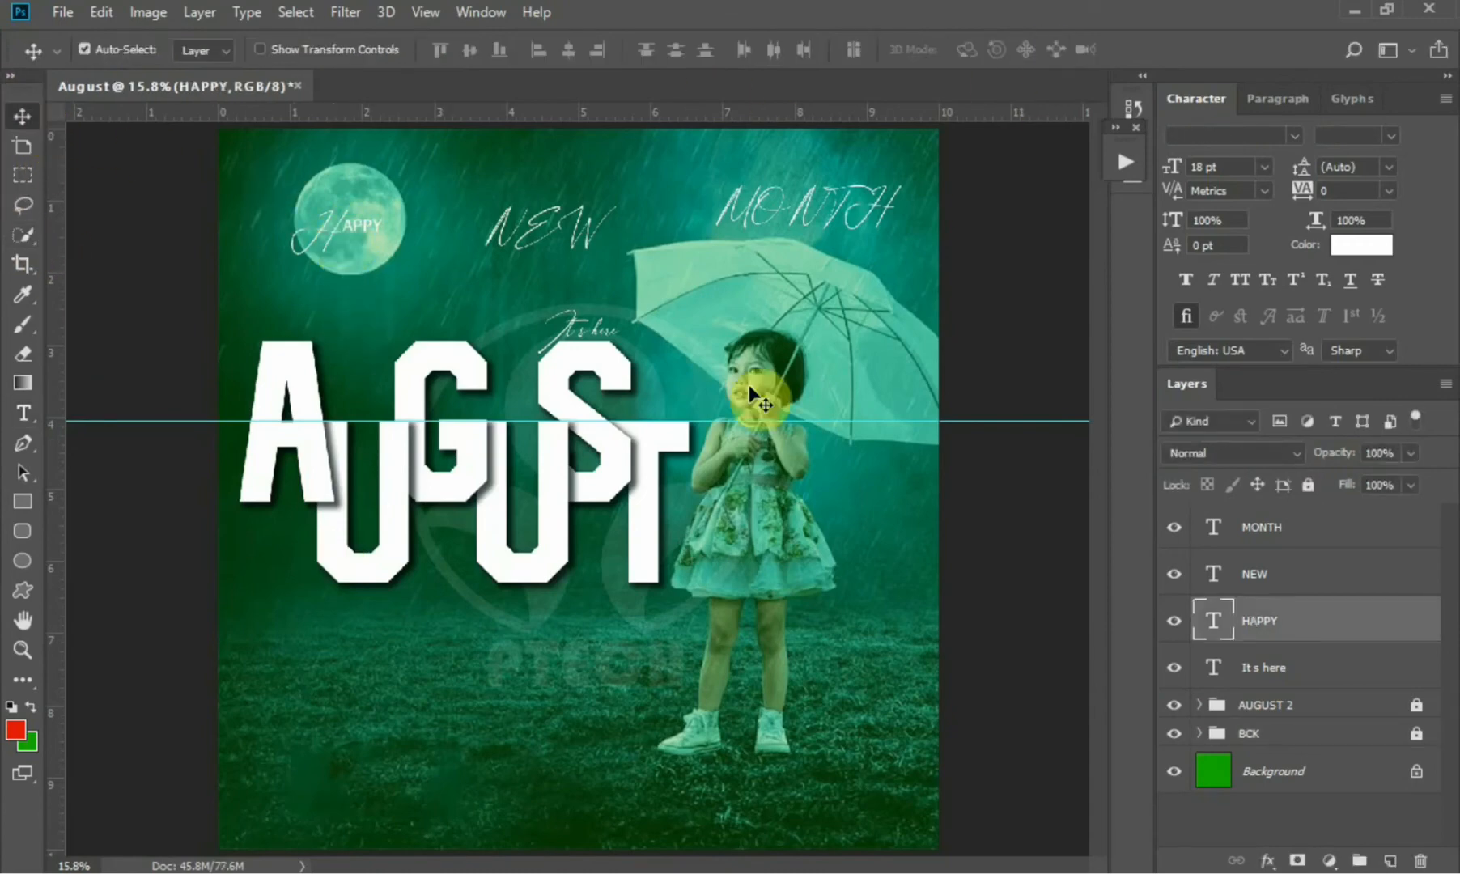
Switch HAPPY, NEW and MONTH to Geometr415 Blk BT and move them across AUGUST
left_click(1231, 135)
type("Geometr415 Blk BT")
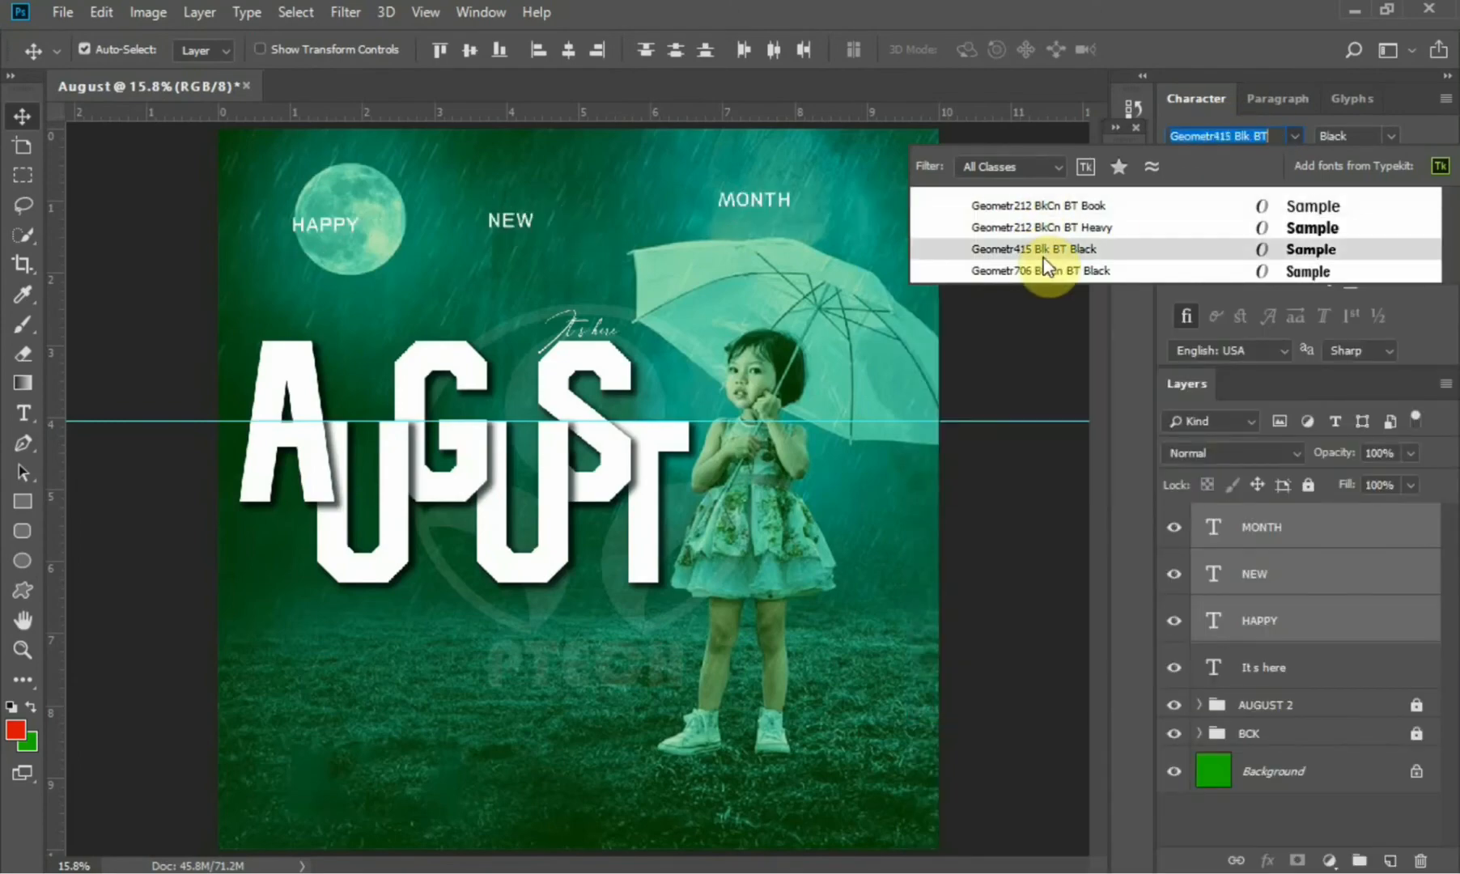
left_click(1037, 248)
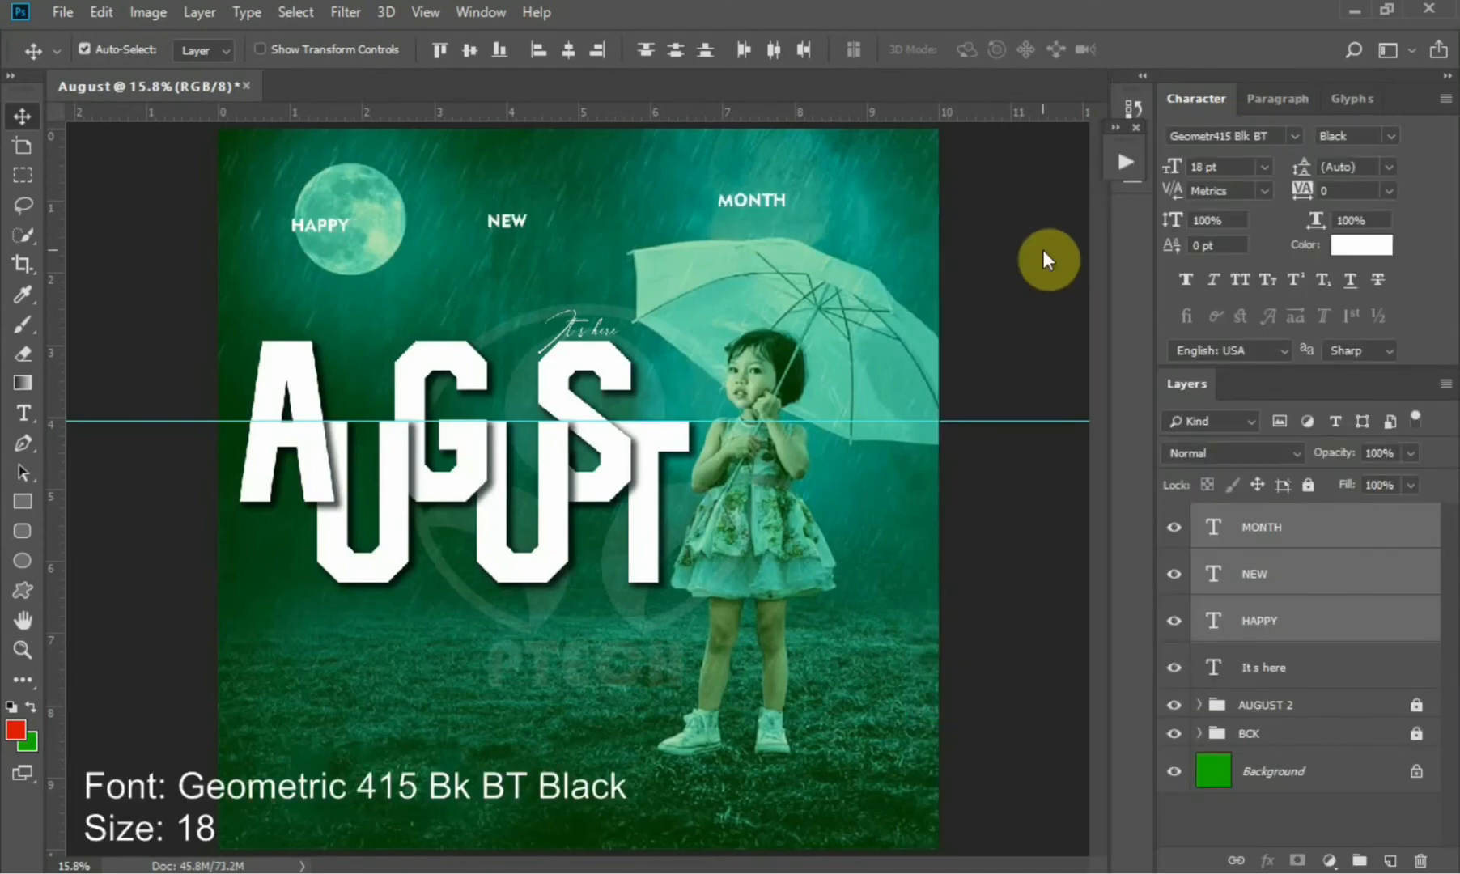
left_click(1210, 167)
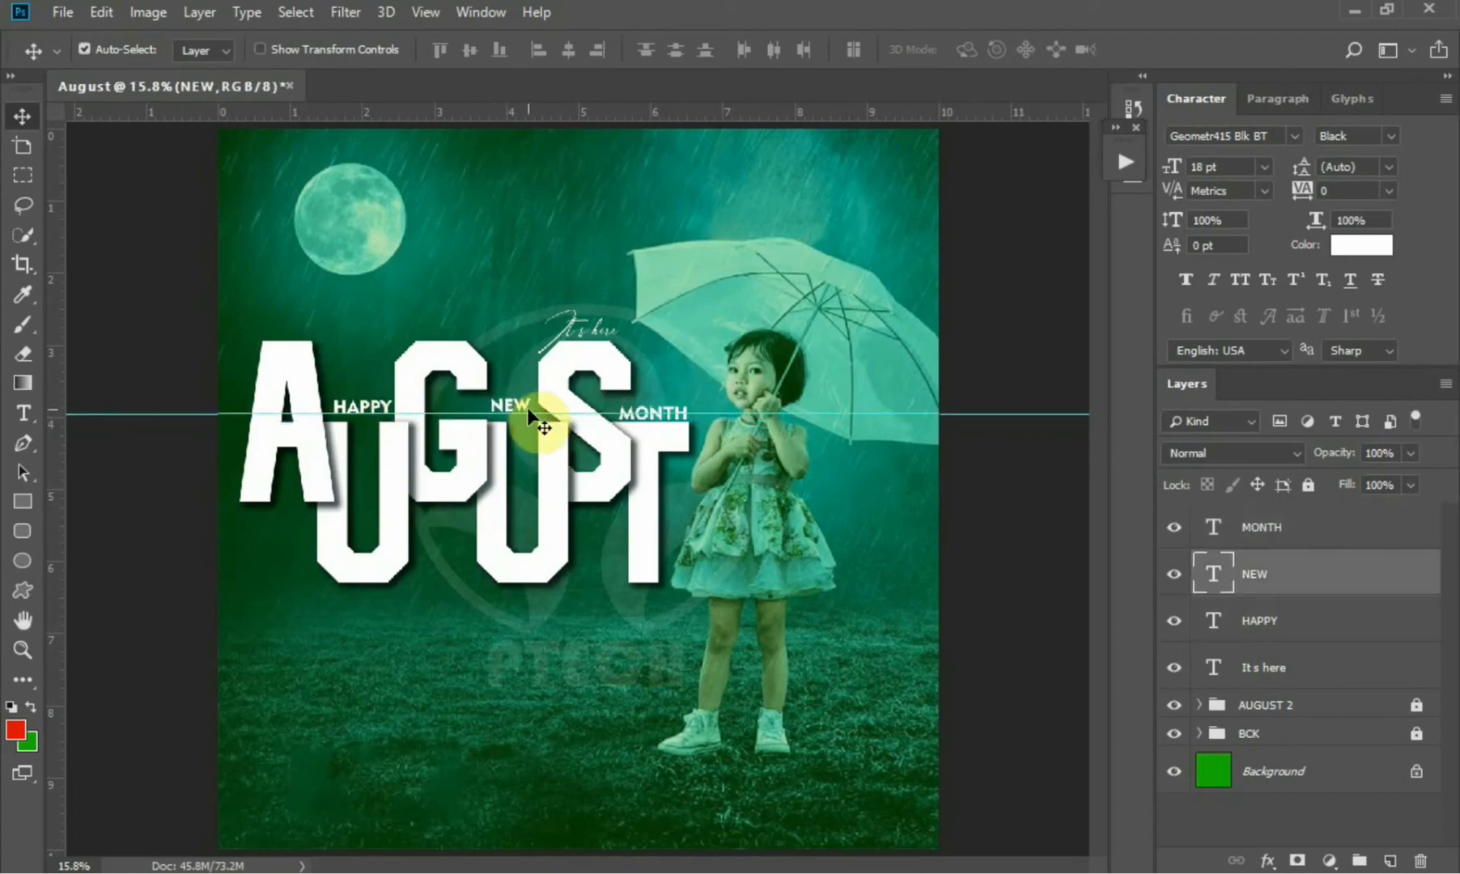
left_click_drag(543, 423, 527, 429)
type("NEW MONTH")
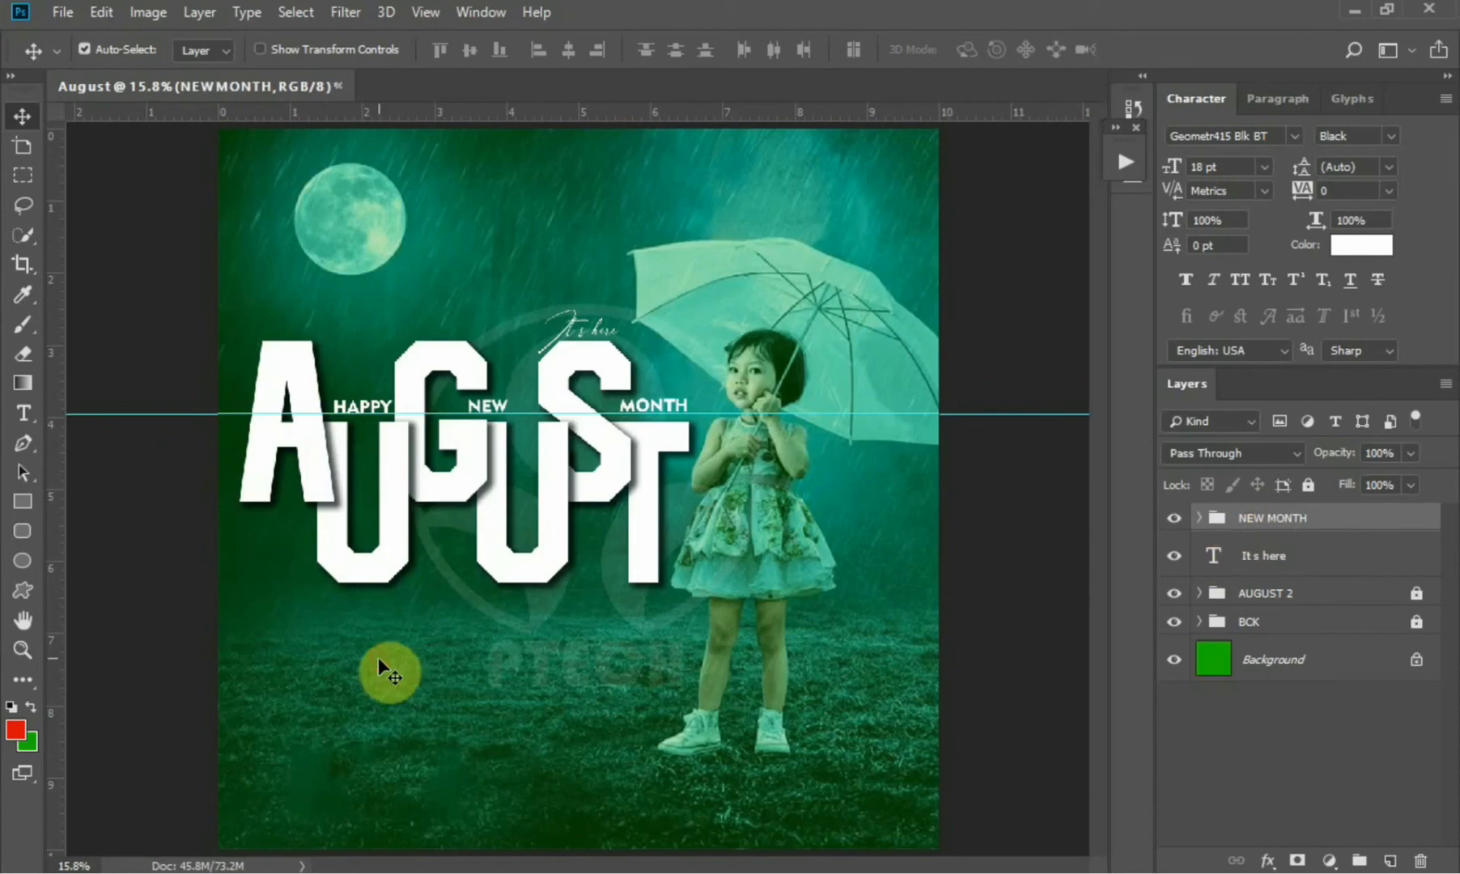
Type the quote 'Never stop doing your best just because someone doesn't give u' below AUGUST
left_click(23, 414)
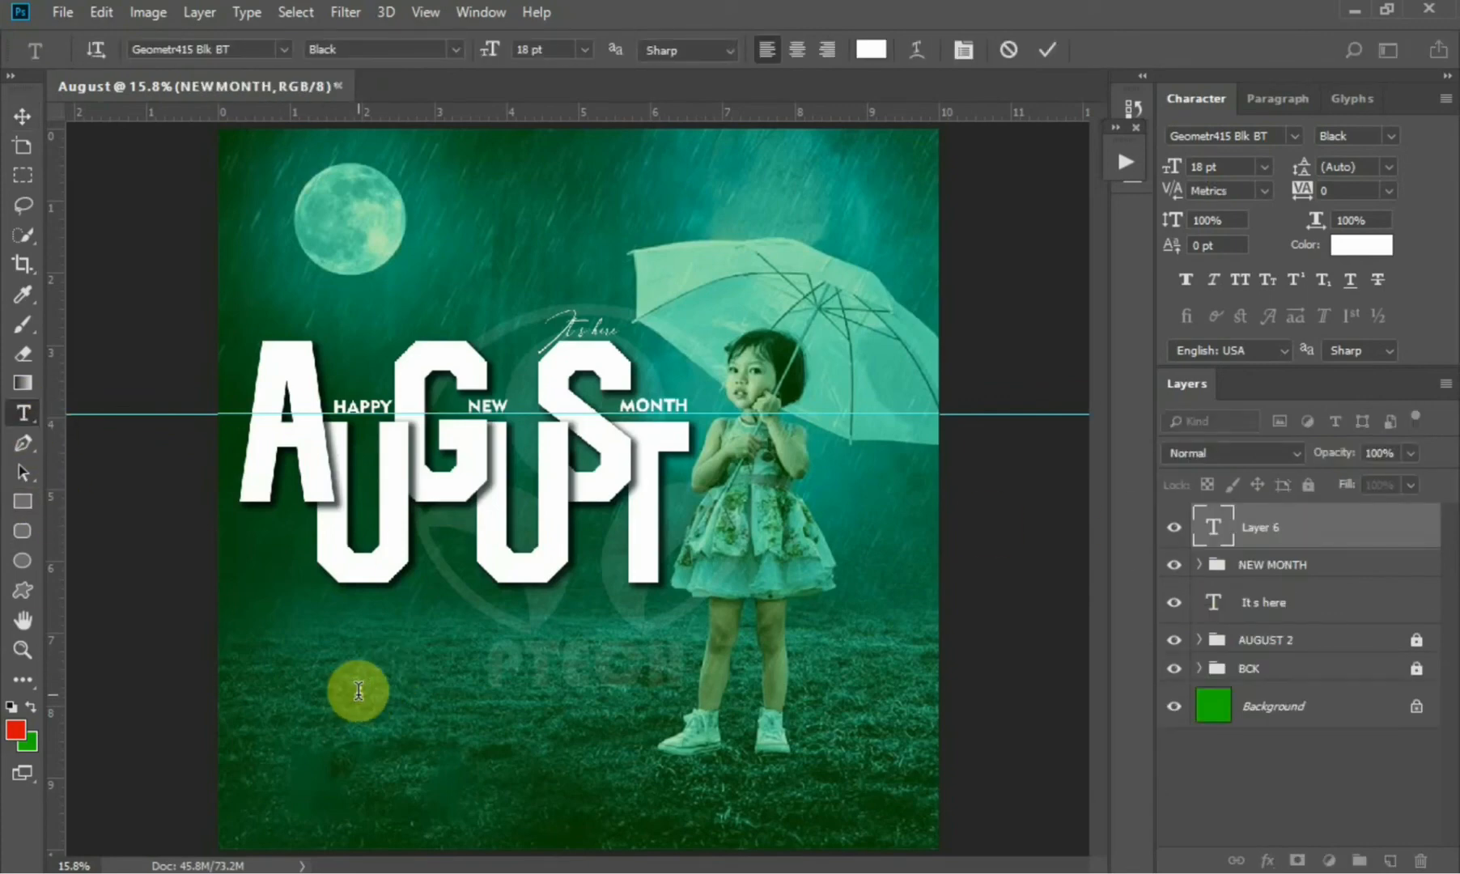
type("Never stop doing your")
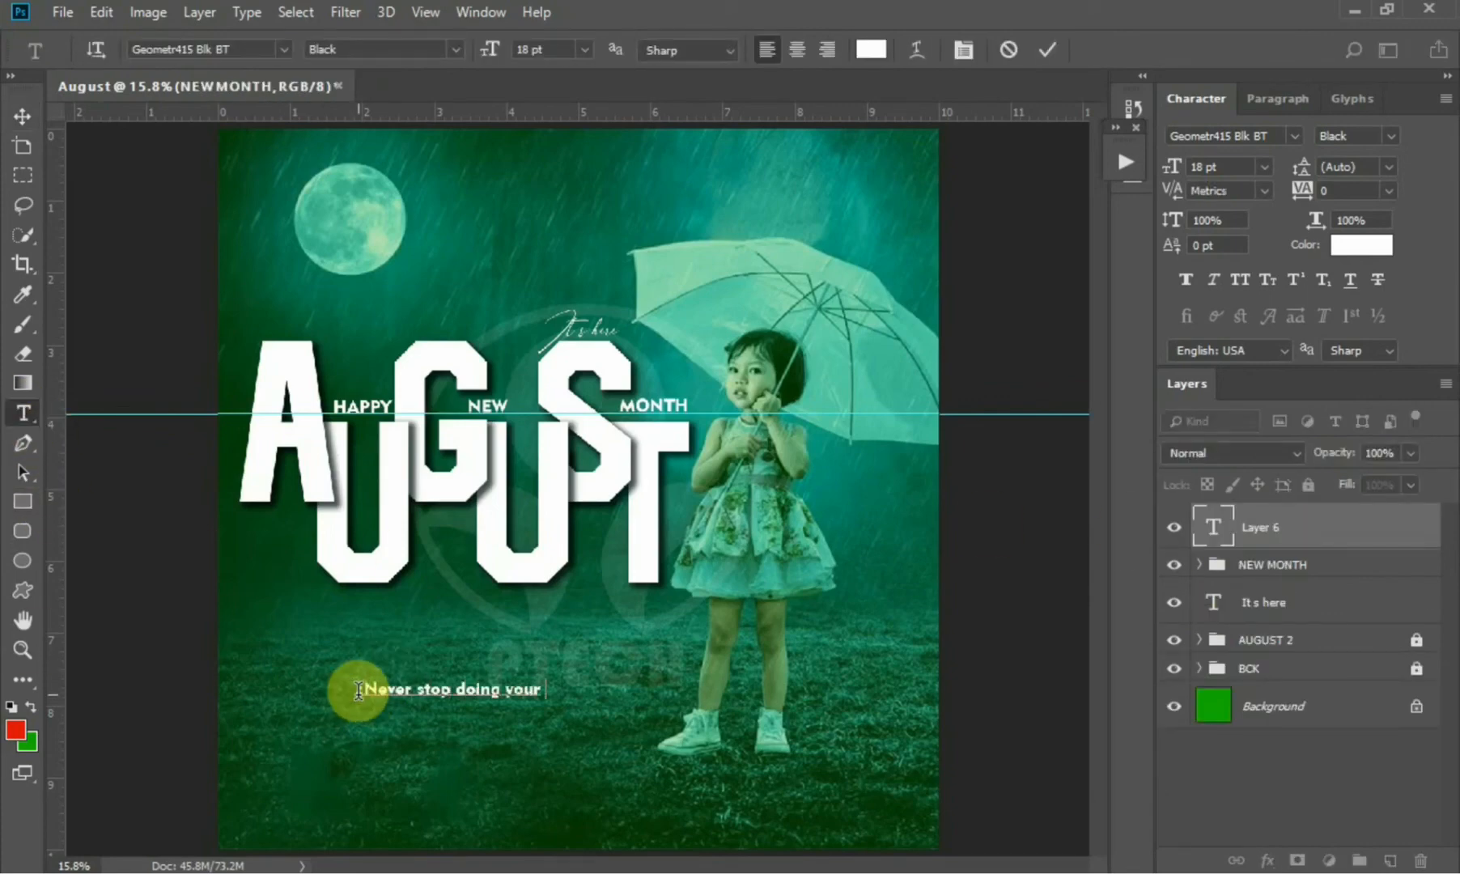
type("best just because someone")
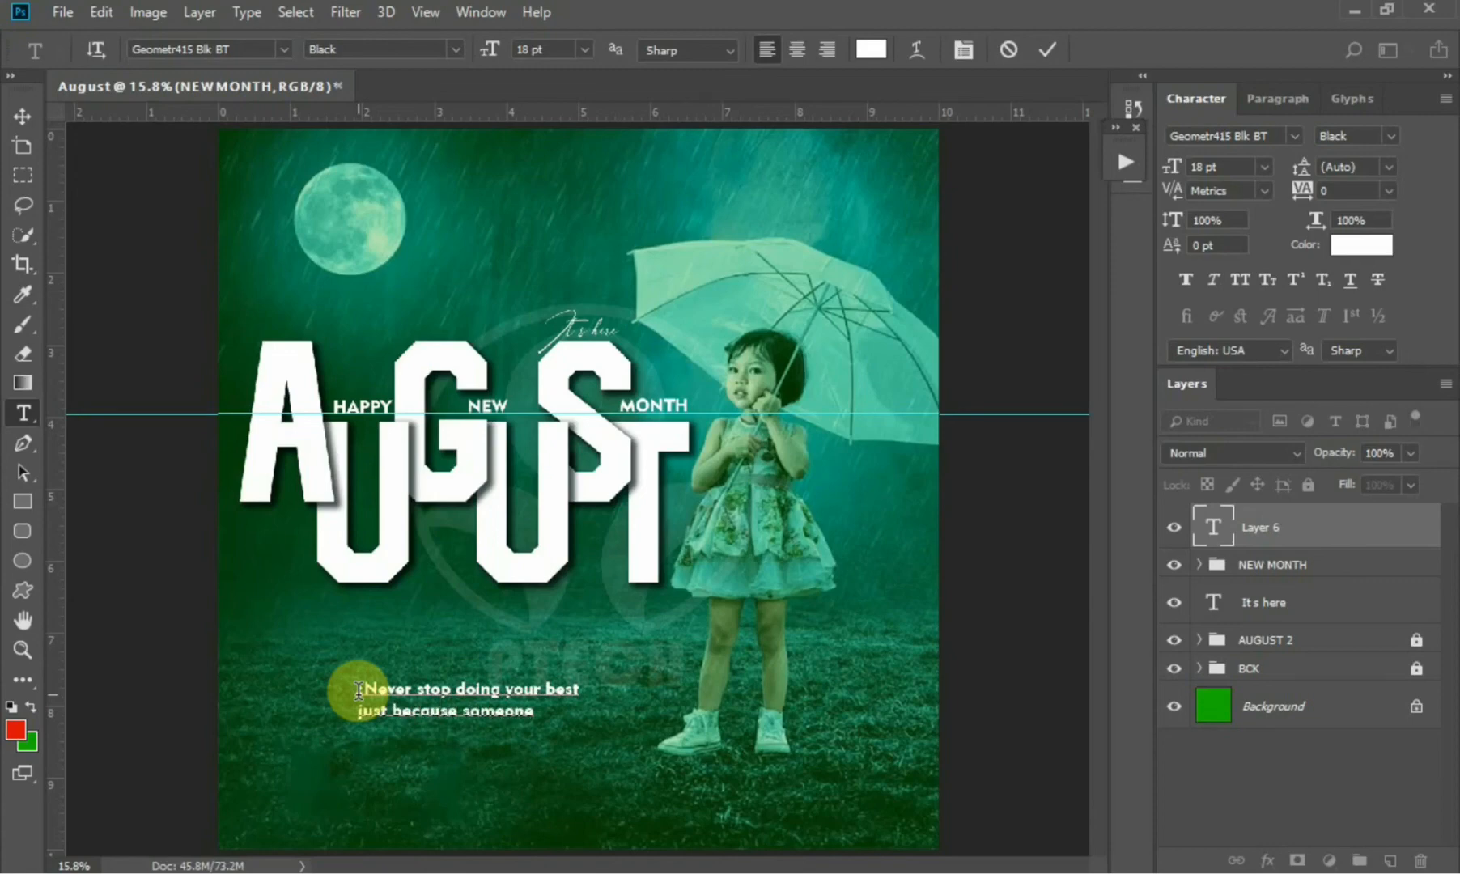
type("doesn't give u")
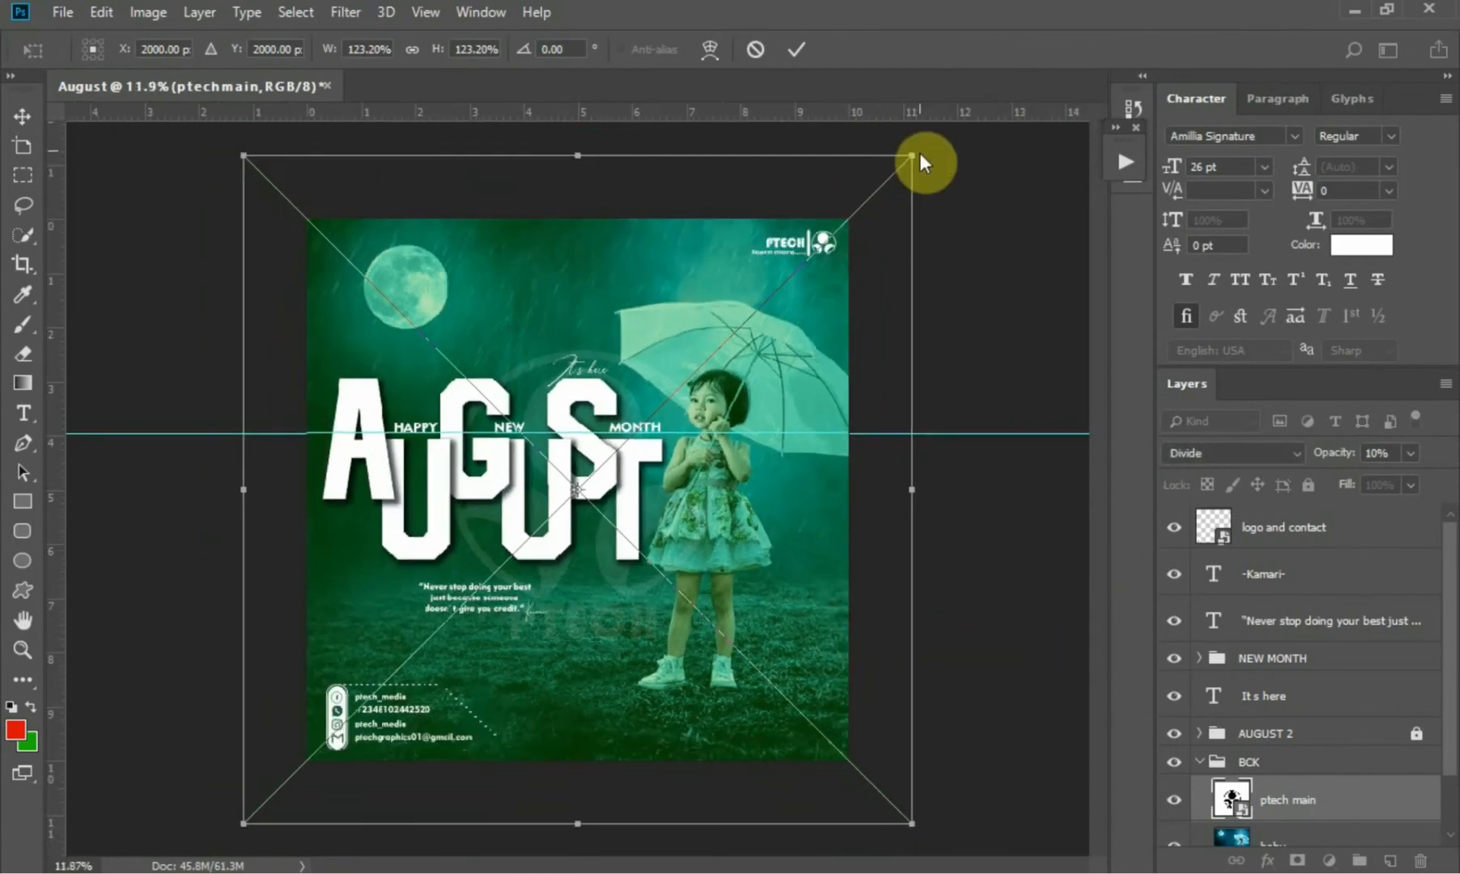
Scale up the background logo watermark and select the AUGUST 2 group
left_click_drag(922, 157, 847, 758)
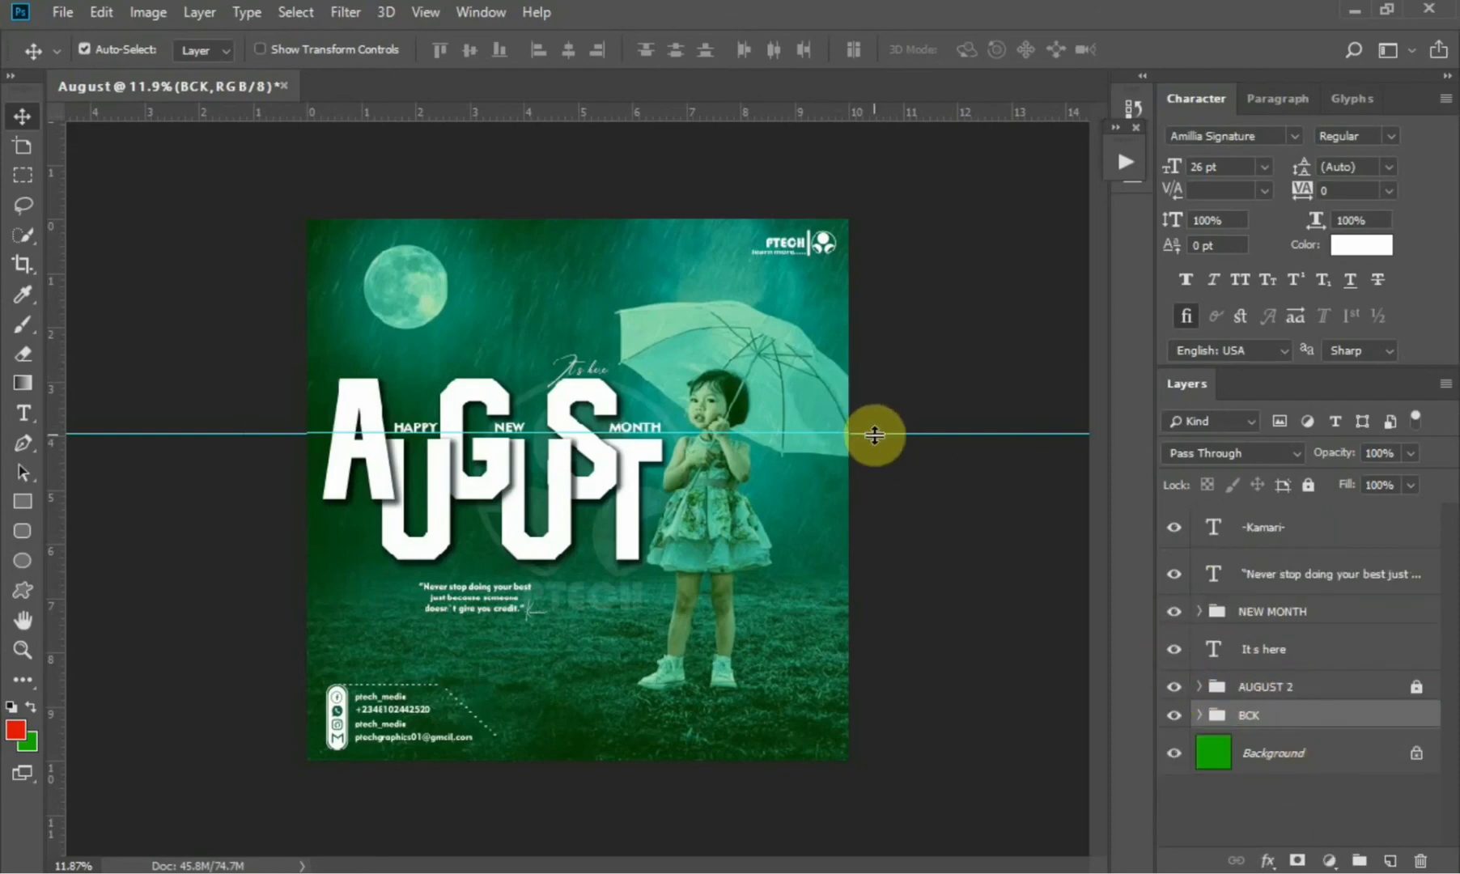
left_click(1264, 639)
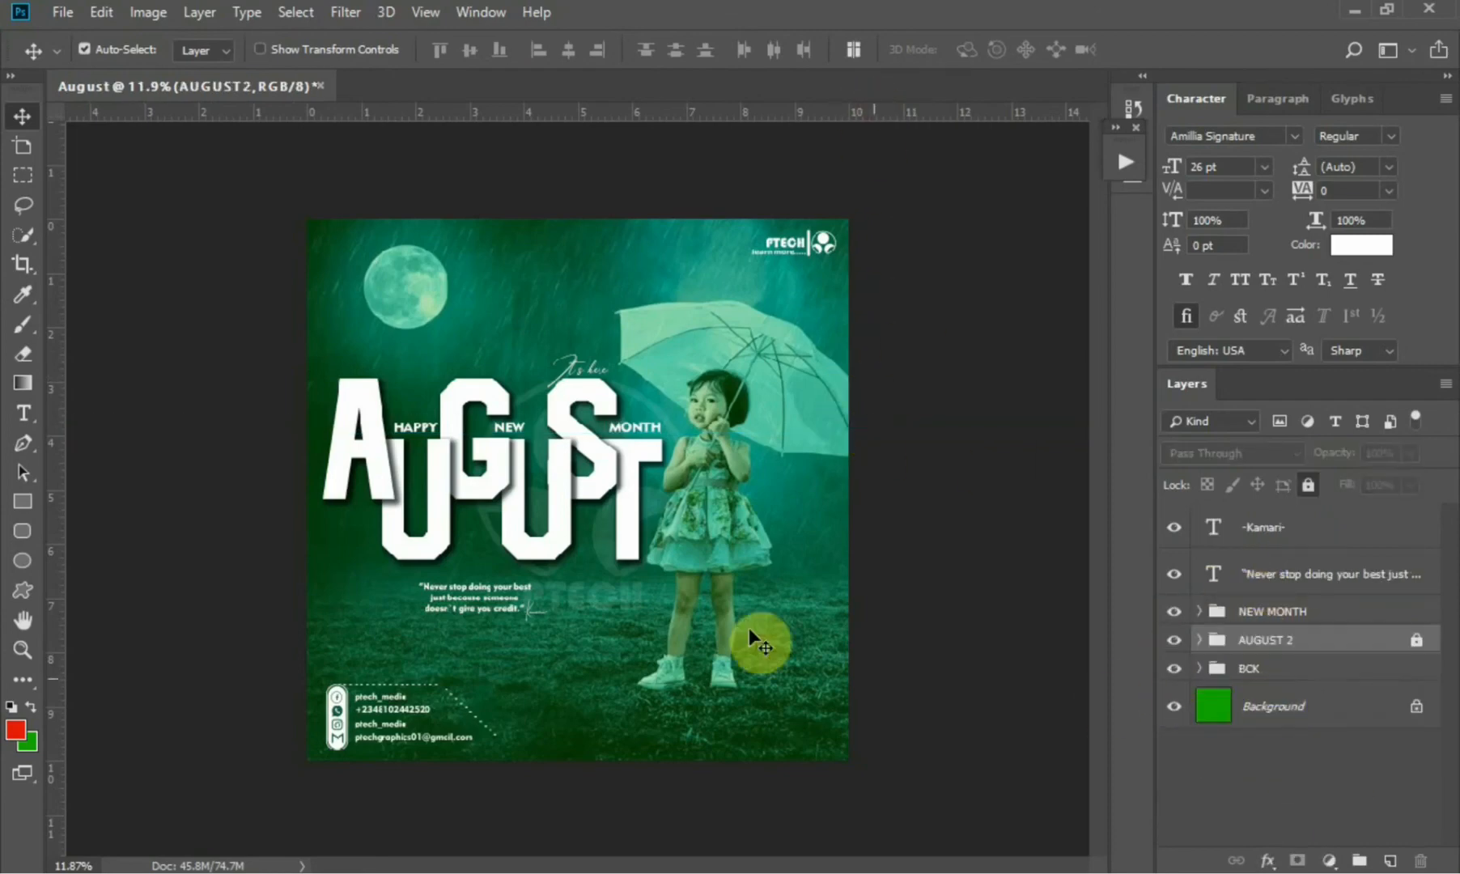